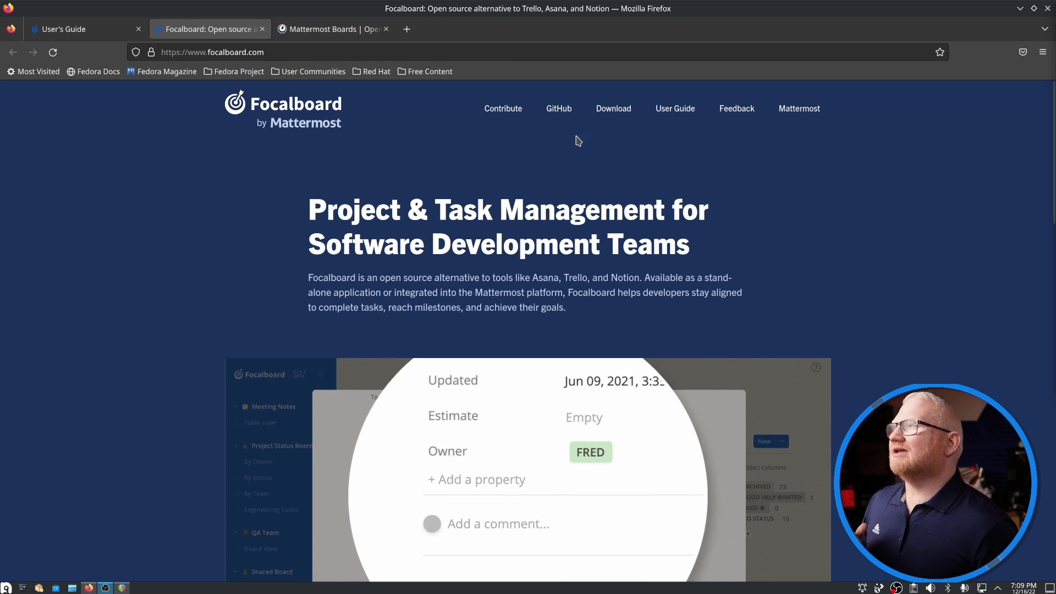
- Open Focalboard's Personal Desktop download page, then switch to the Mattermost Boards tab
scroll(down, 3)
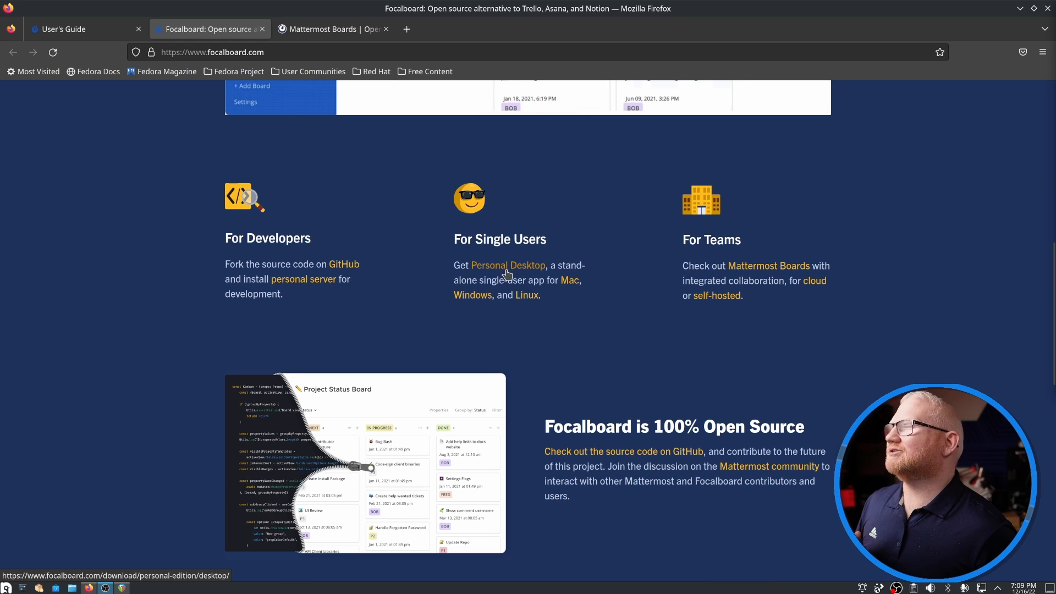
click(508, 265)
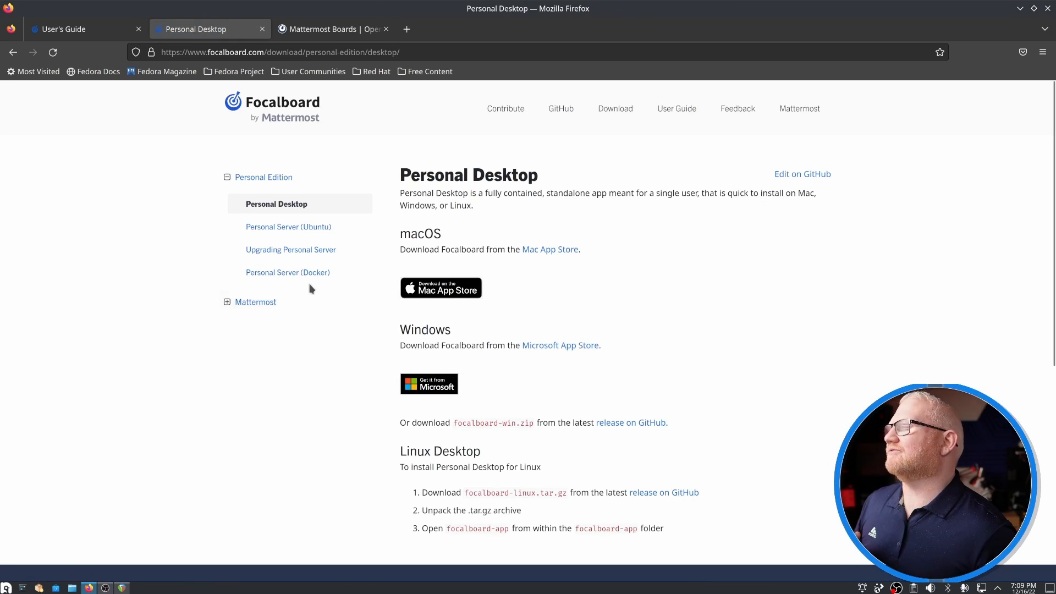
mouse_move(281, 235)
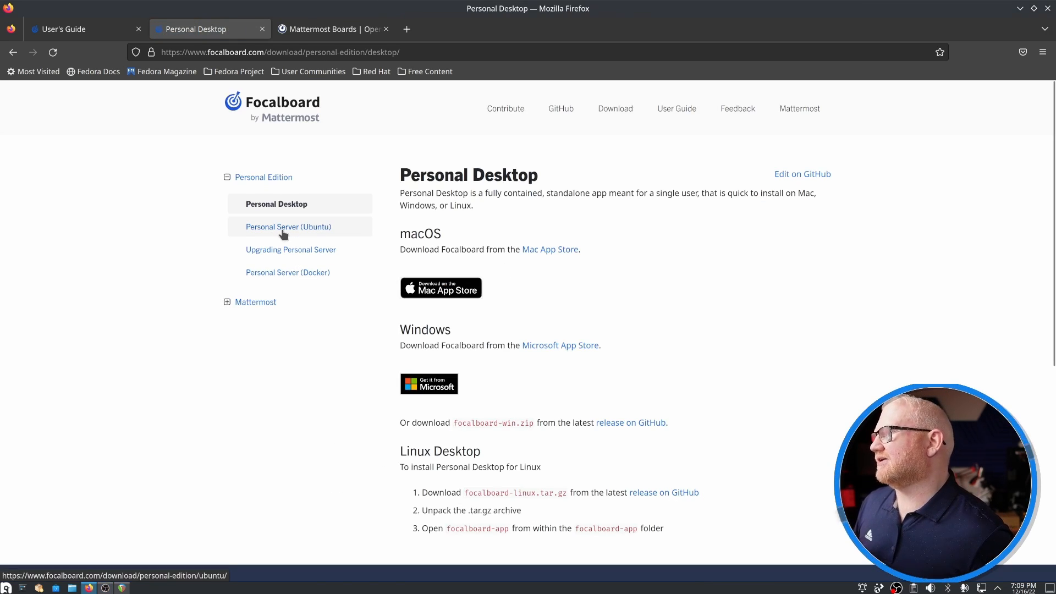
click(330, 29)
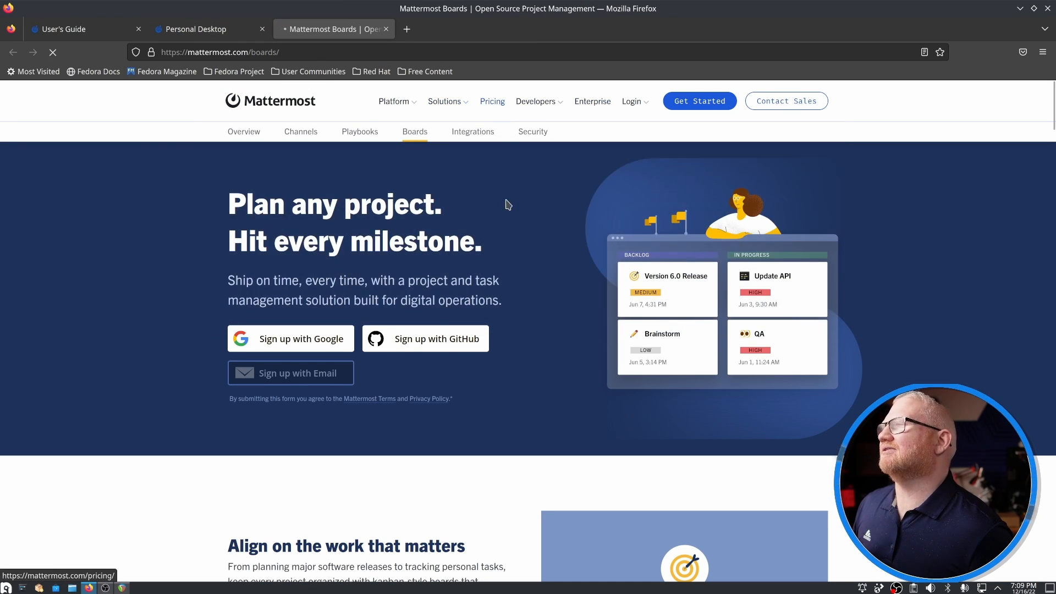
- Open Mattermost's Pricing page and scroll through the Free, Professional and Enterprise plans
click(492, 101)
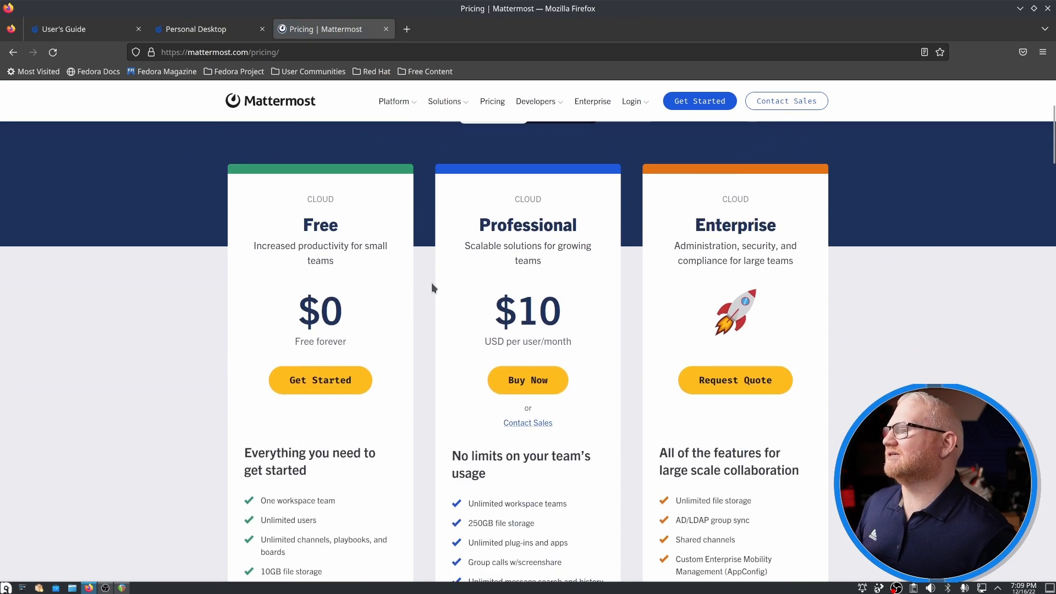
scroll(down, 3)
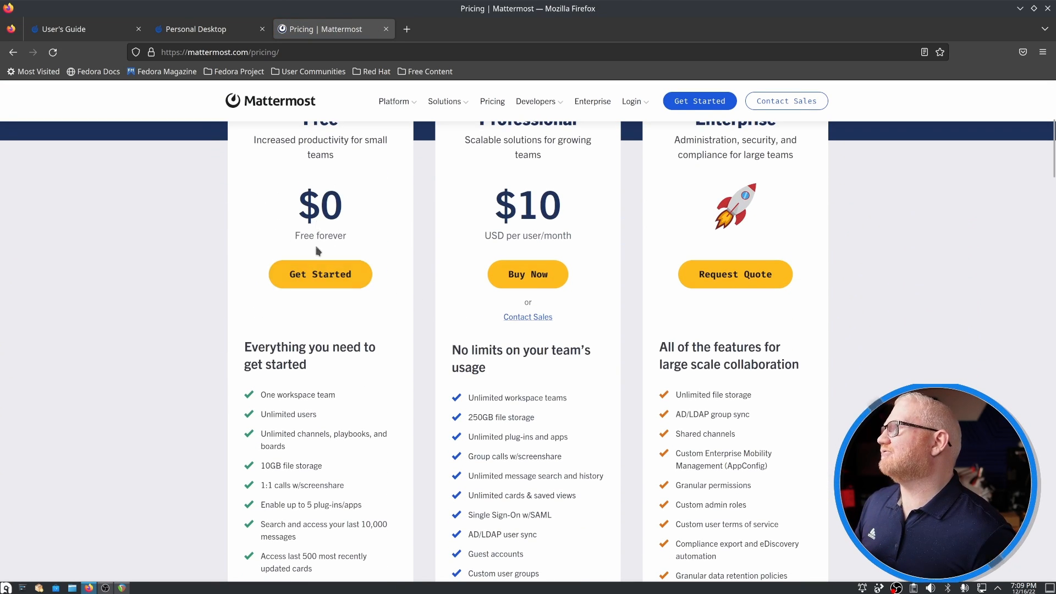
scroll(down, 3)
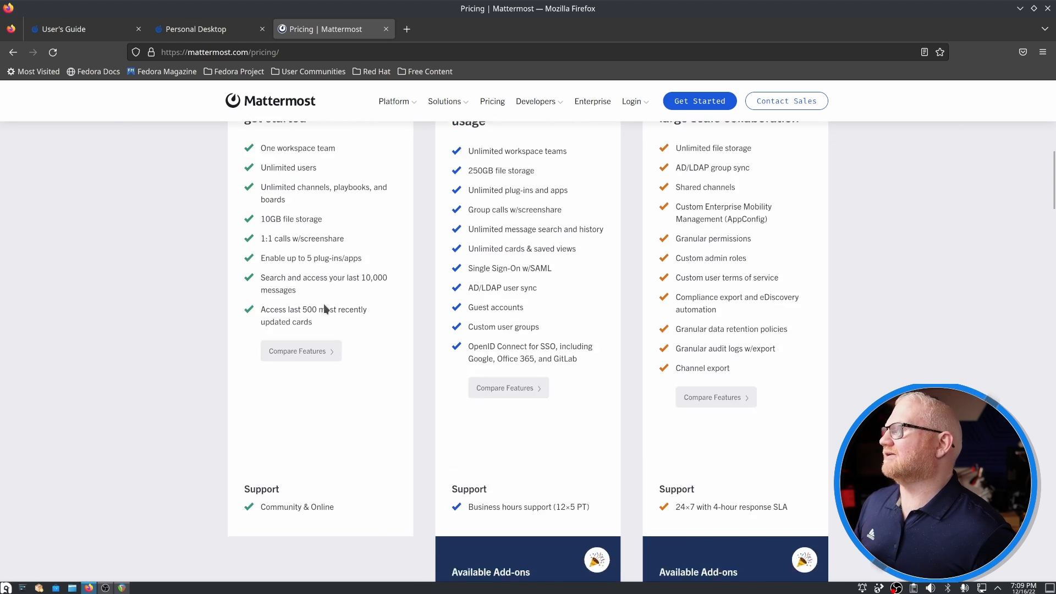
scroll(down, 3)
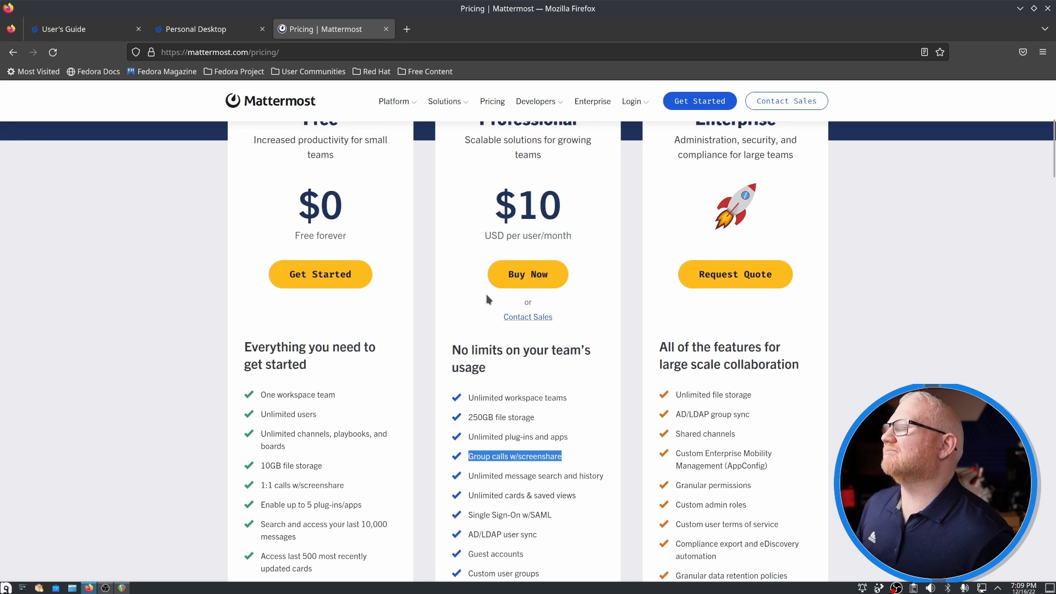
scroll(up, 3)
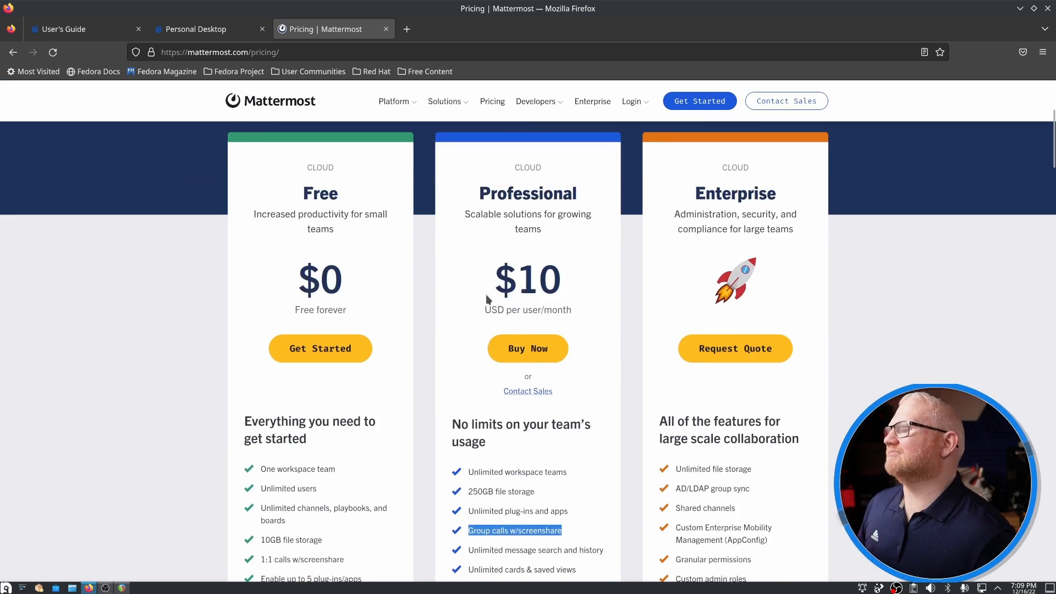
scroll(down, 3)
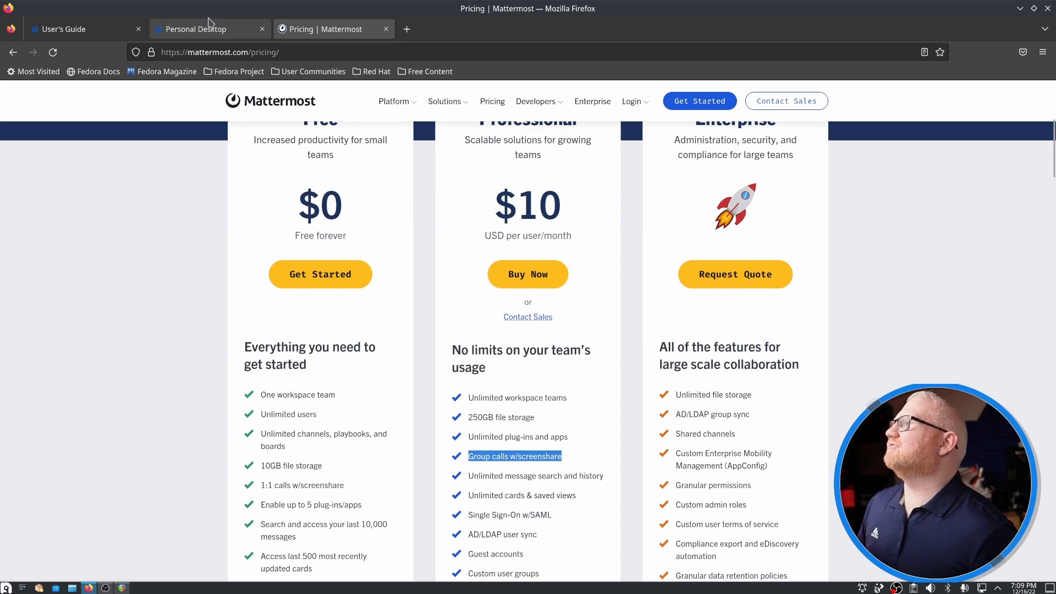
mouse_move(215, 32)
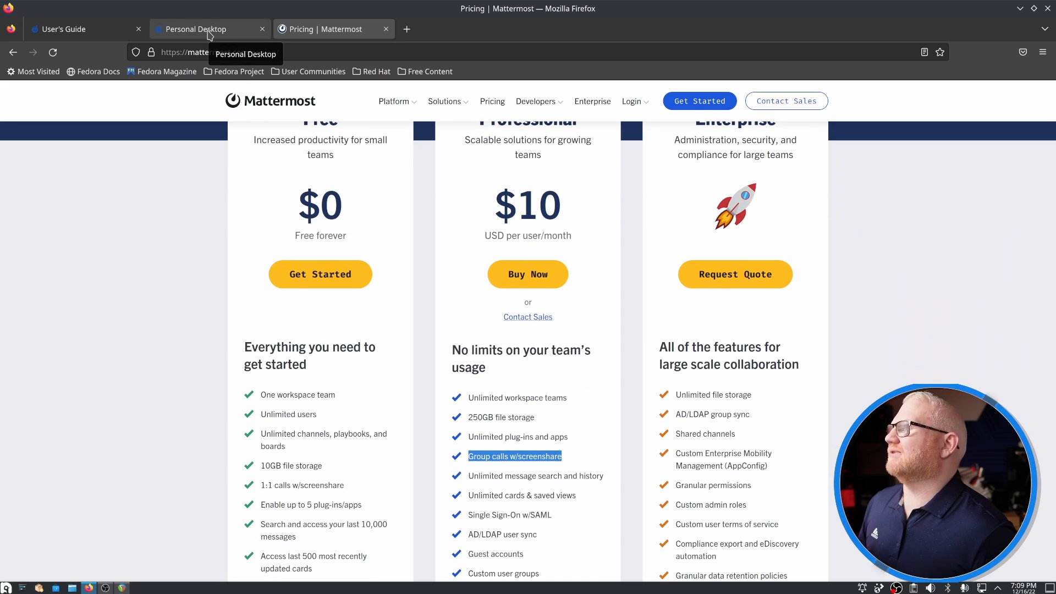
- Back on the Personal Desktop page, open the 'release on GitHub' link in a new tab
click(194, 29)
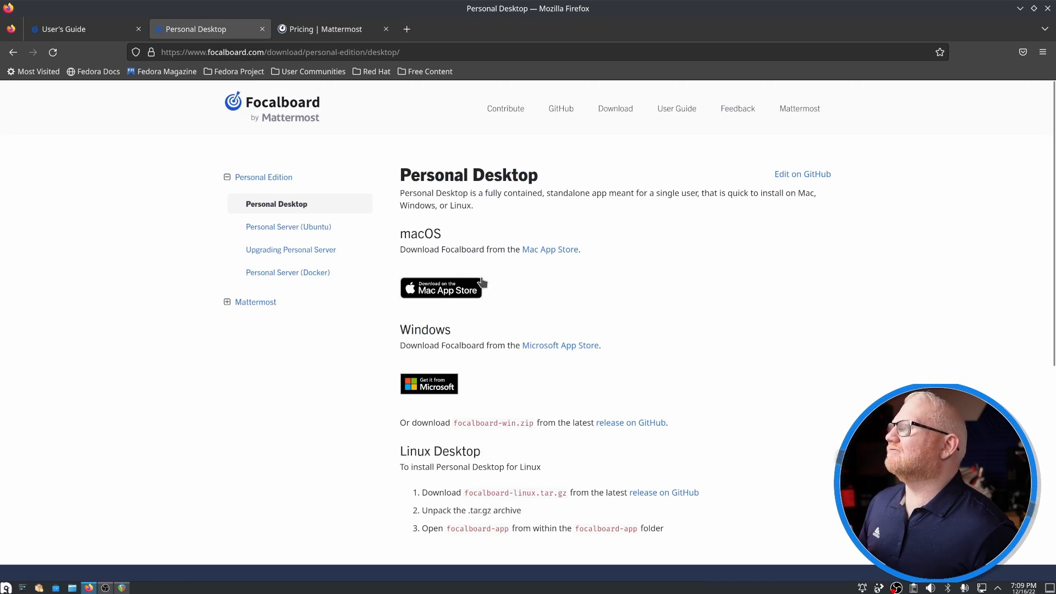
scroll(down, 3)
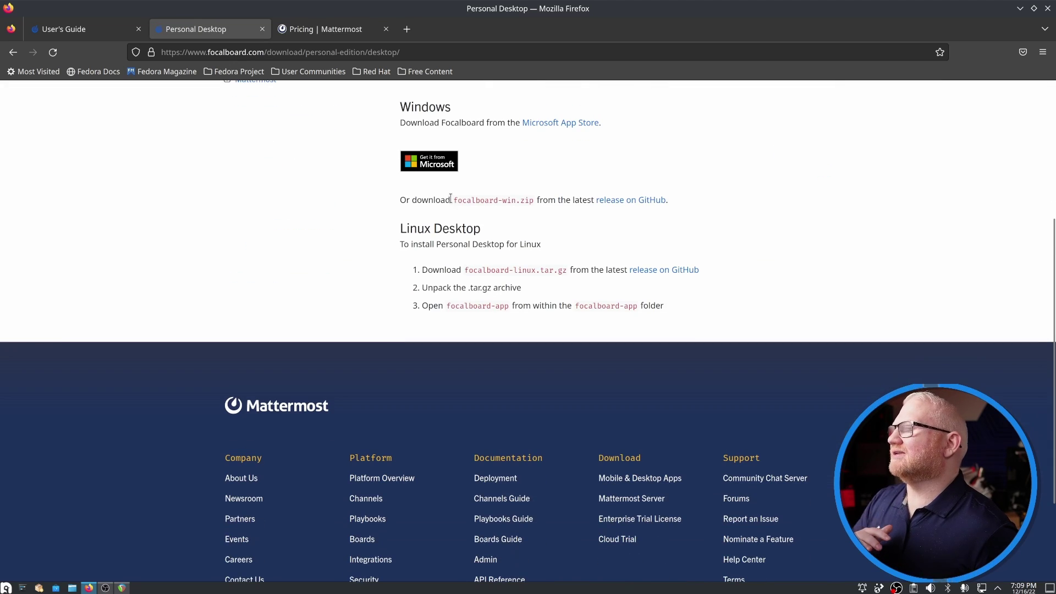
right_click(631, 200)
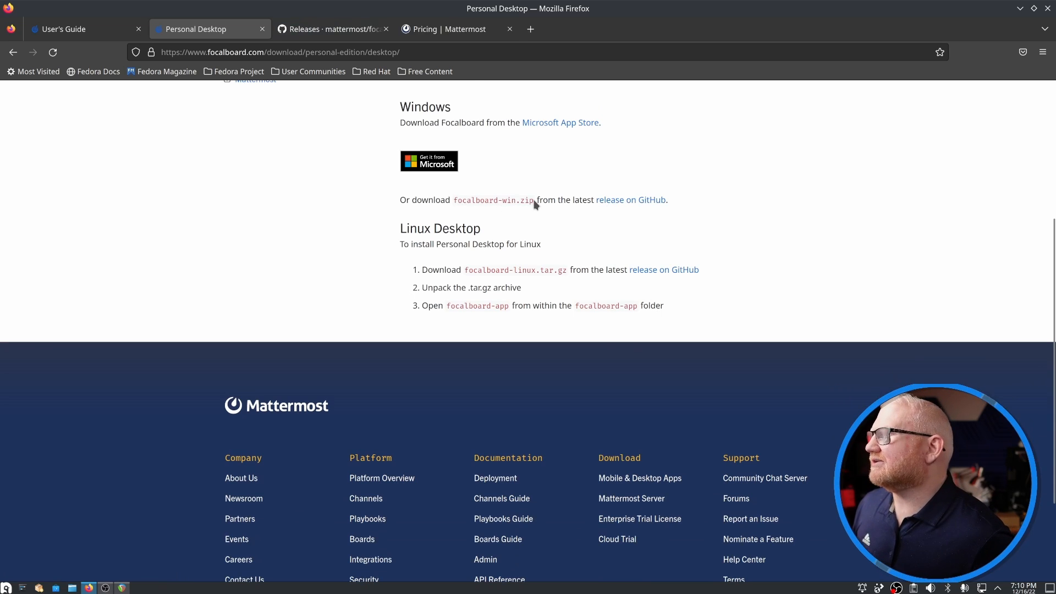
mouse_move(323, 13)
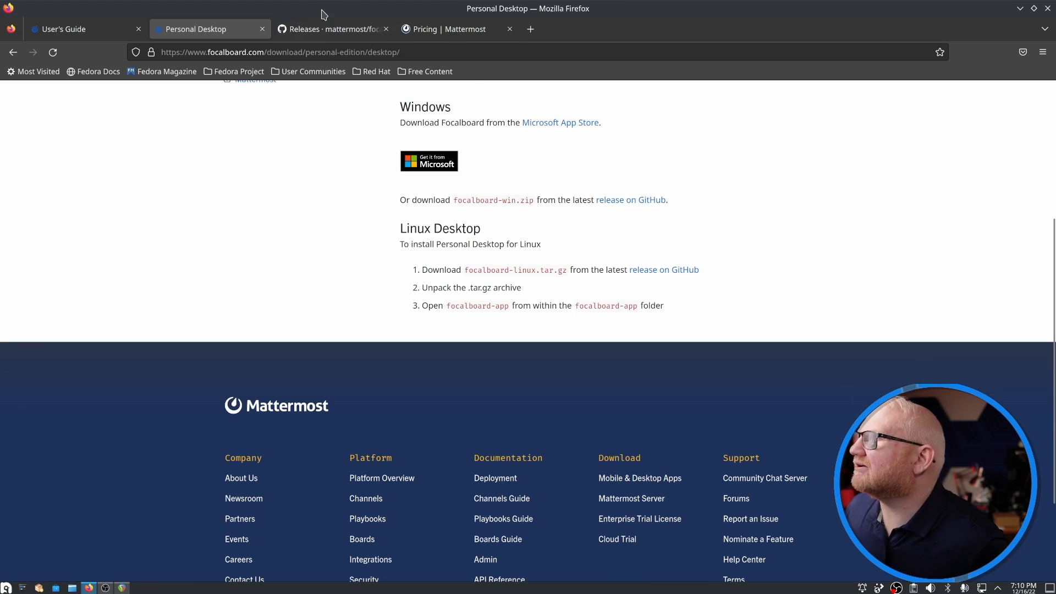
- On the GitHub releases page, expand Assets and scroll to the v7.5.2 files
click(331, 28)
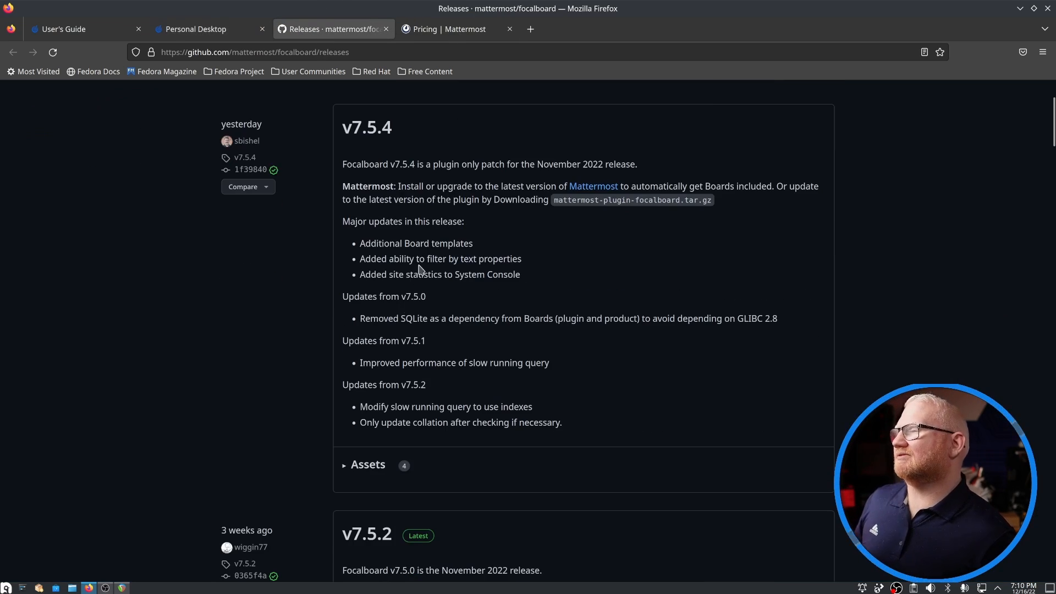
scroll(down, 3)
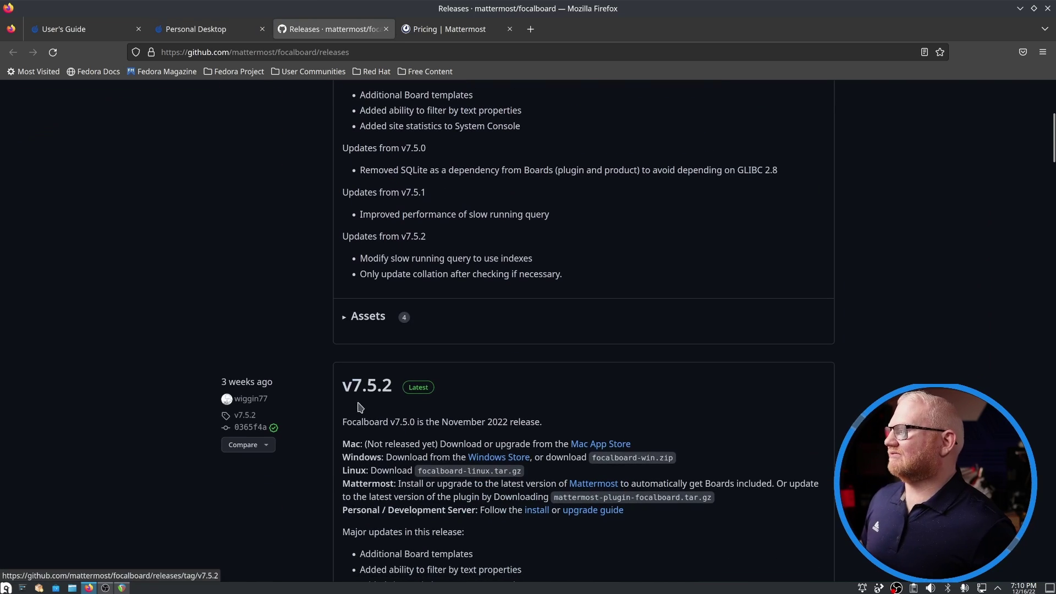
click(367, 316)
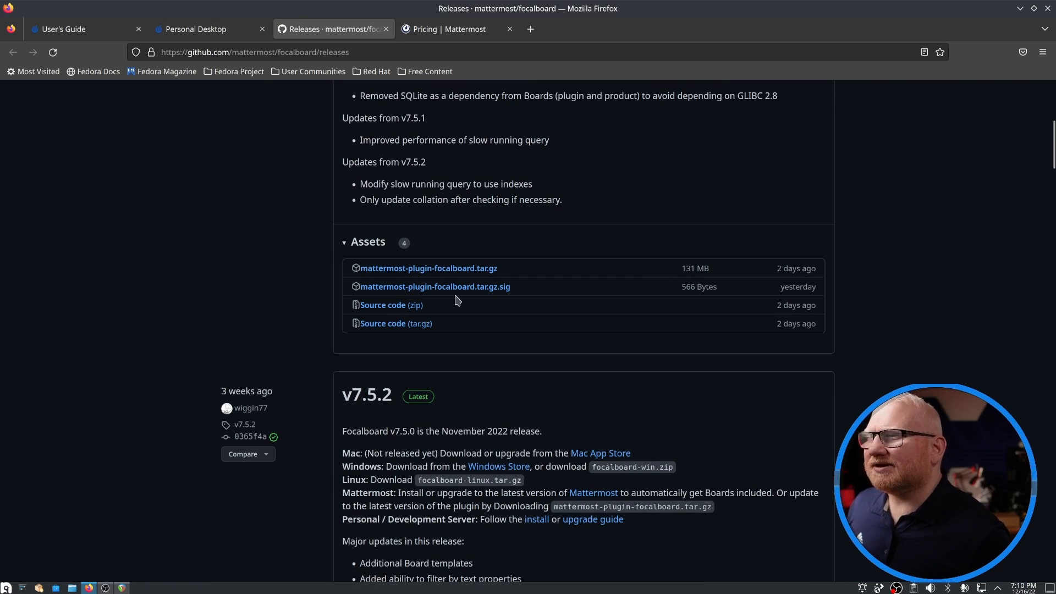
scroll(down, 3)
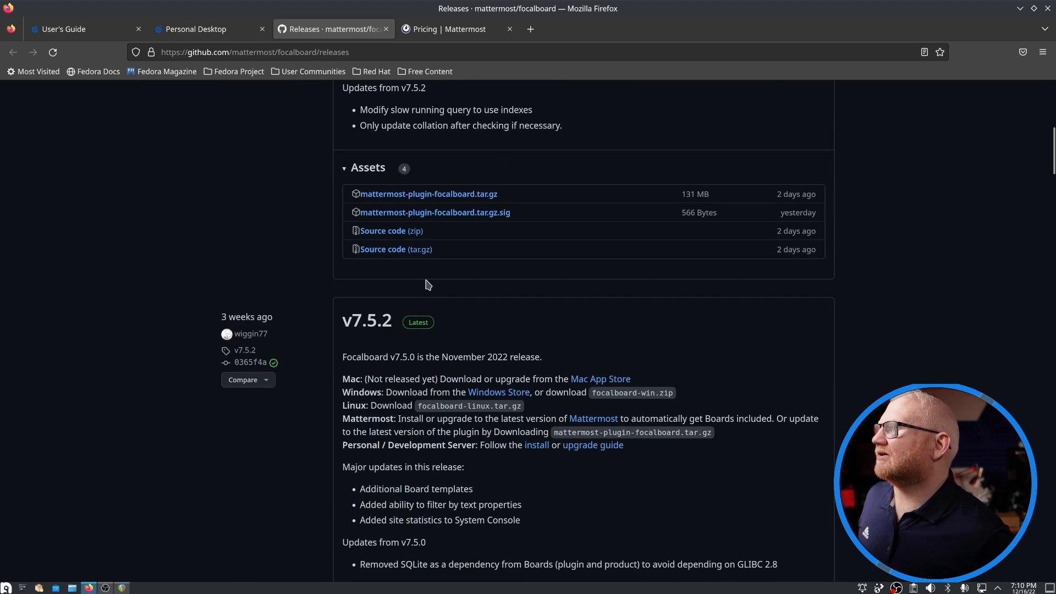
scroll(down, 3)
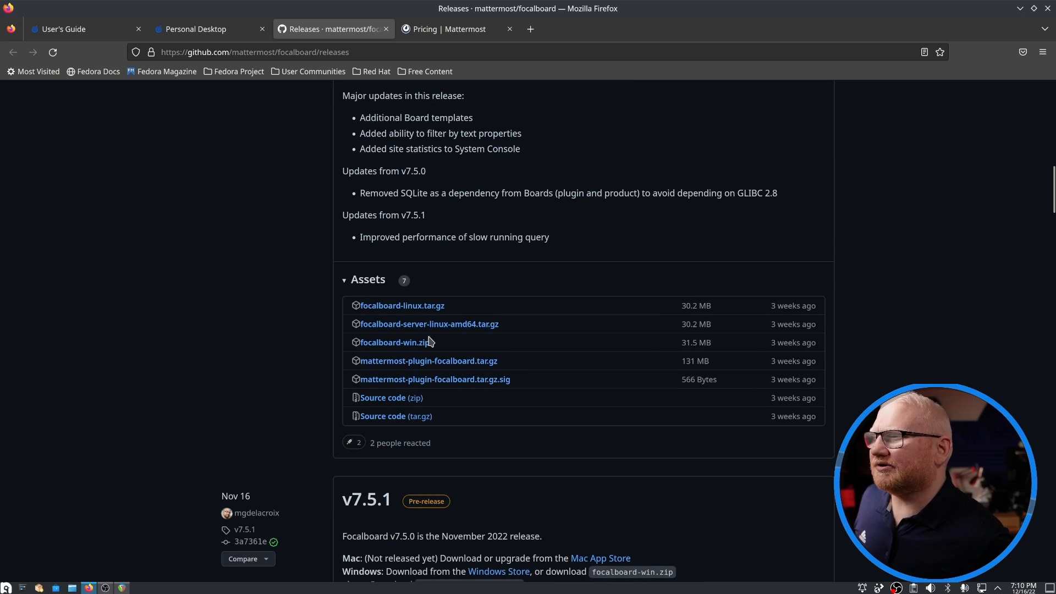
mouse_move(360, 381)
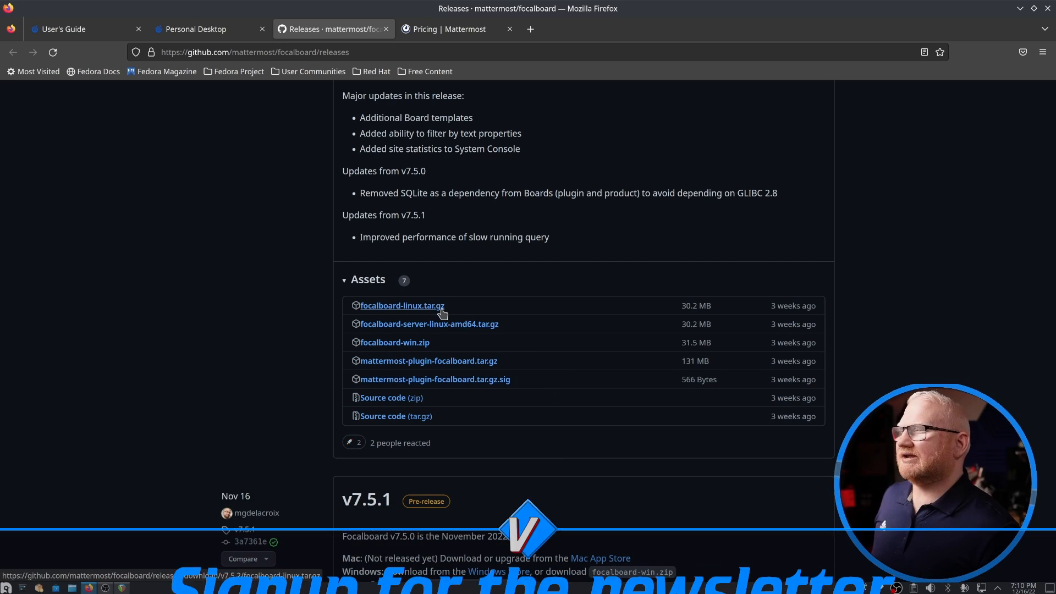
- Download focalboard-linux.tar.gz, inspect its focalboard-app contents in Ark, then close Ark
click(402, 305)
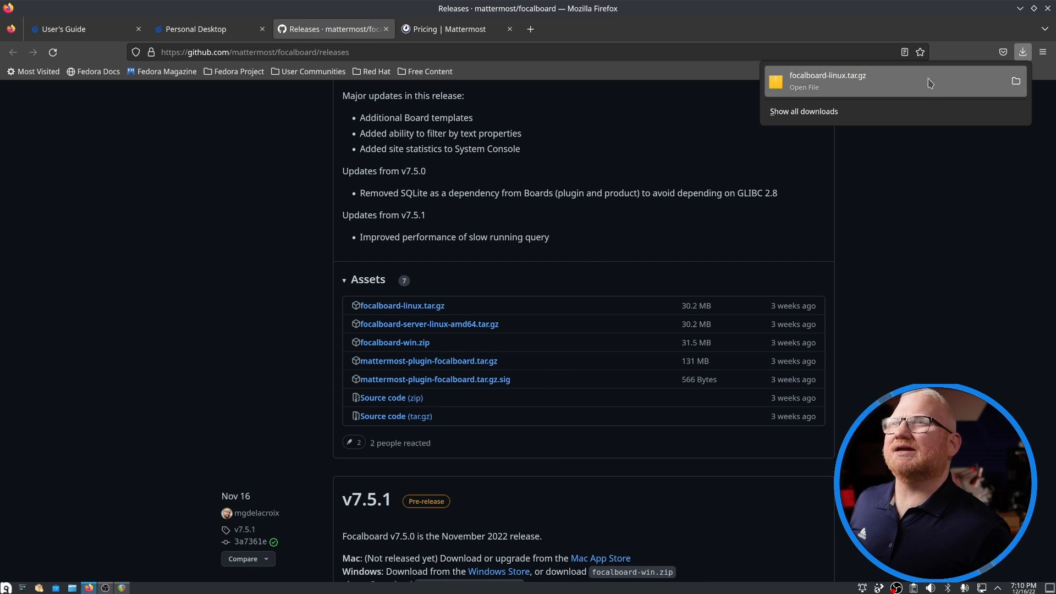
click(849, 82)
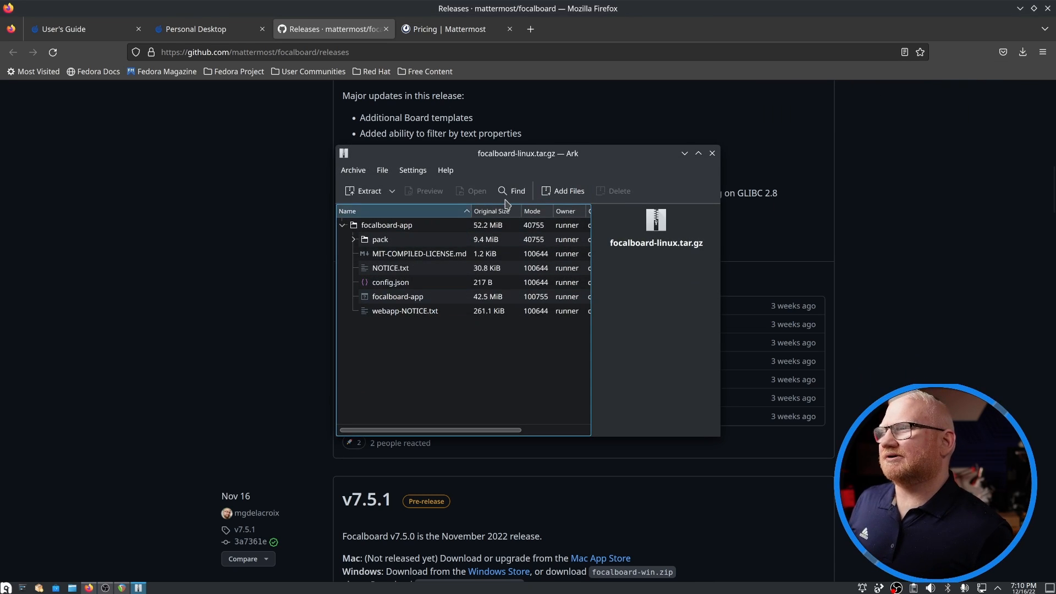
click(712, 152)
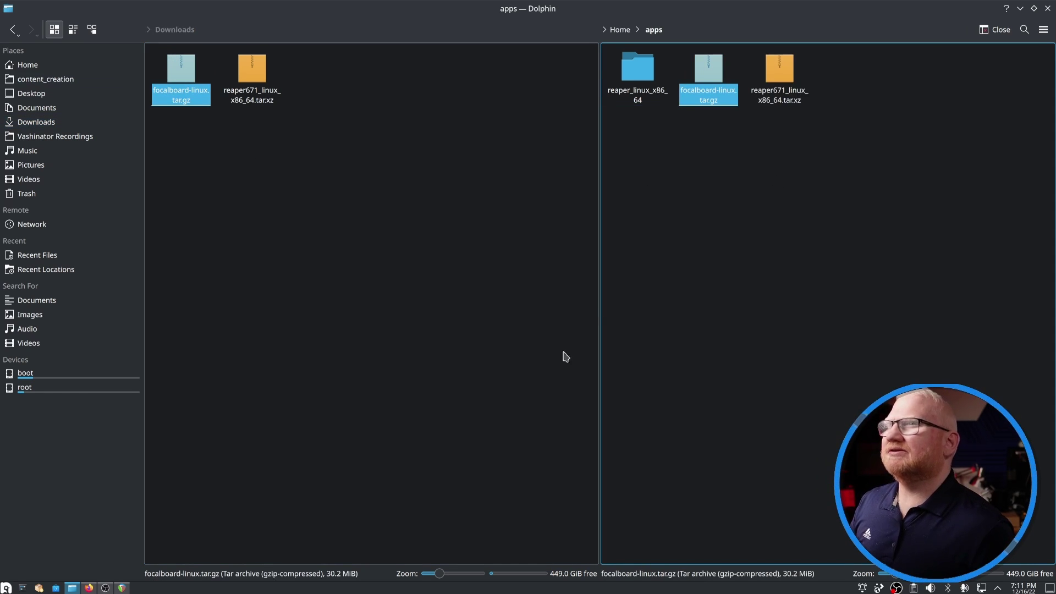
- Extract focalboard-linux.tar.gz in the apps folder and open the resulting focalboard-app folder
click(318, 265)
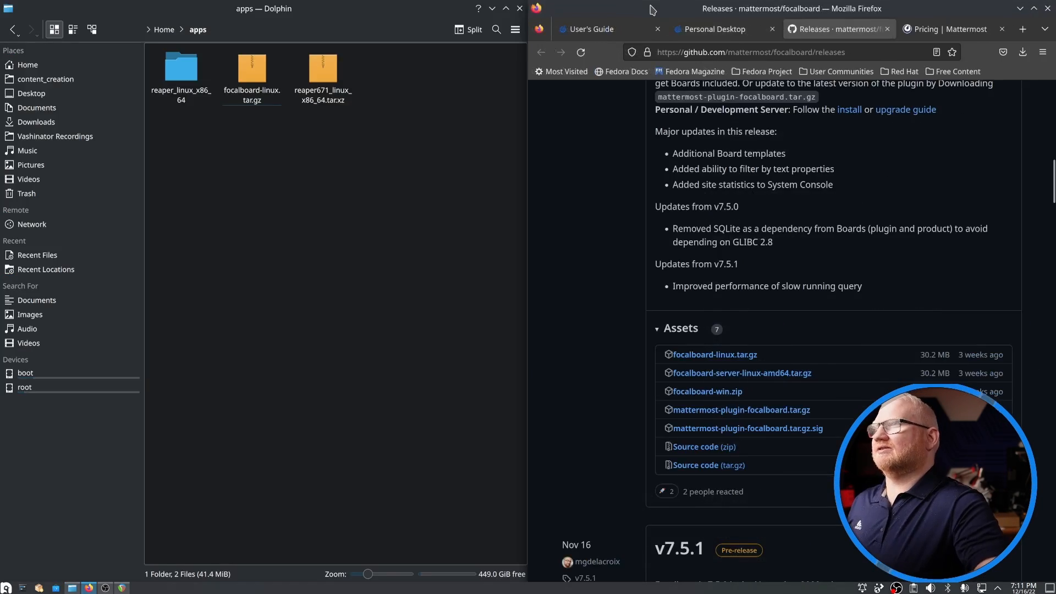
click(714, 29)
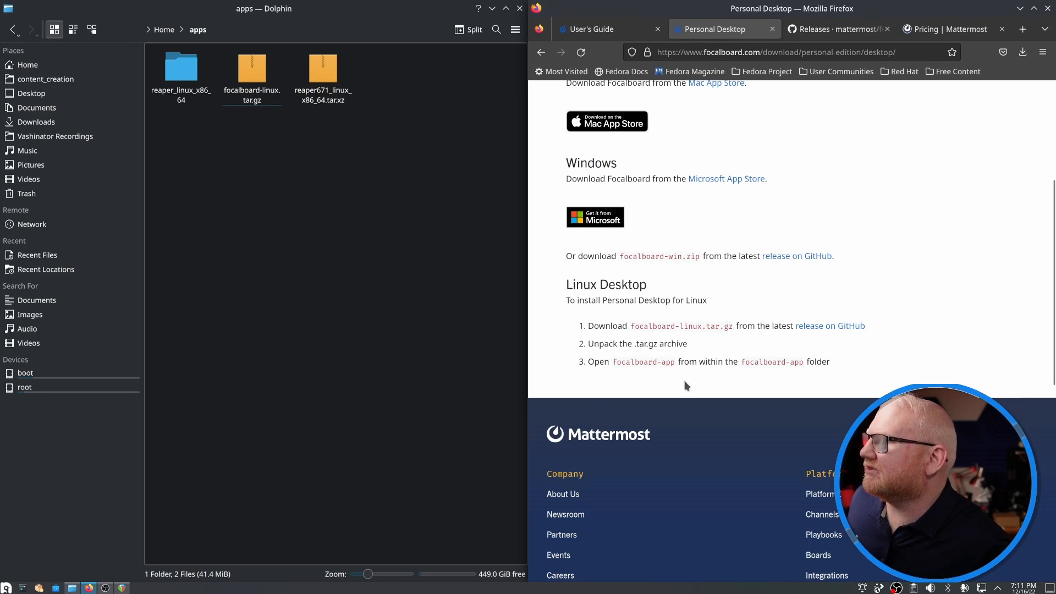
mouse_move(559, 326)
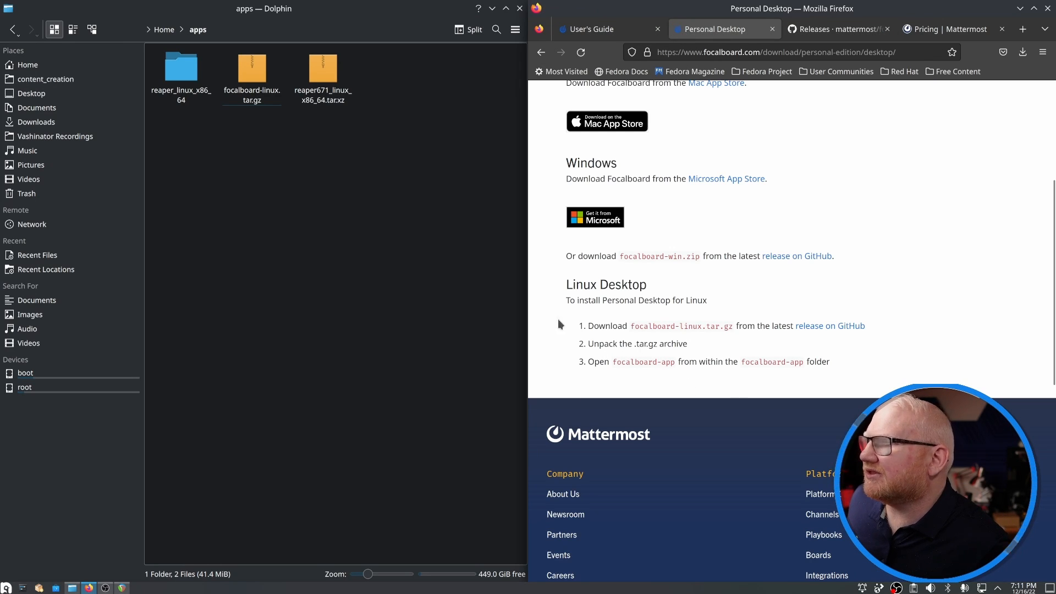
right_click(252, 66)
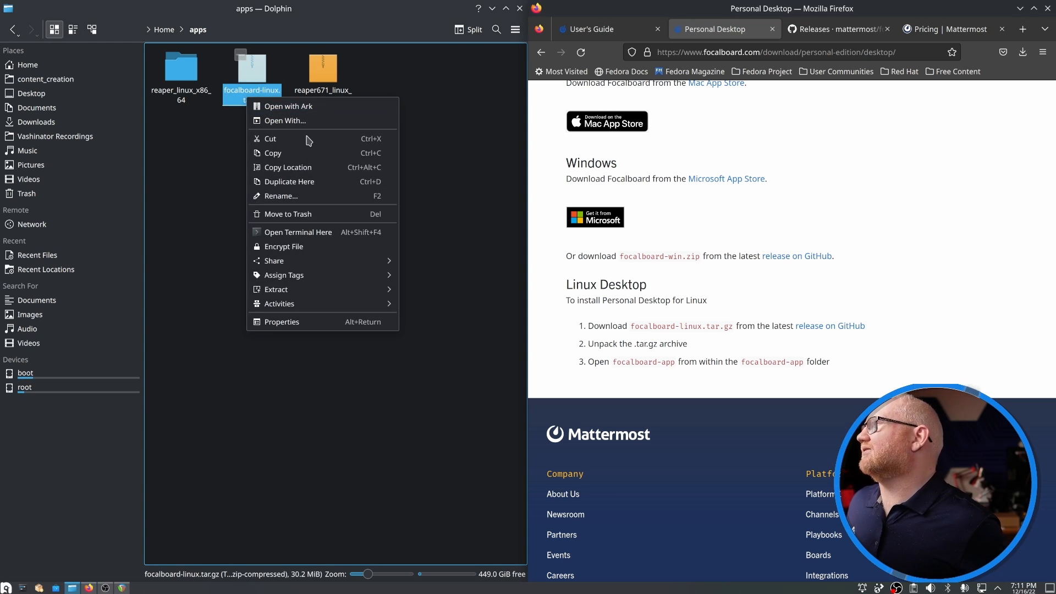
click(277, 289)
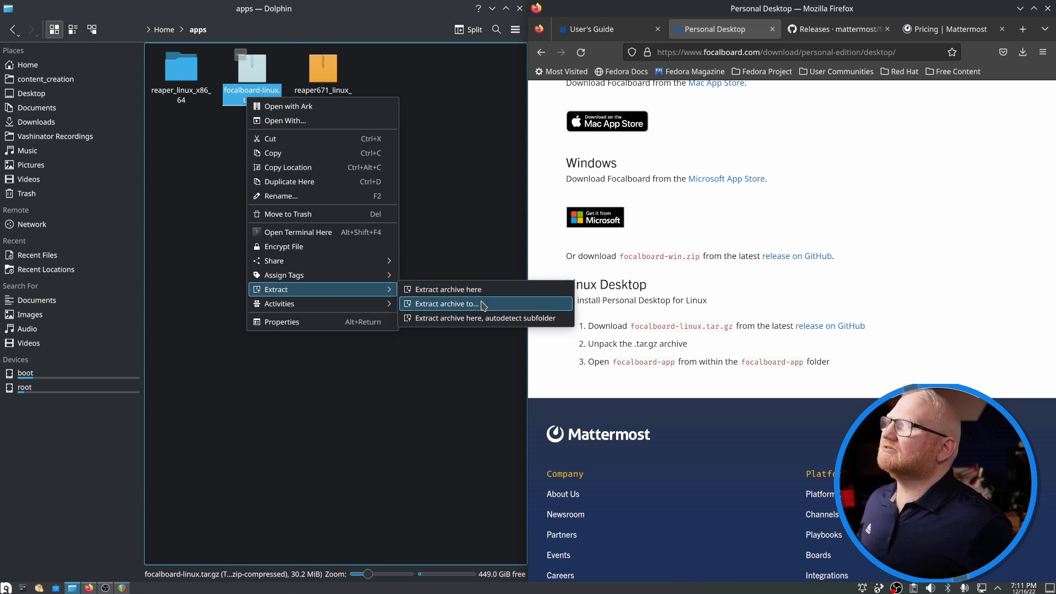
click(448, 290)
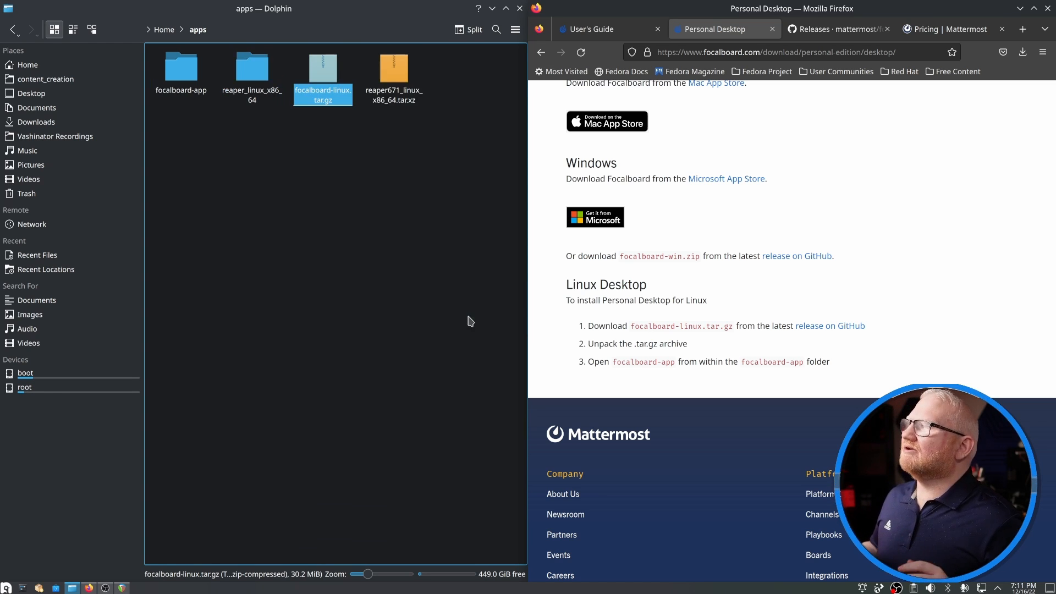
mouse_move(245, 160)
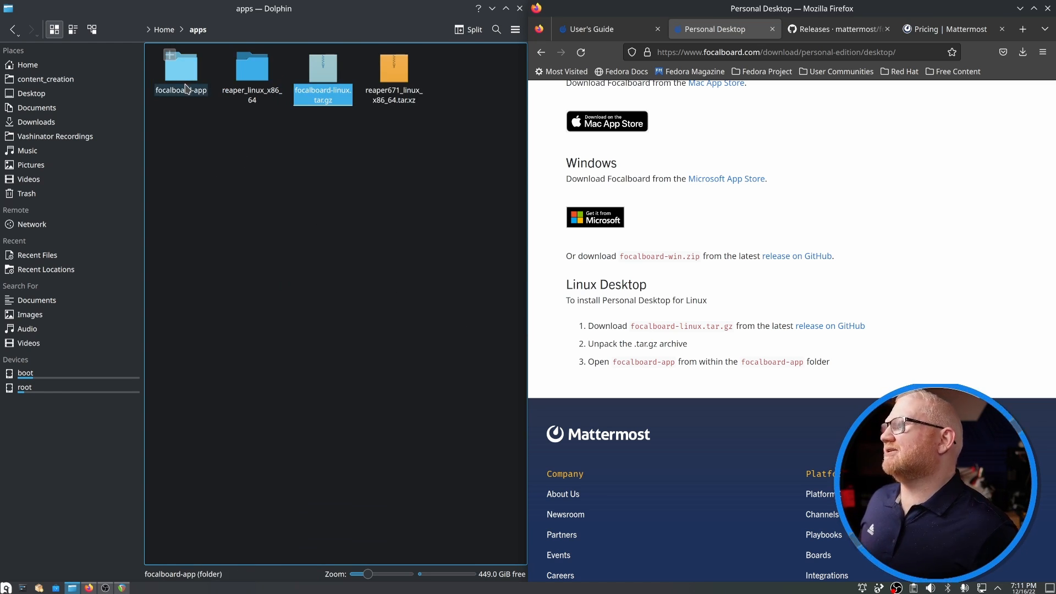
double_click(181, 69)
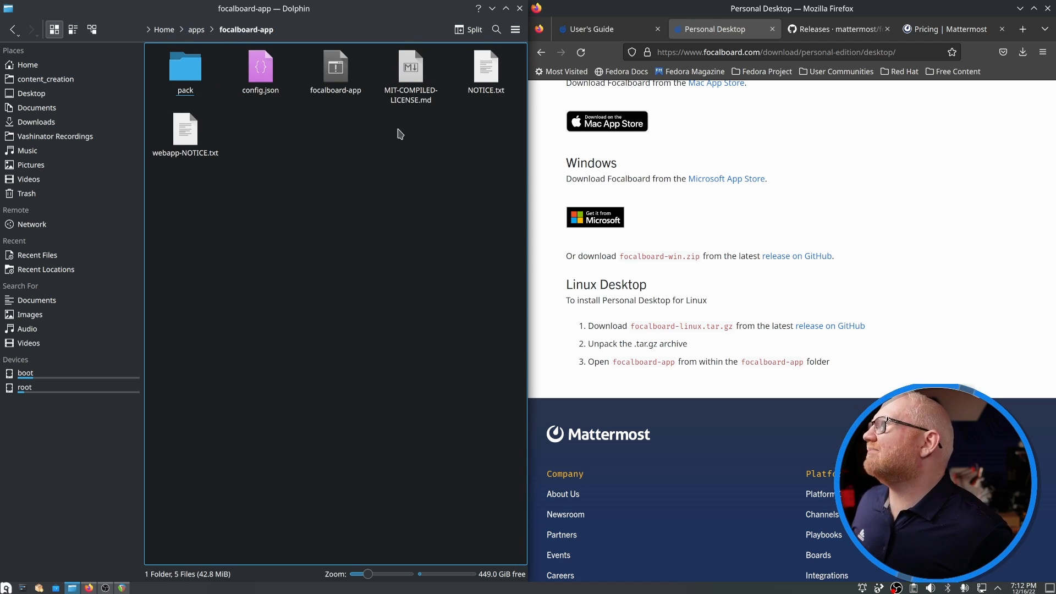
mouse_move(298, 123)
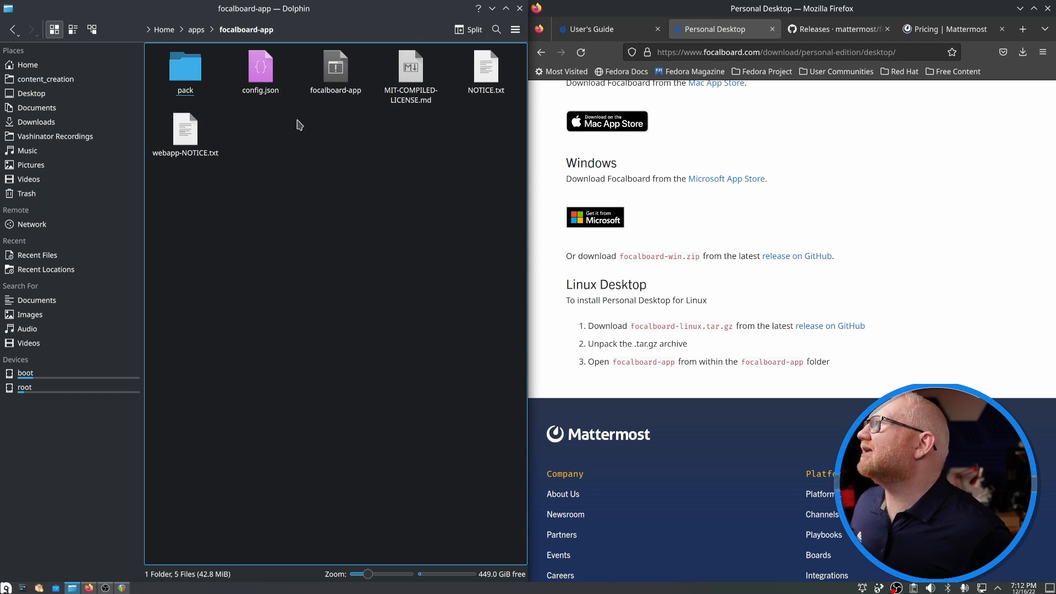
- Mark focalboard-app as executable in its Properties, then run it
right_click(336, 66)
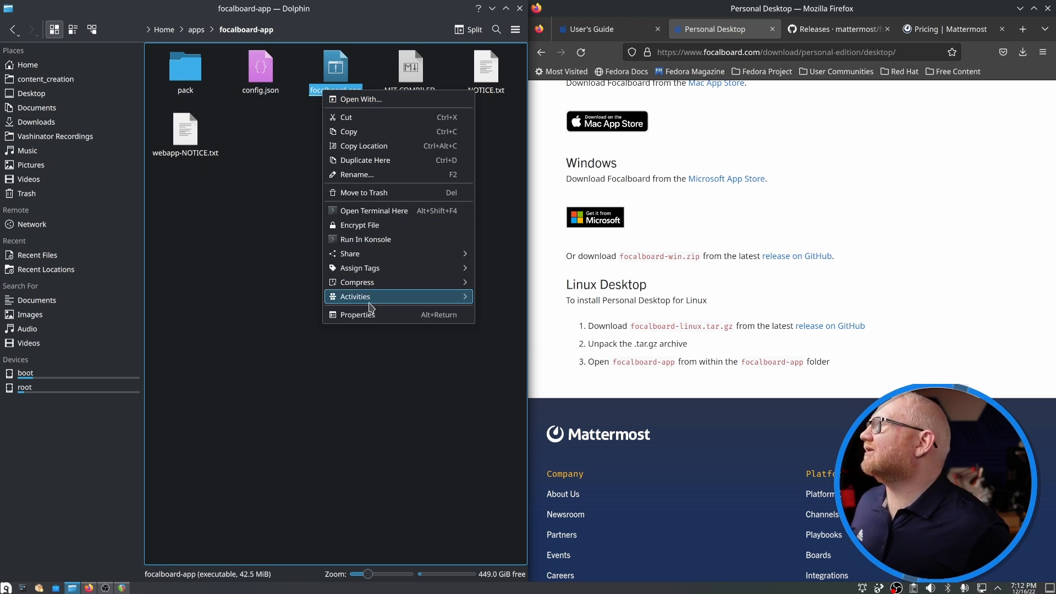
click(357, 314)
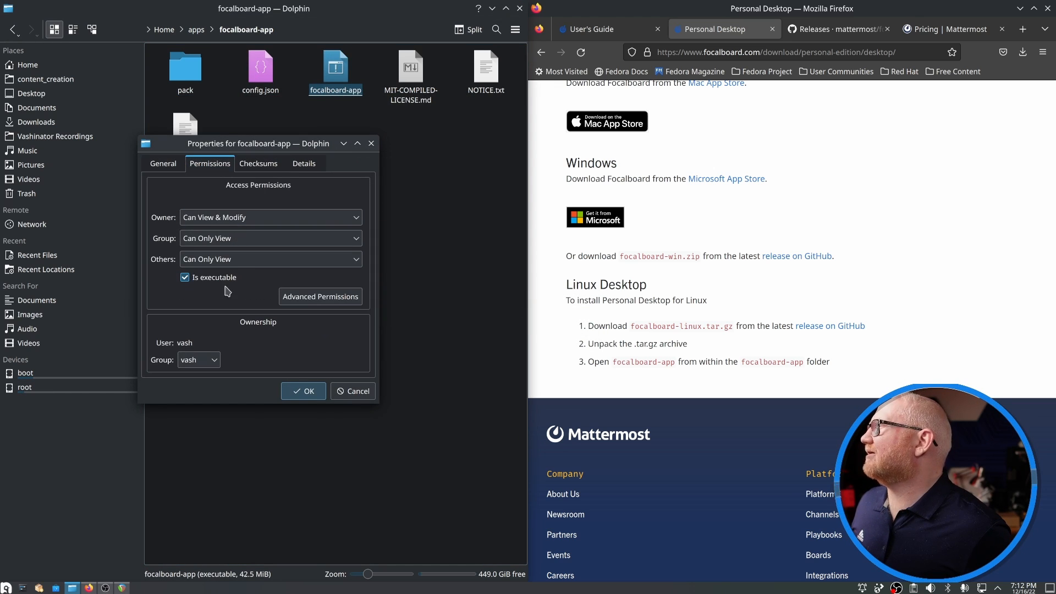
click(303, 391)
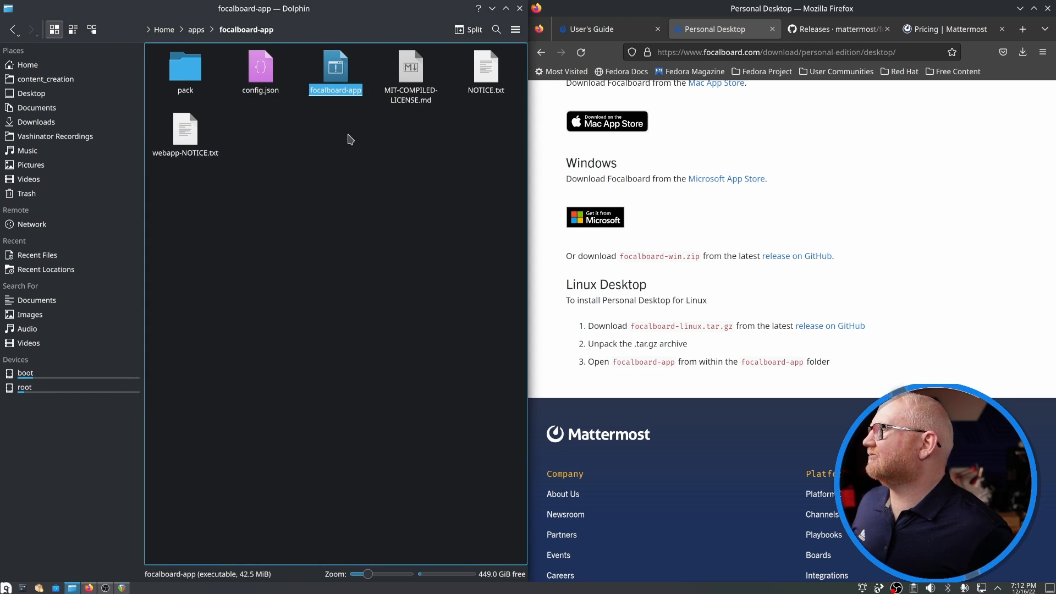
double_click(336, 66)
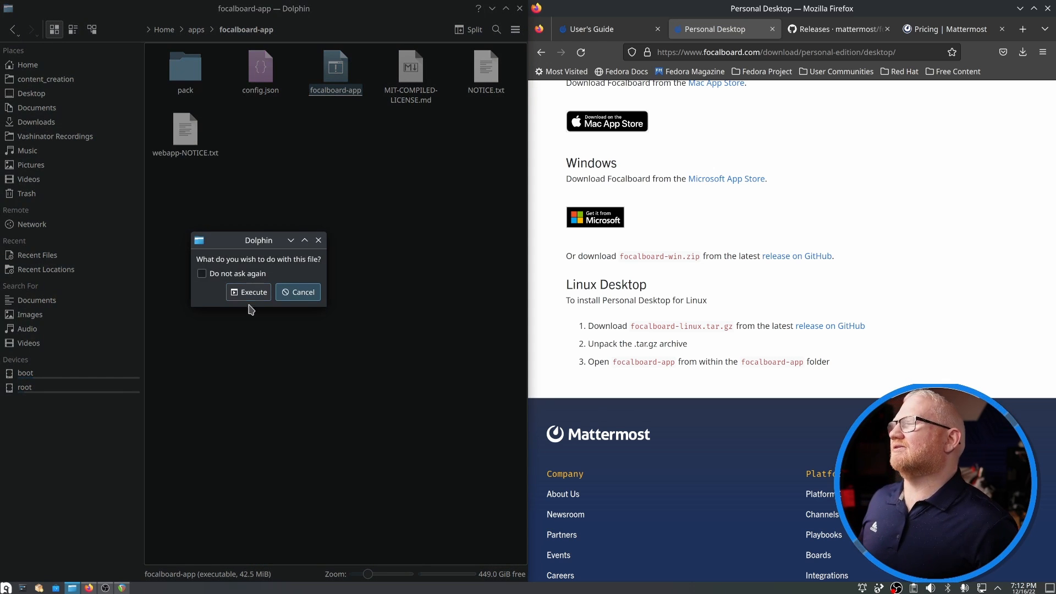
click(248, 292)
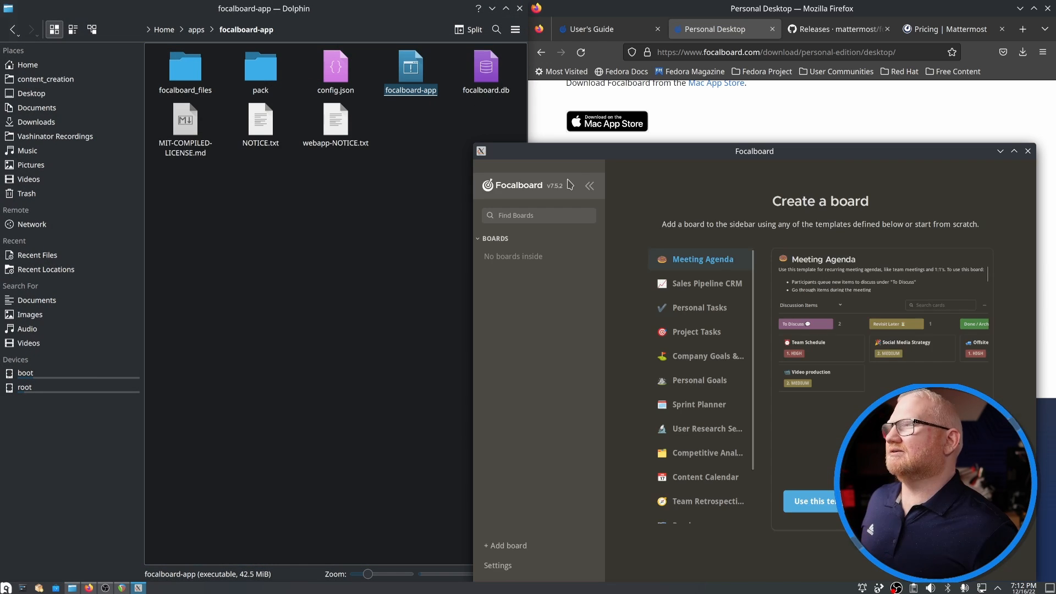
- Maximize the Focalboard window and preview the Project Tasks template
click(1014, 151)
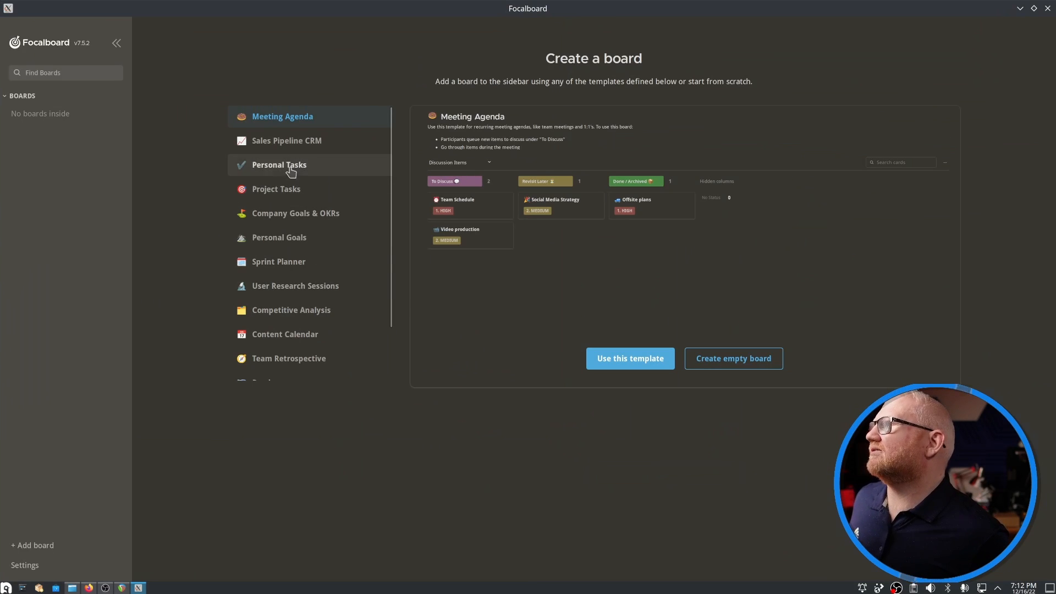
mouse_move(299, 179)
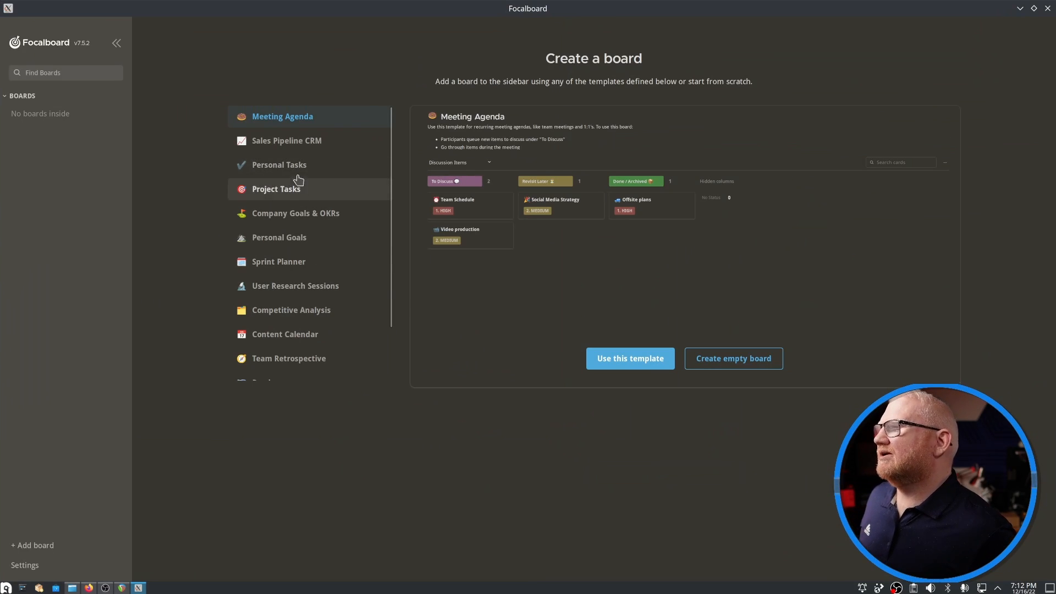
scroll(down, 3)
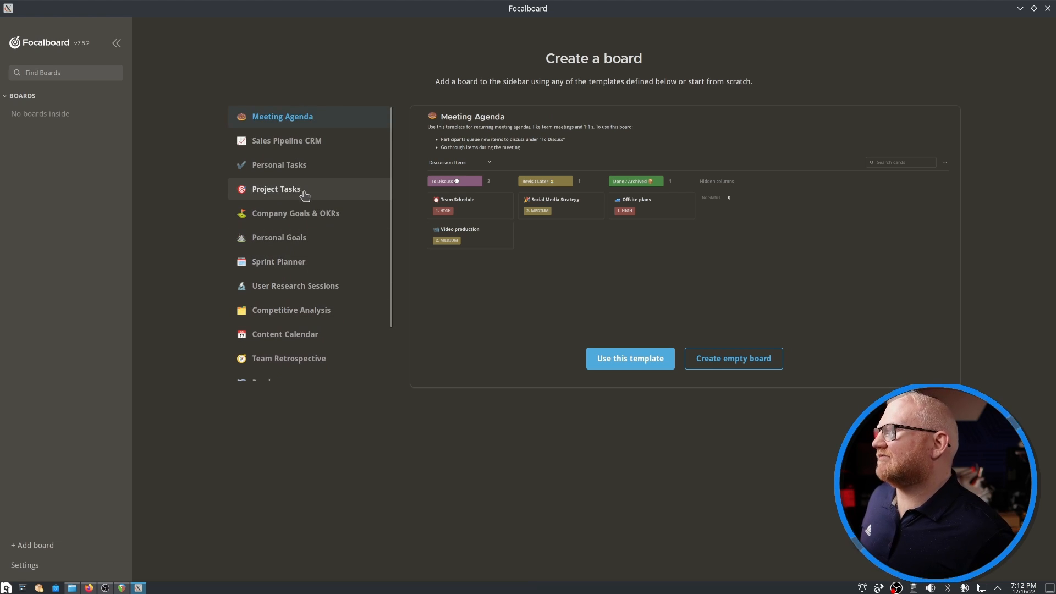
click(276, 189)
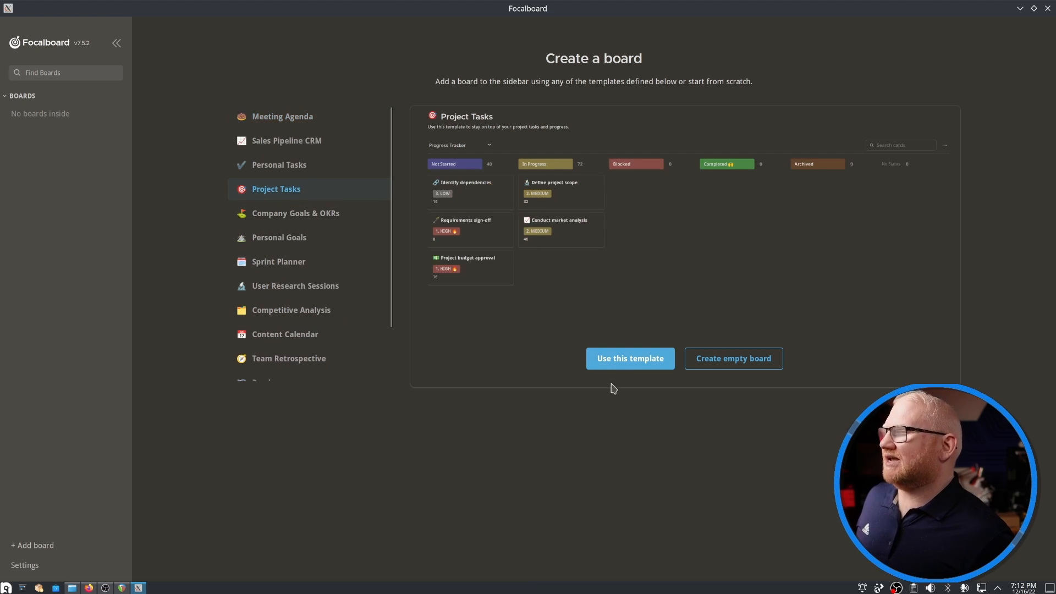
scroll(down, 3)
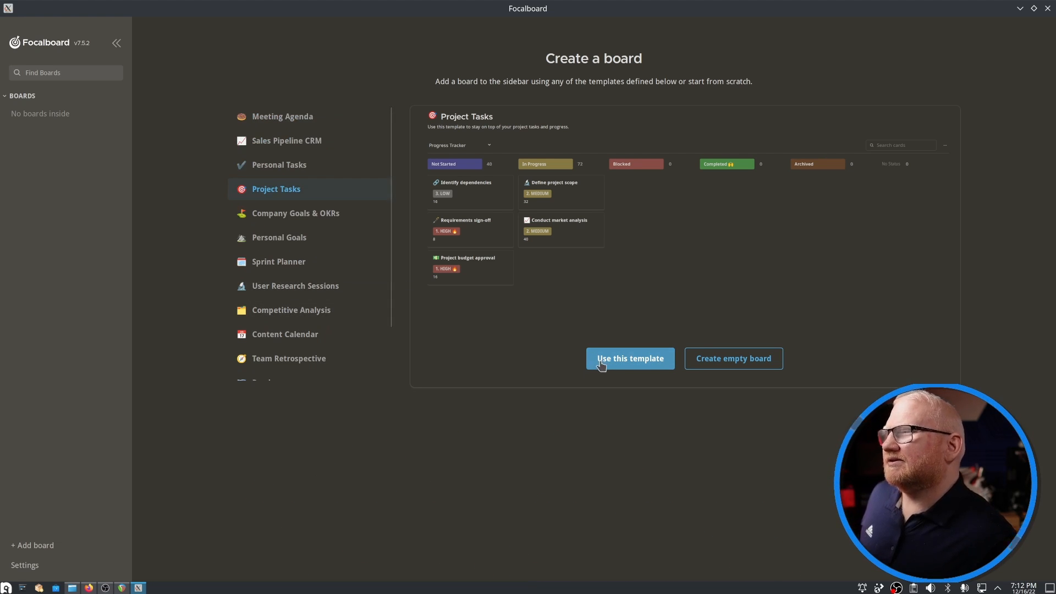
- Create the Project Tasks board and add an Untitled card to the Archived column
click(630, 358)
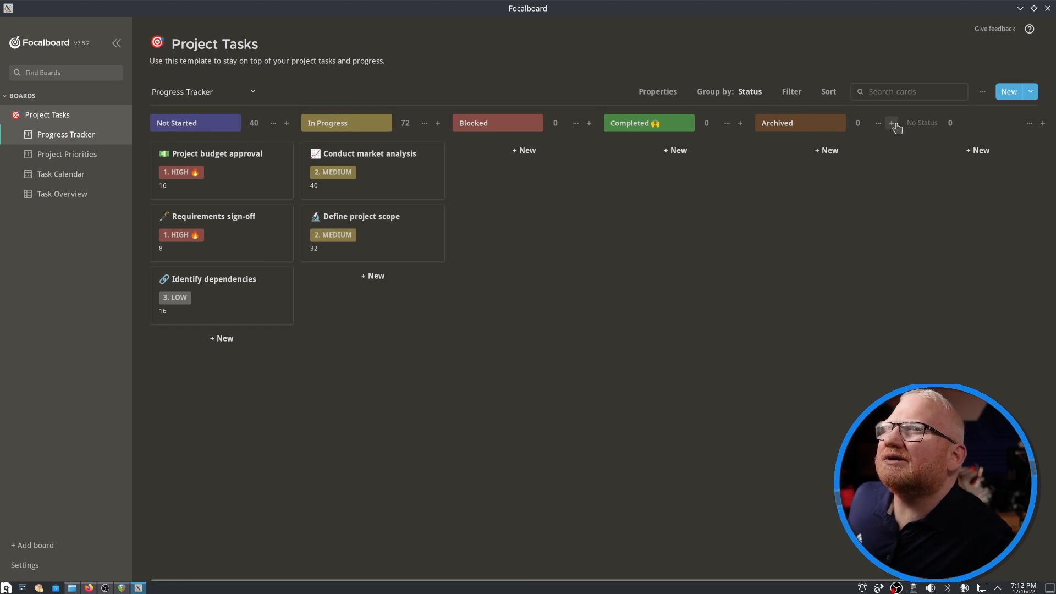
click(892, 122)
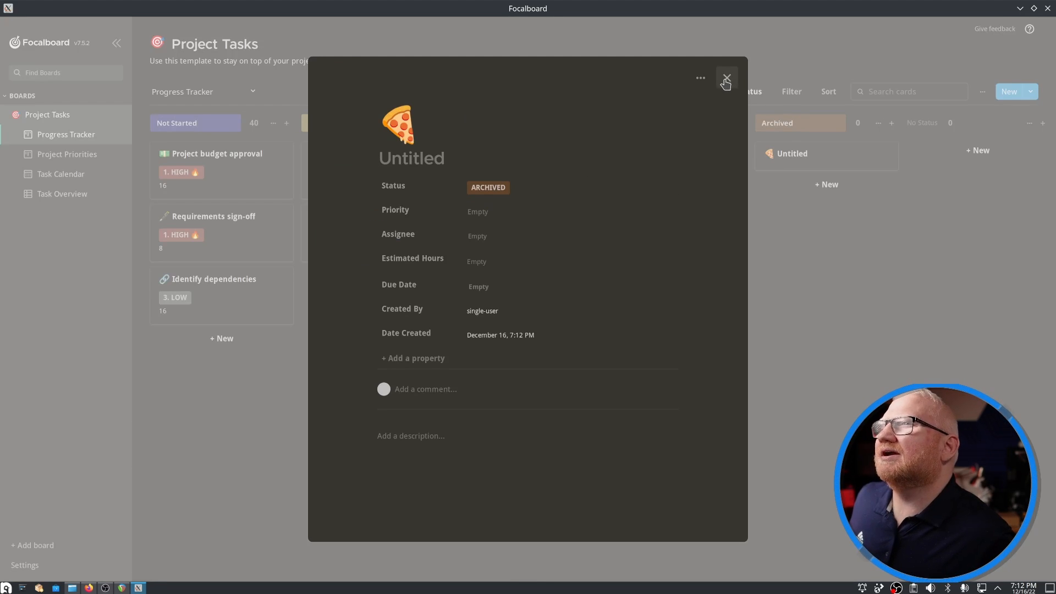
click(727, 77)
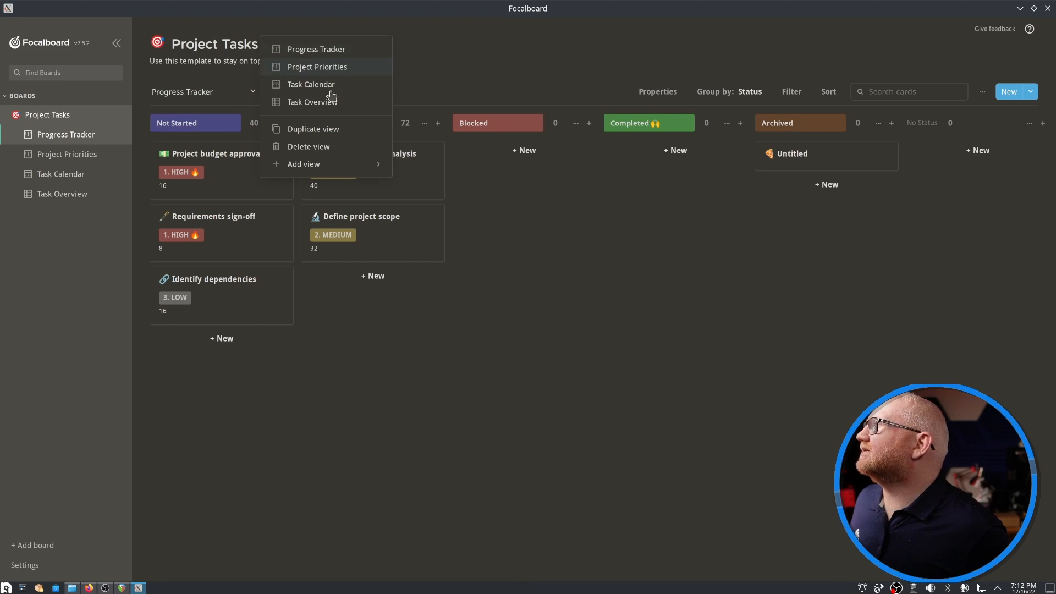
mouse_move(383, 79)
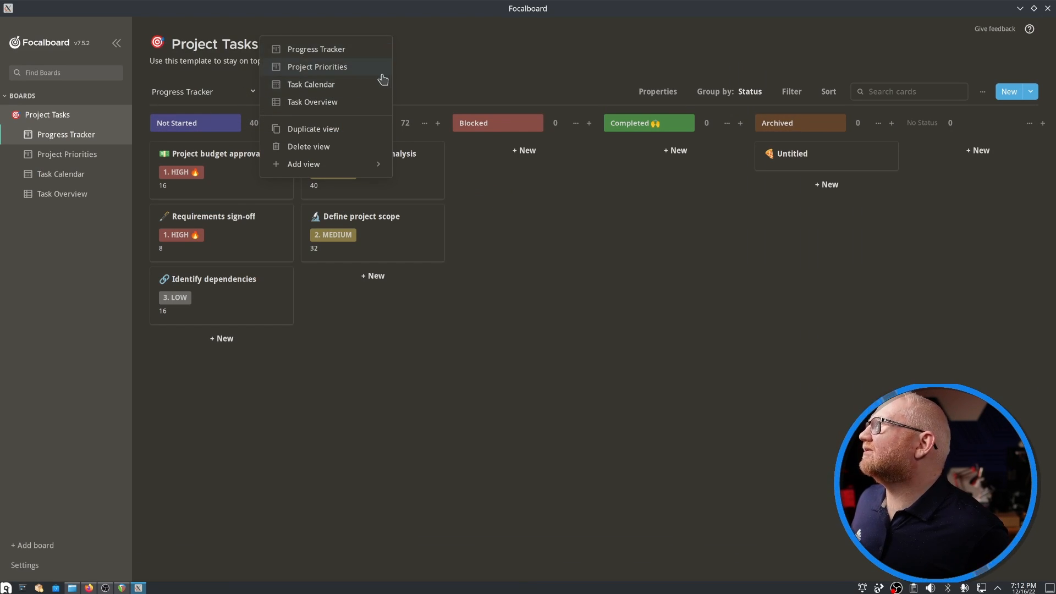
click(317, 66)
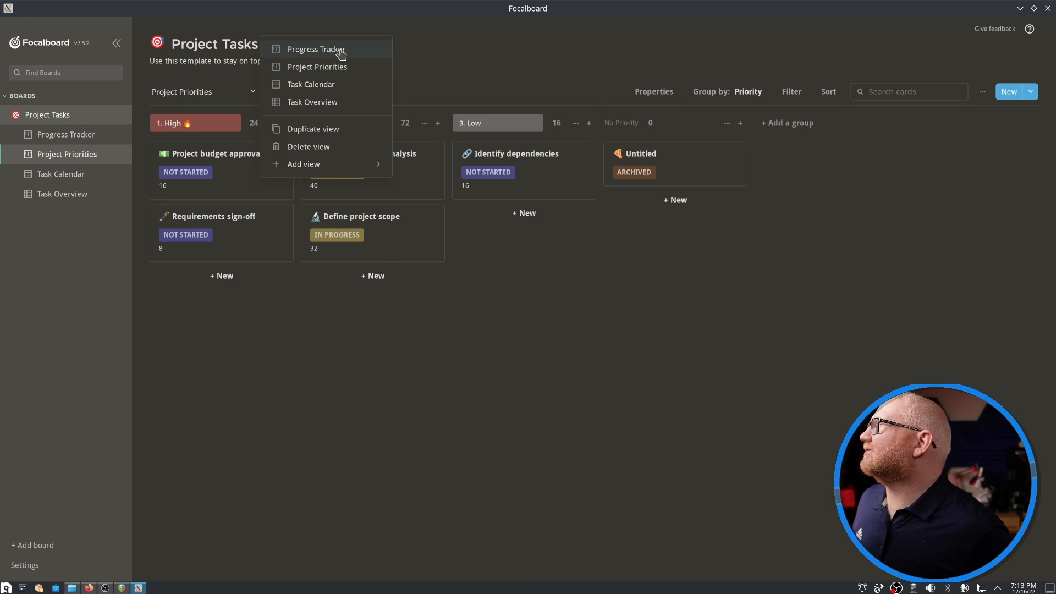
click(314, 50)
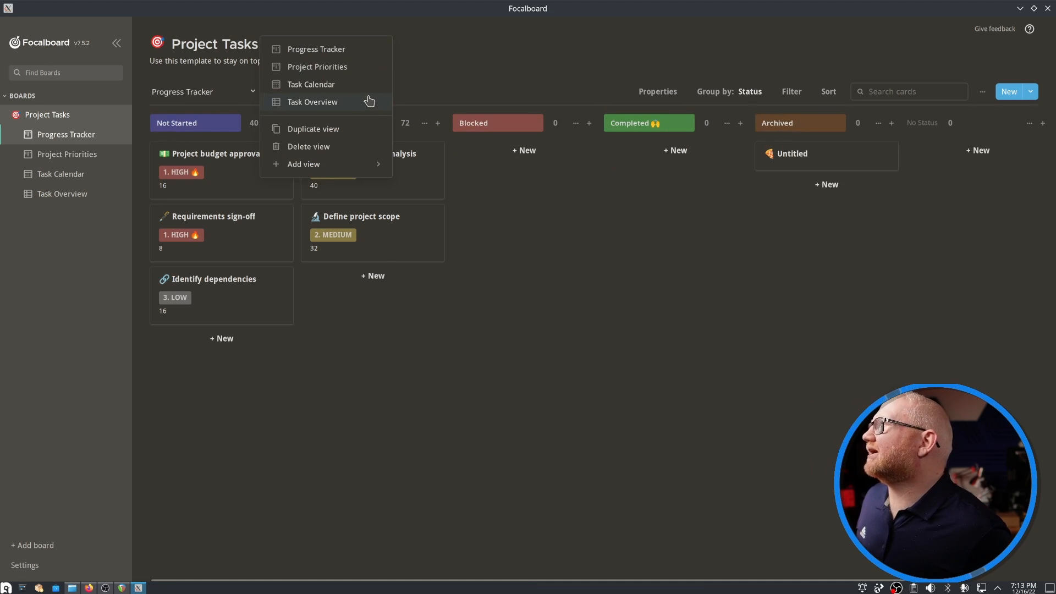
click(311, 86)
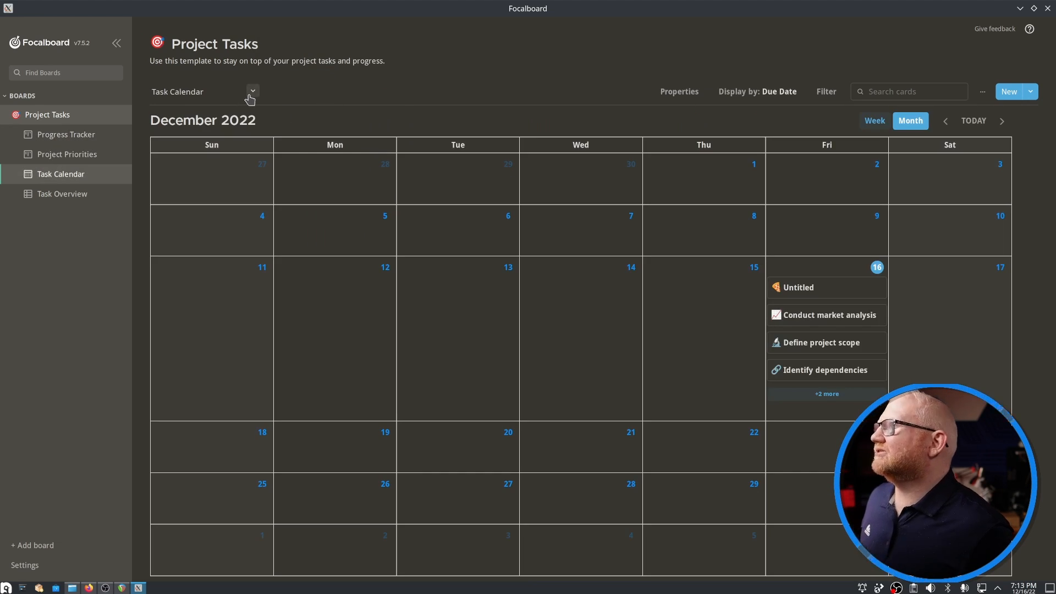
click(252, 92)
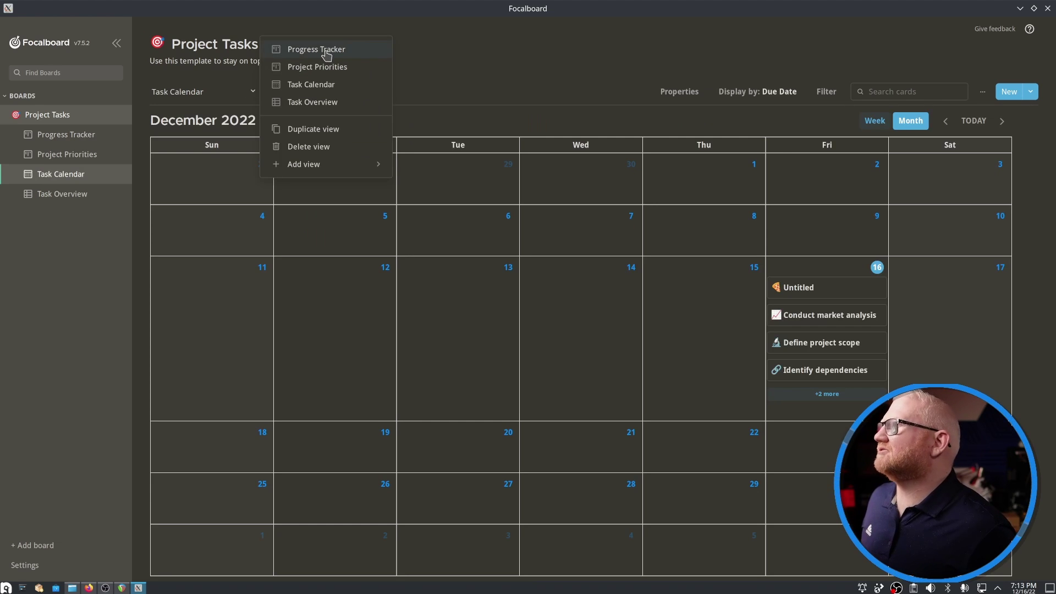
click(316, 49)
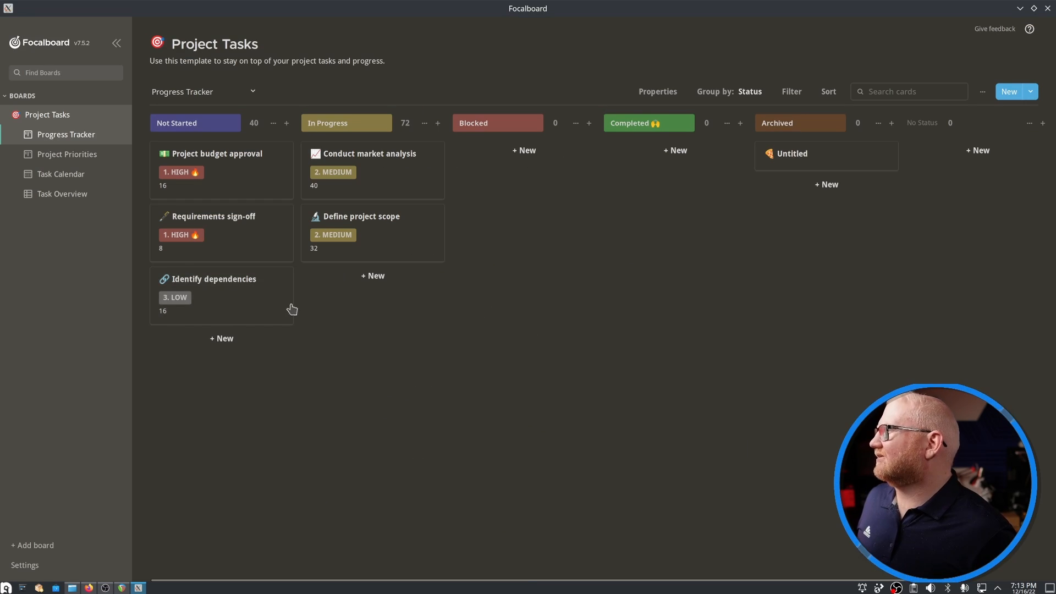
click(213, 278)
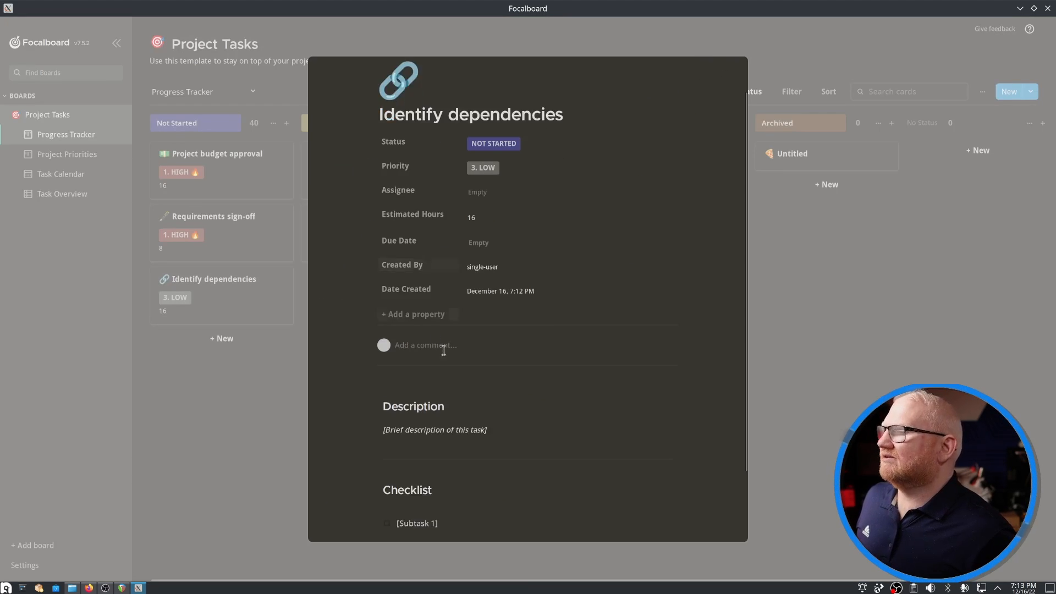
scroll(down, 3)
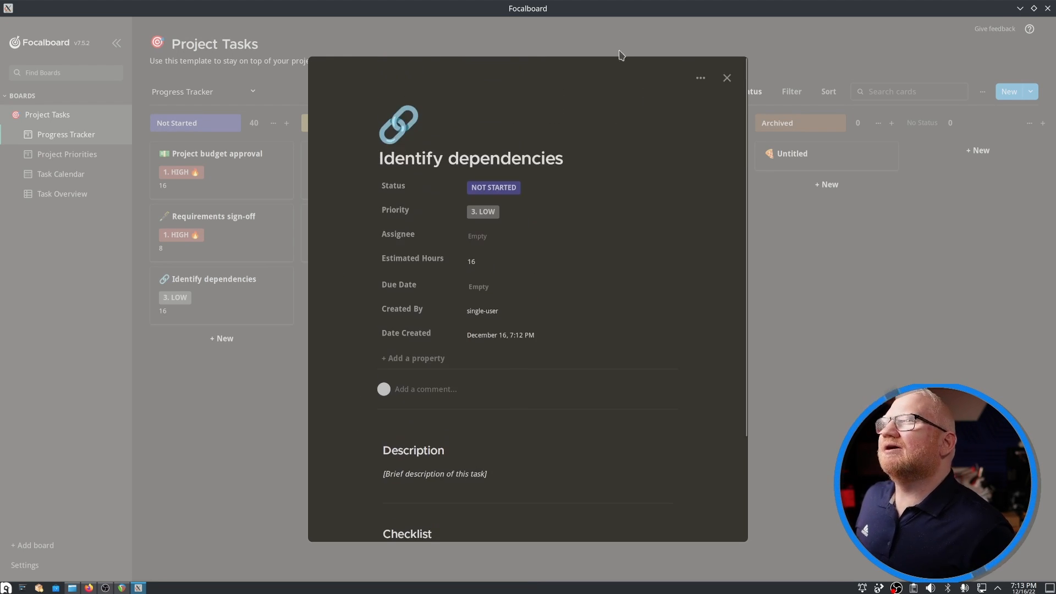
click(727, 78)
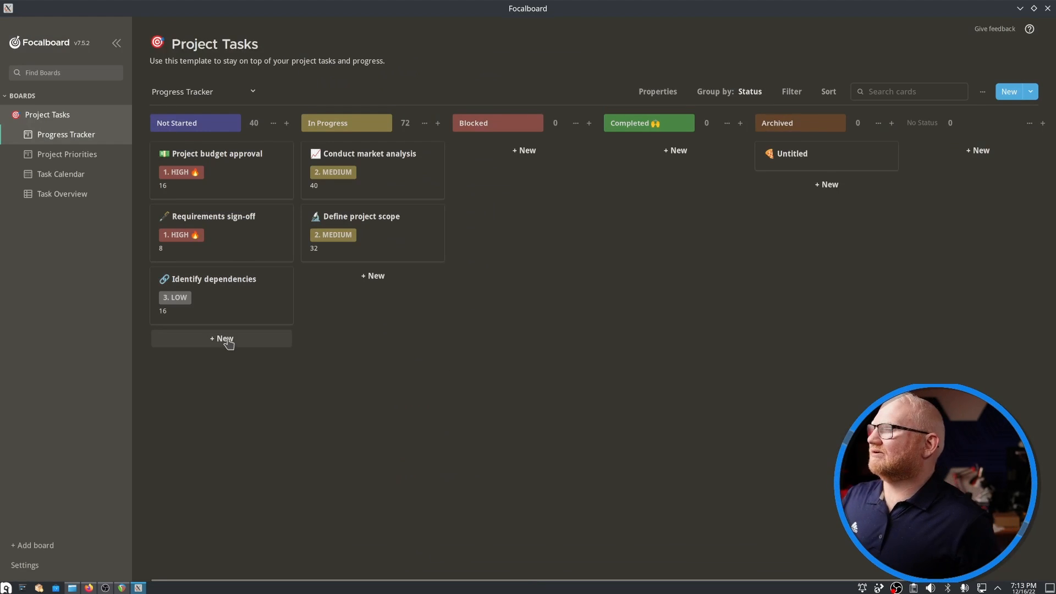
- Add a Focalboard Video card under Not Started and set its status to In Progress
click(221, 338)
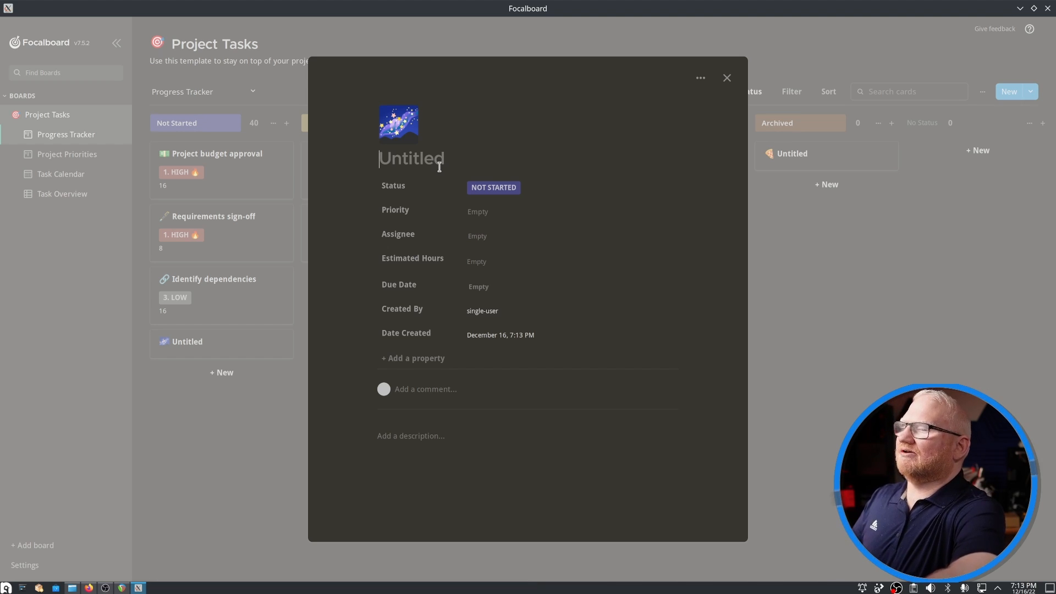
text(Focalboard Video)
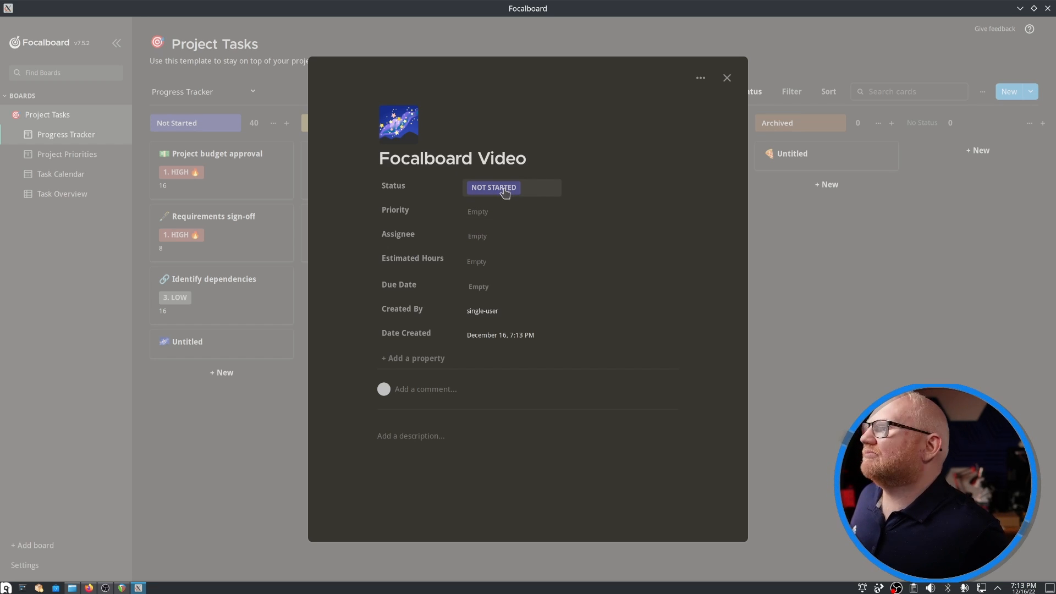
click(493, 188)
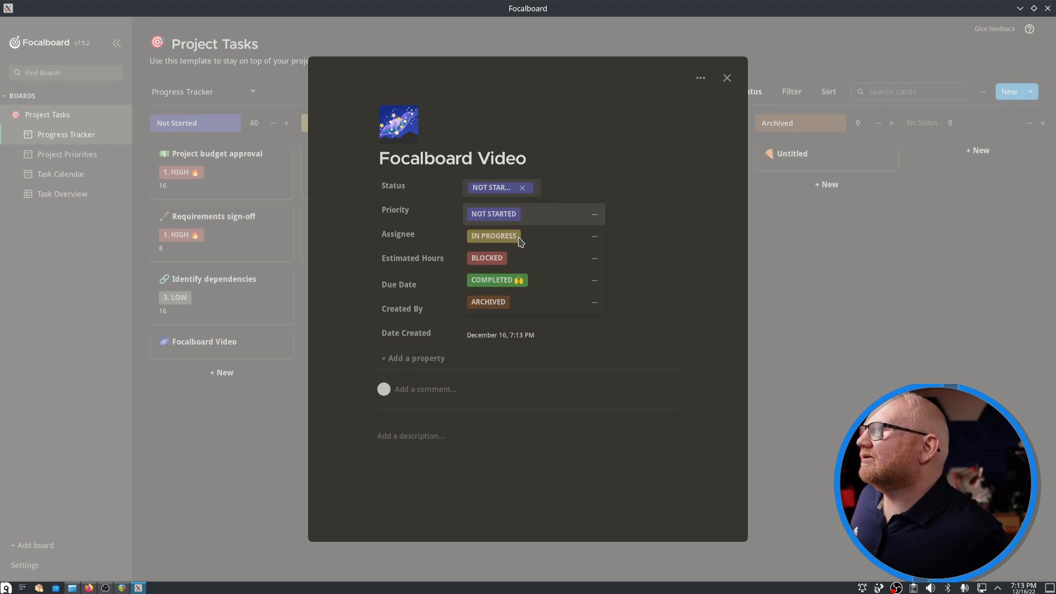
click(493, 236)
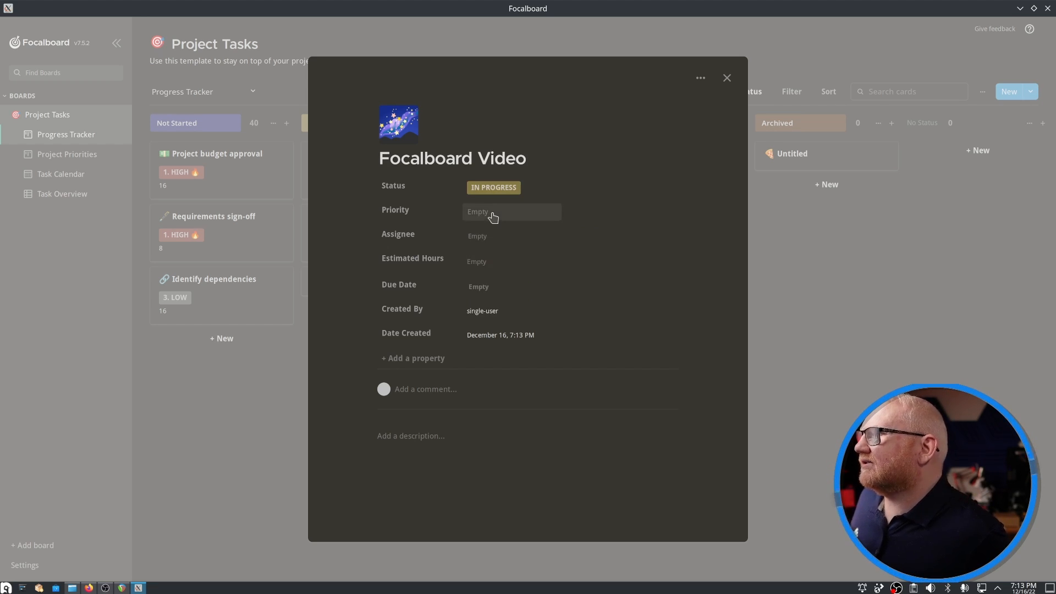
- Set the card's priority to 1. High and its due date to December 17
click(494, 211)
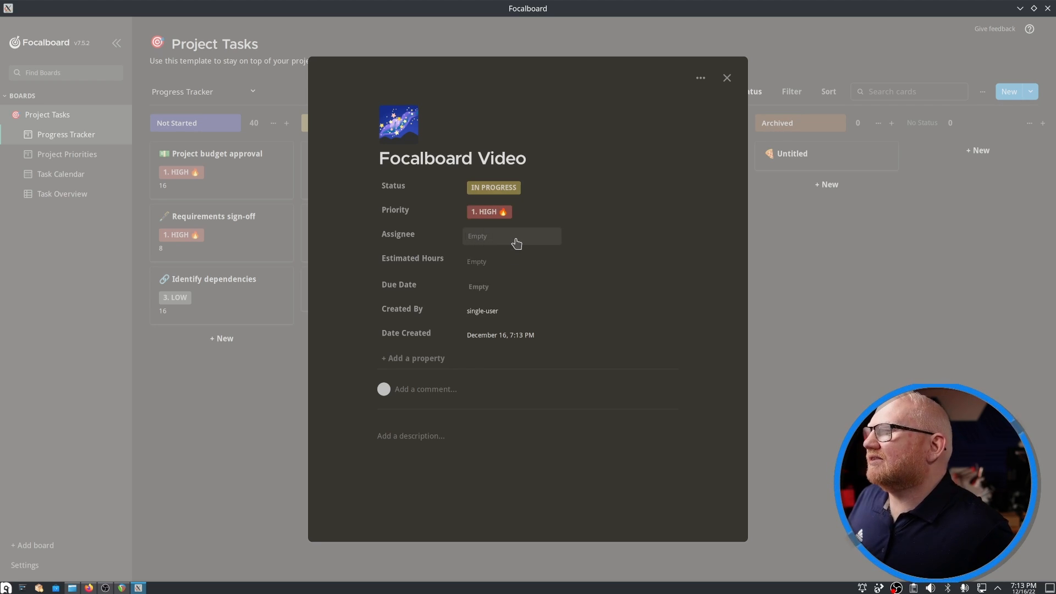
click(512, 236)
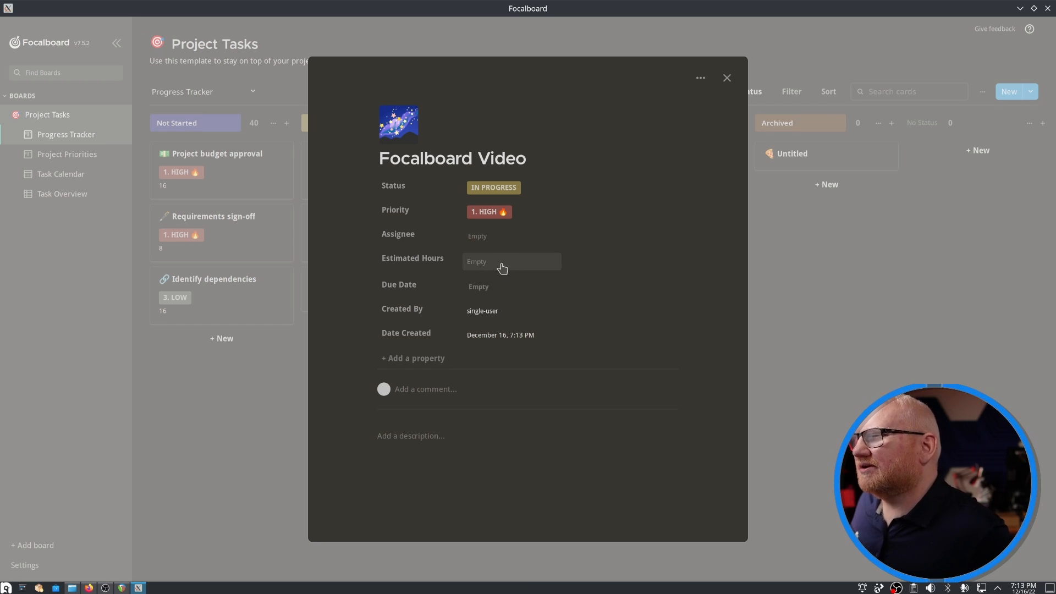
click(478, 287)
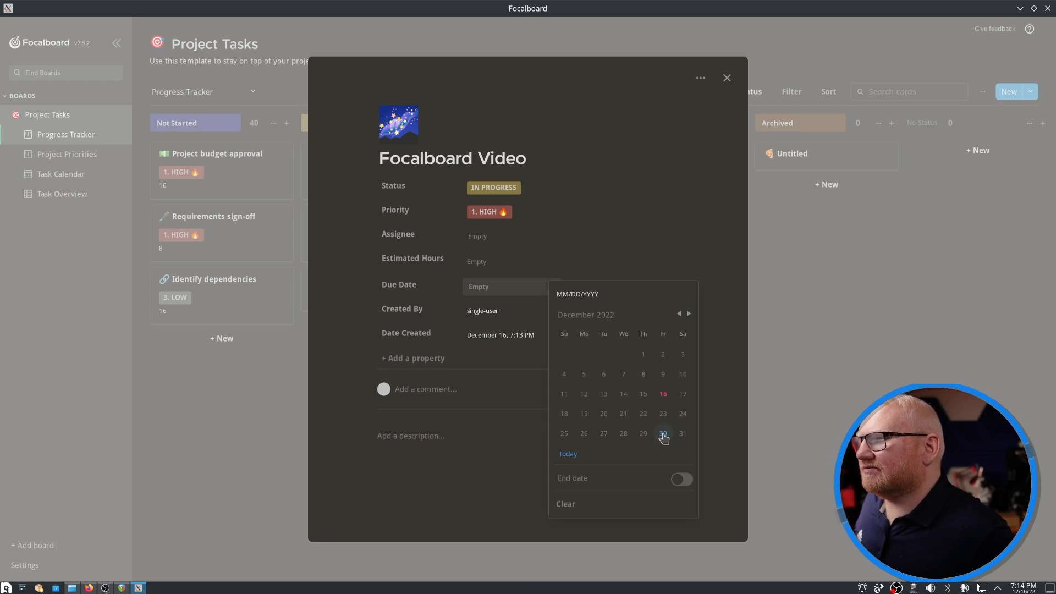
click(682, 393)
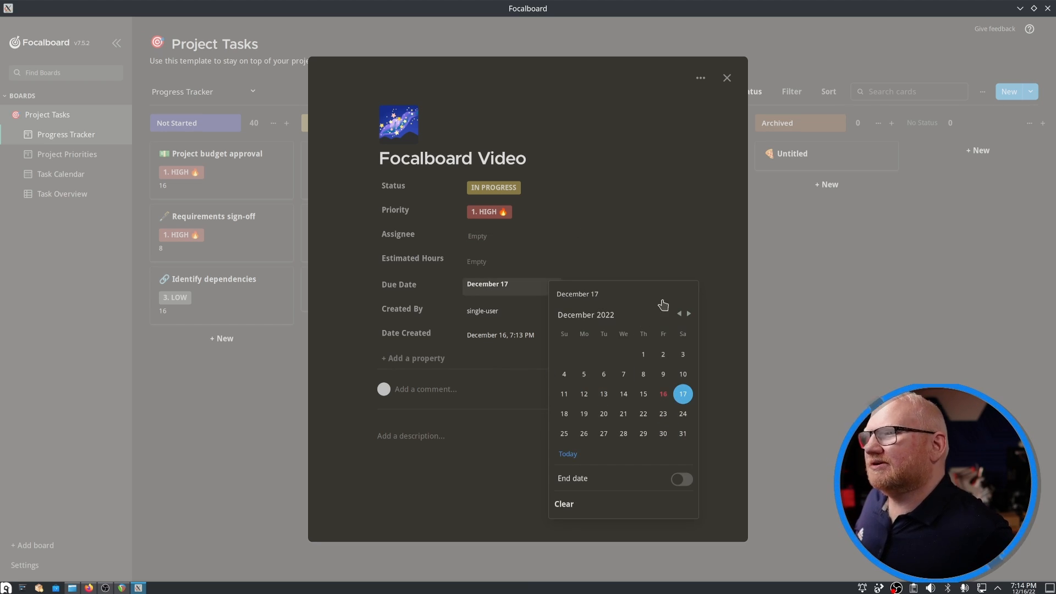
click(477, 311)
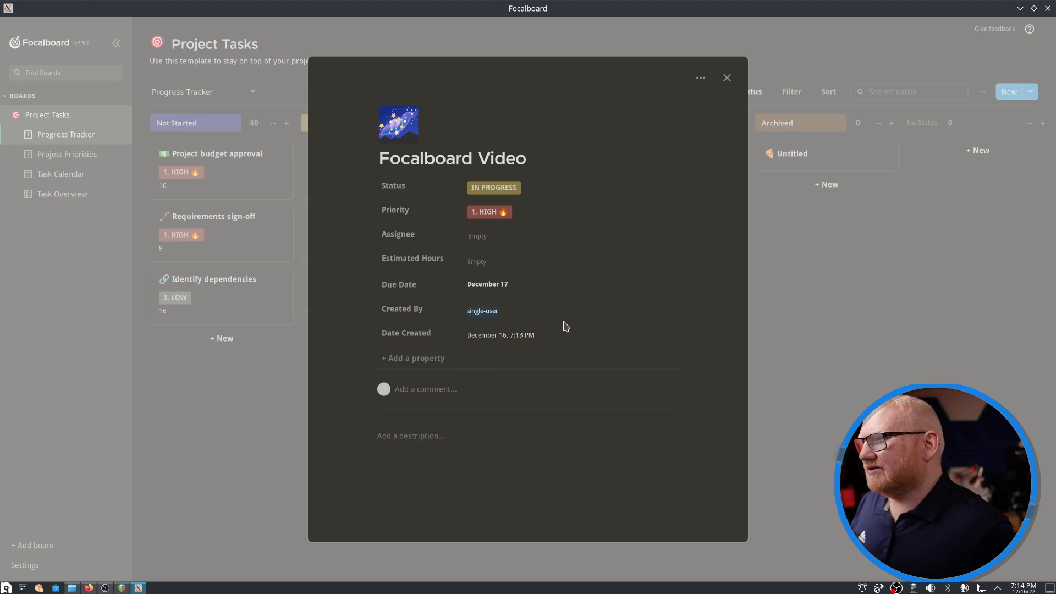
click(411, 436)
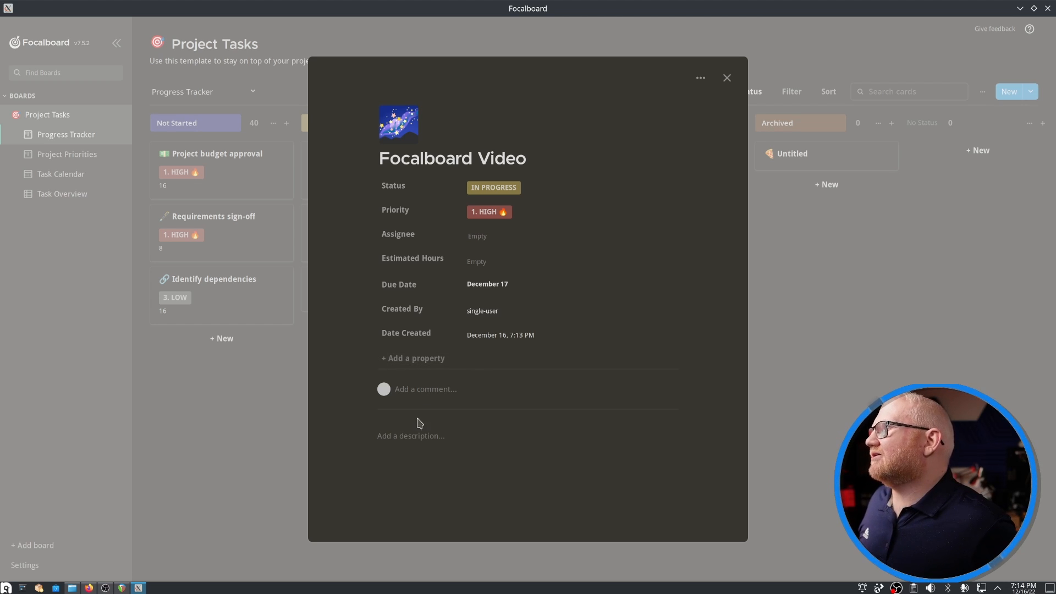
- Add a checklist with Thumbnail, Upload and Description items, plus an empty block below
click(411, 436)
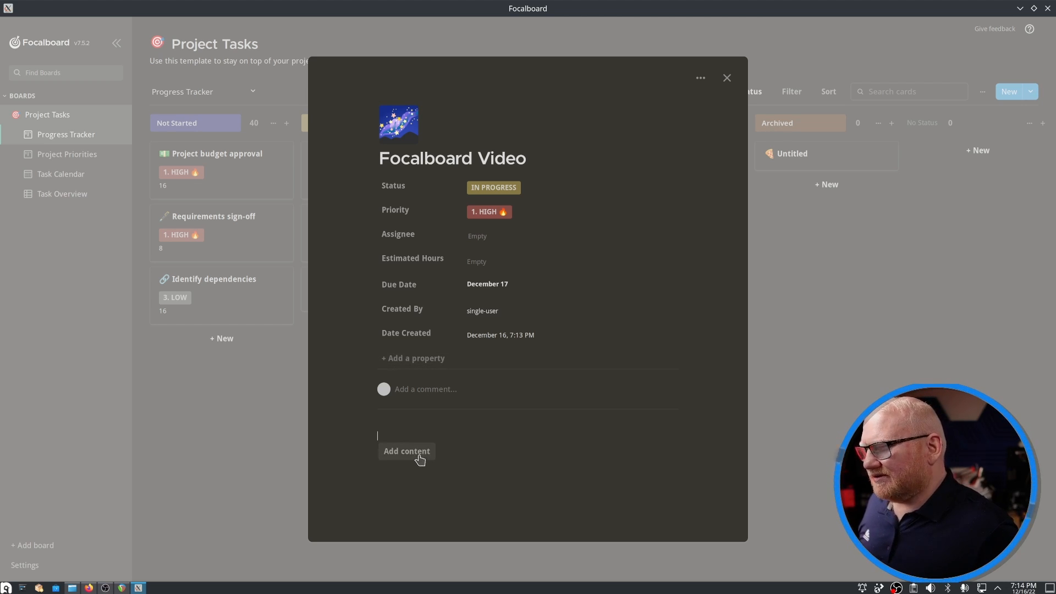
click(406, 451)
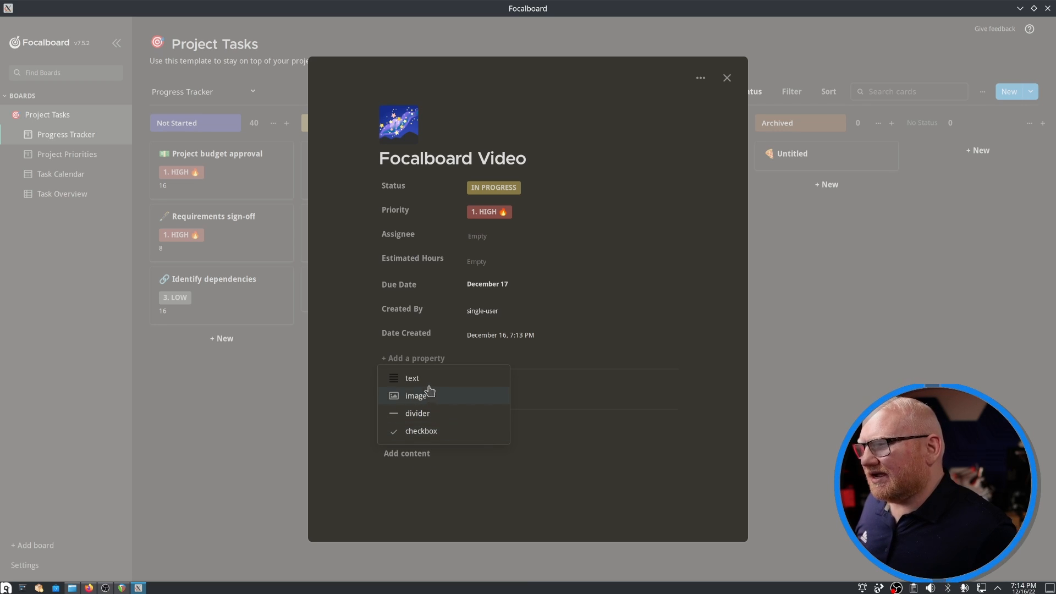
mouse_move(448, 433)
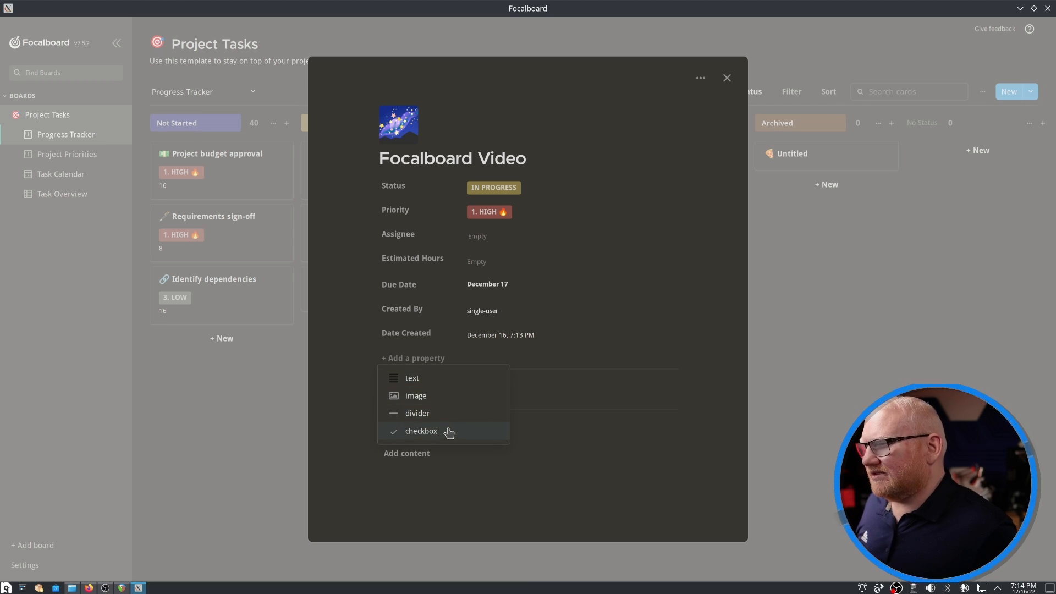
mouse_move(450, 443)
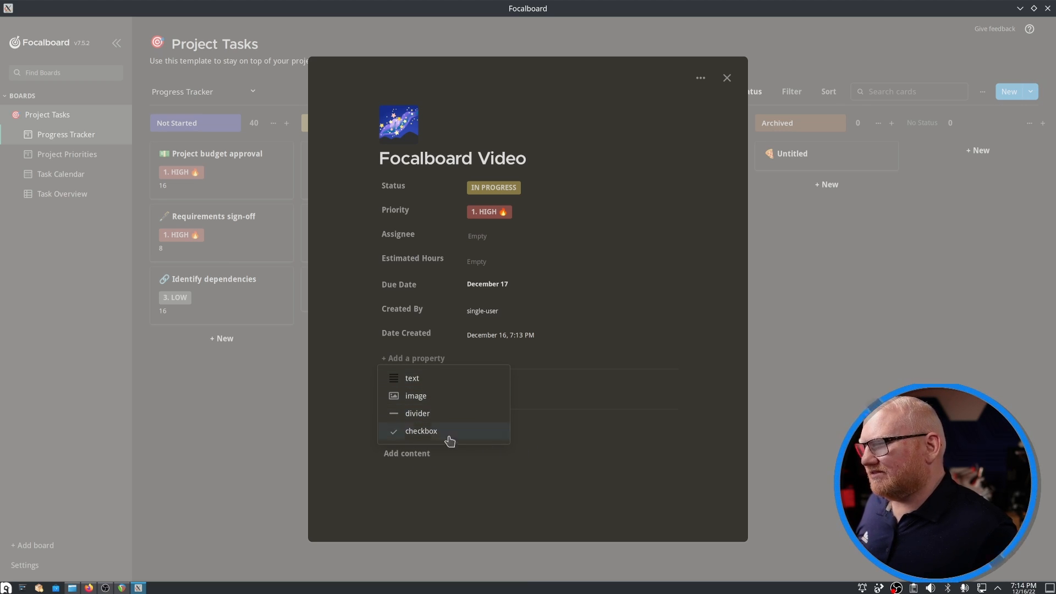
click(422, 431)
text(Thumbnail)
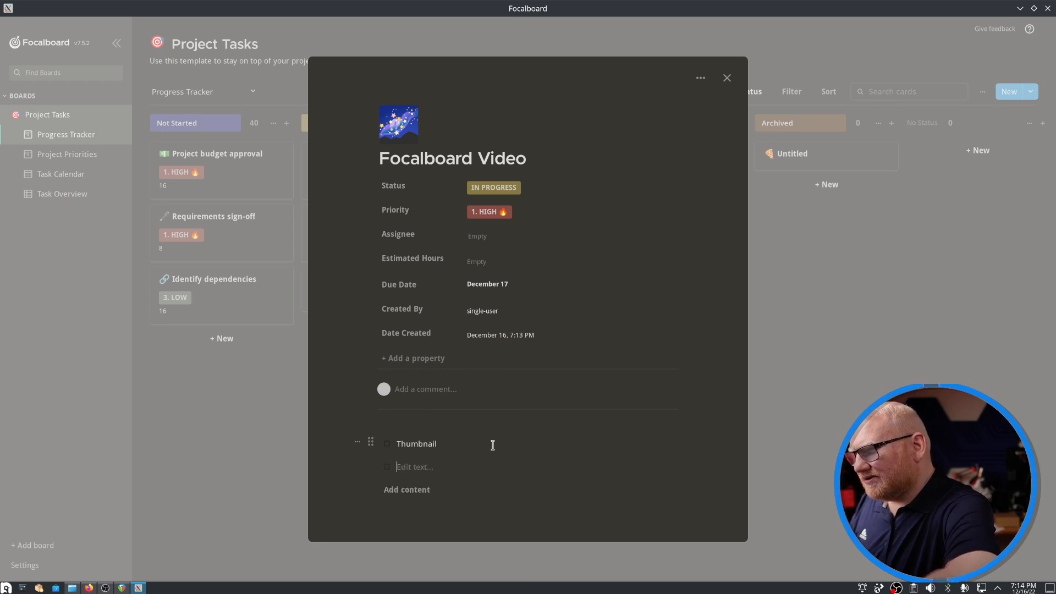
text(Upload)
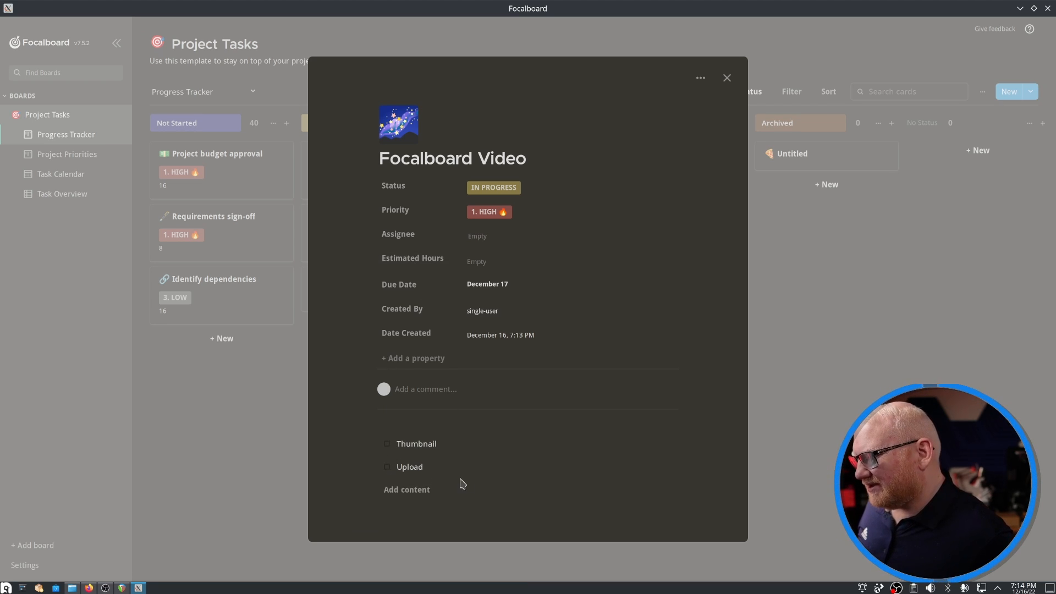
click(700, 78)
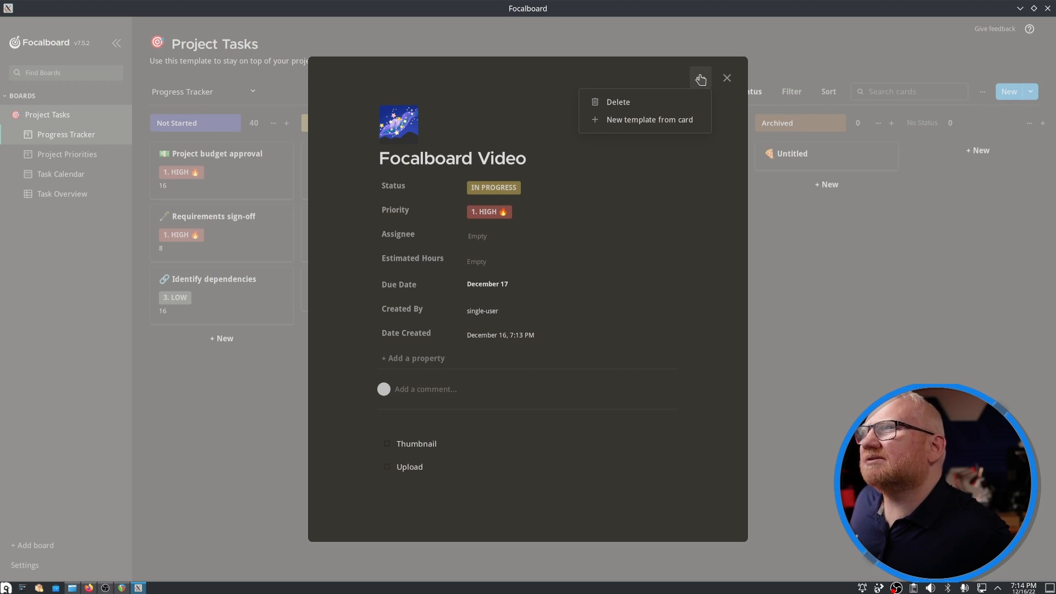
mouse_move(611, 125)
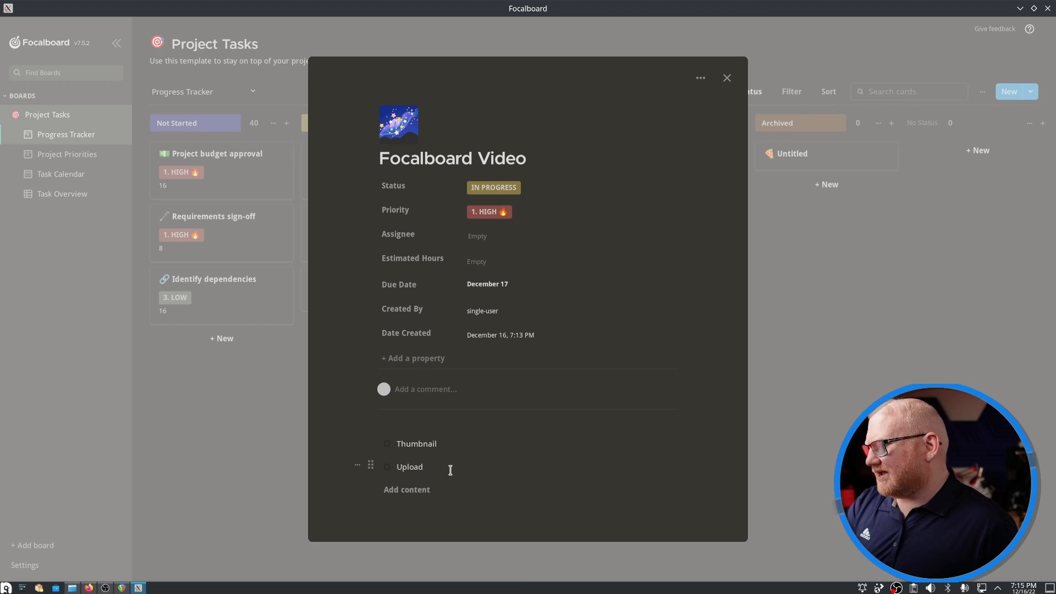
mouse_move(453, 465)
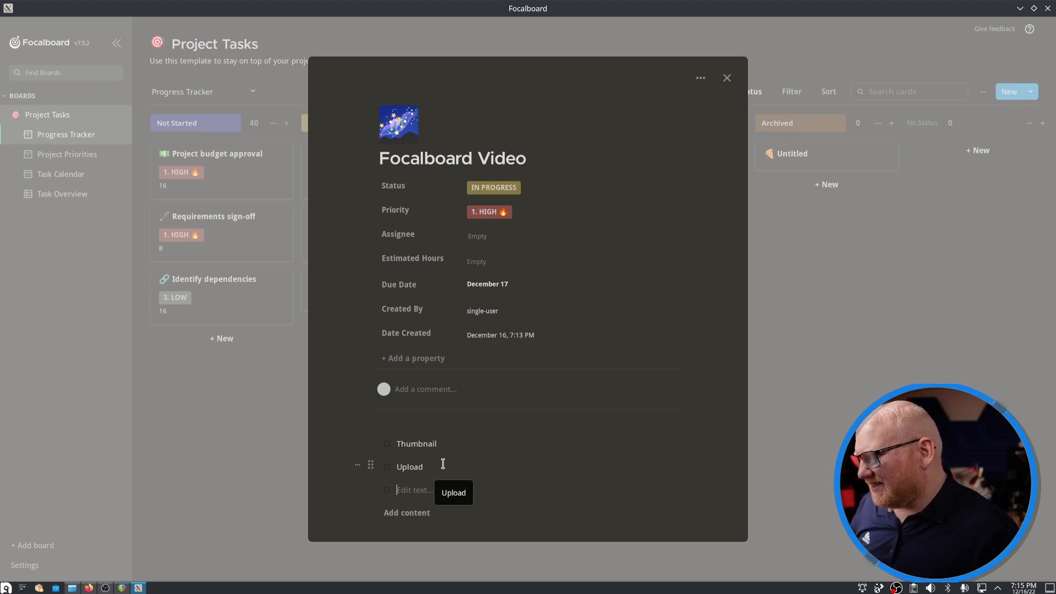
mouse_move(456, 460)
text(Description)
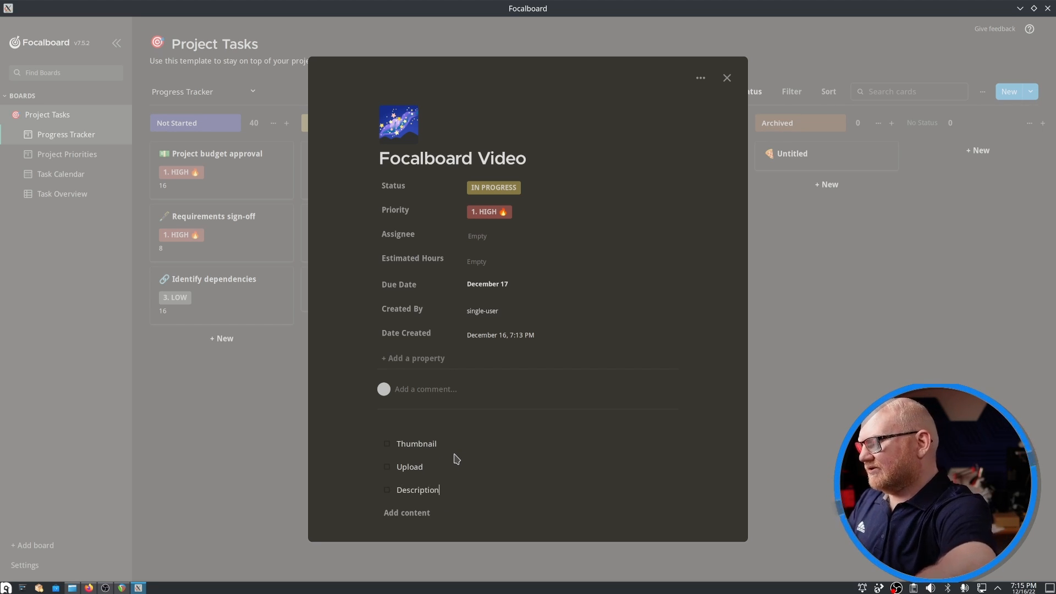
click(407, 513)
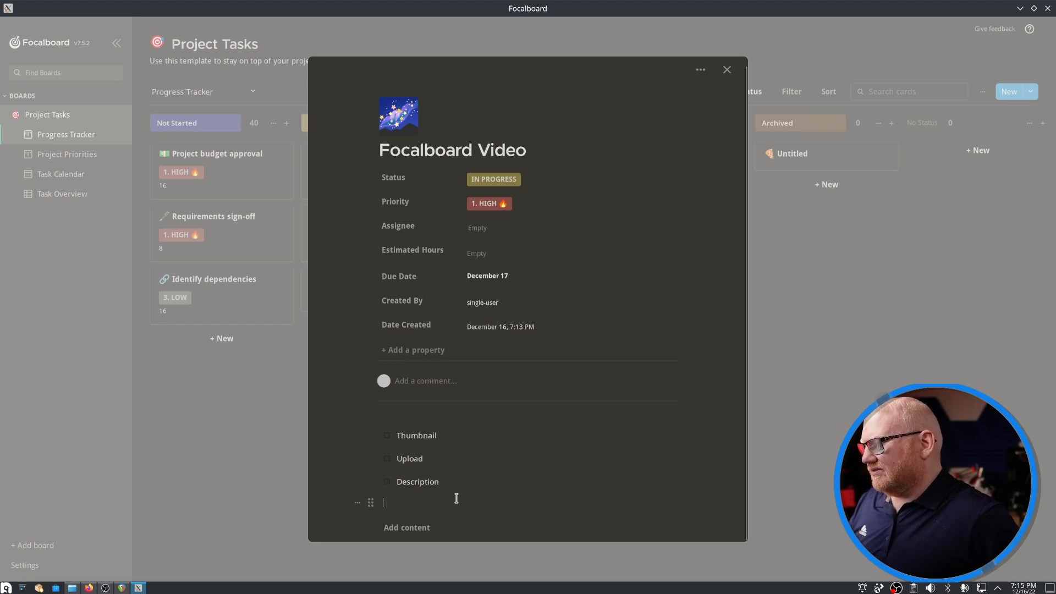
- Type ## Intro, Middle and End markdown headings, with some intro text, below the checklist
text(##)
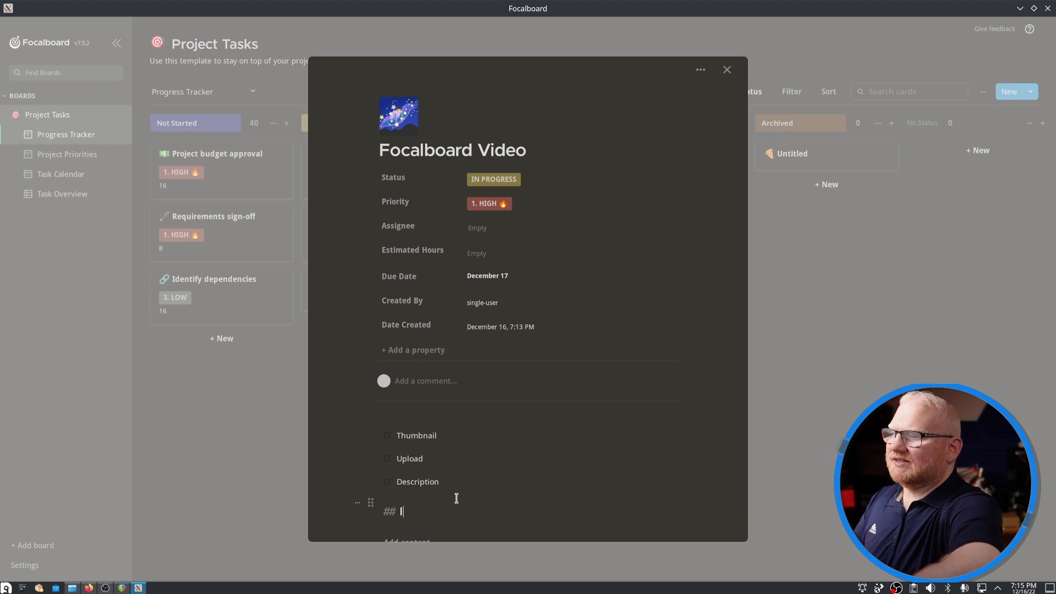
text(Intro)
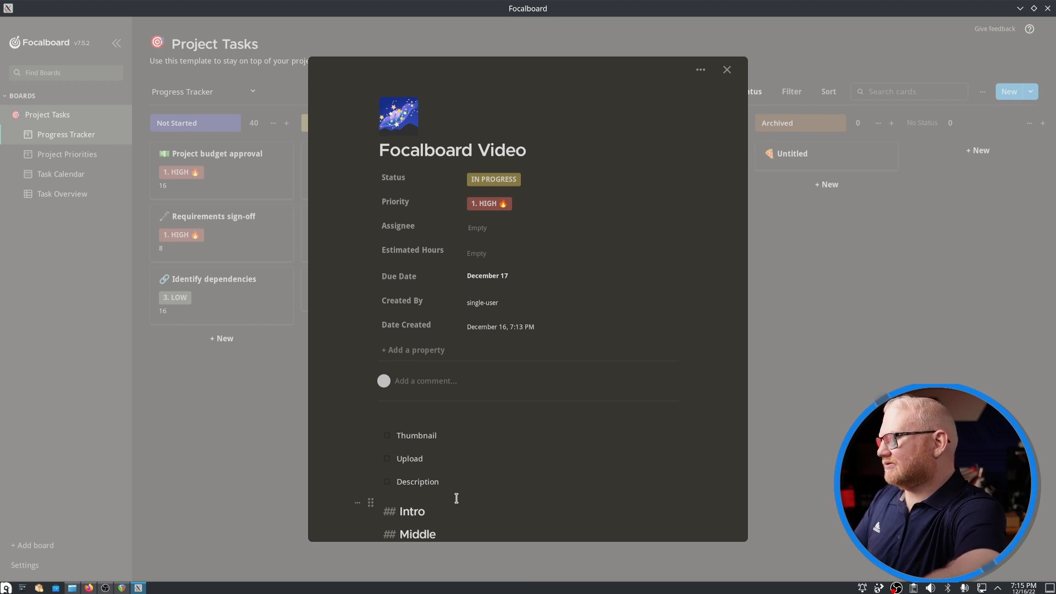
scroll(down, 3)
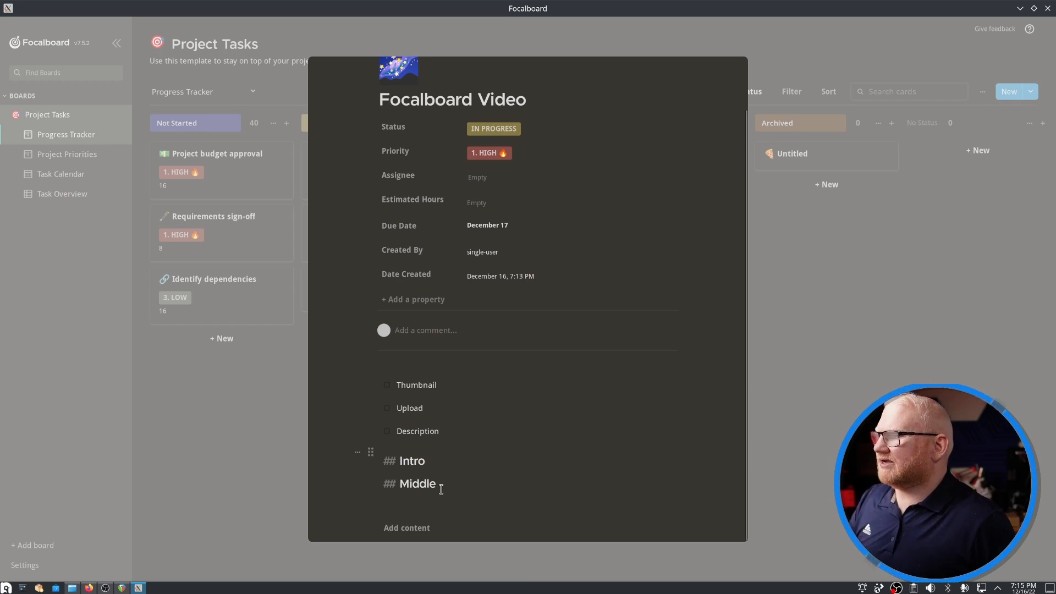
text(End)
text(T)
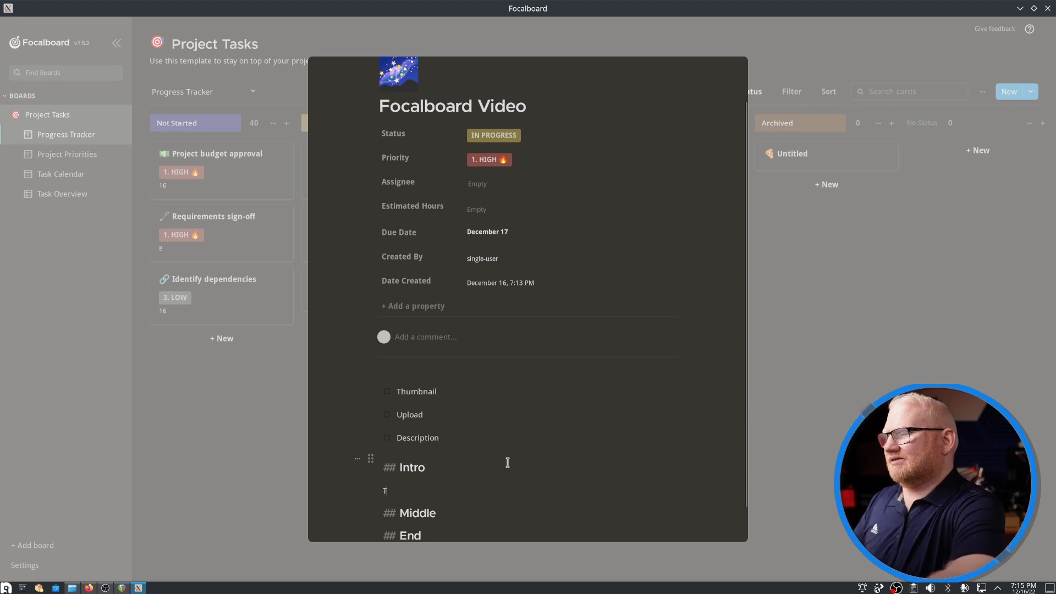
text(his is)
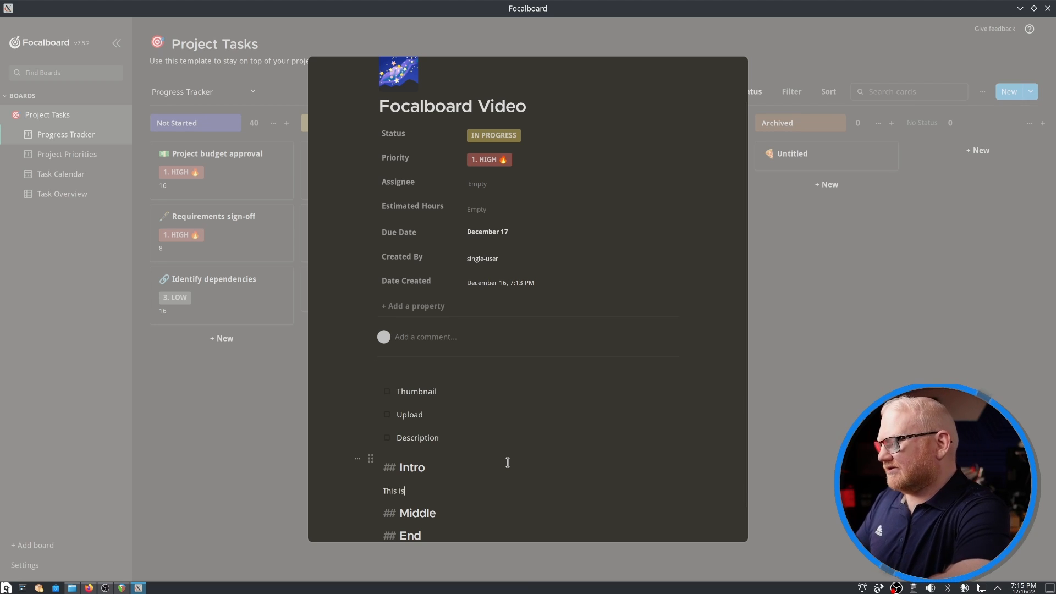
text(intro:)
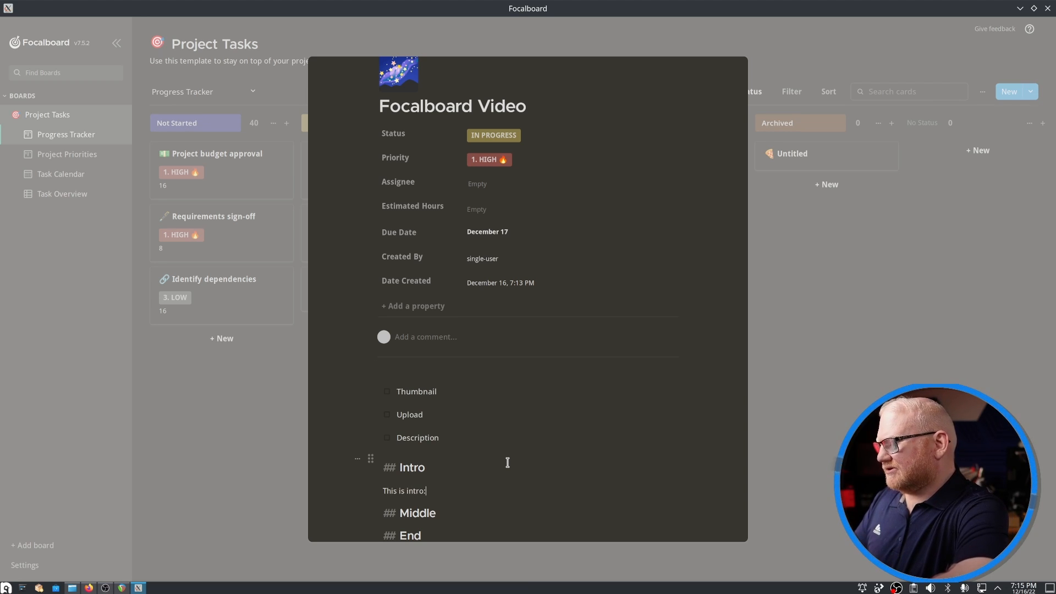
key(Backspace)
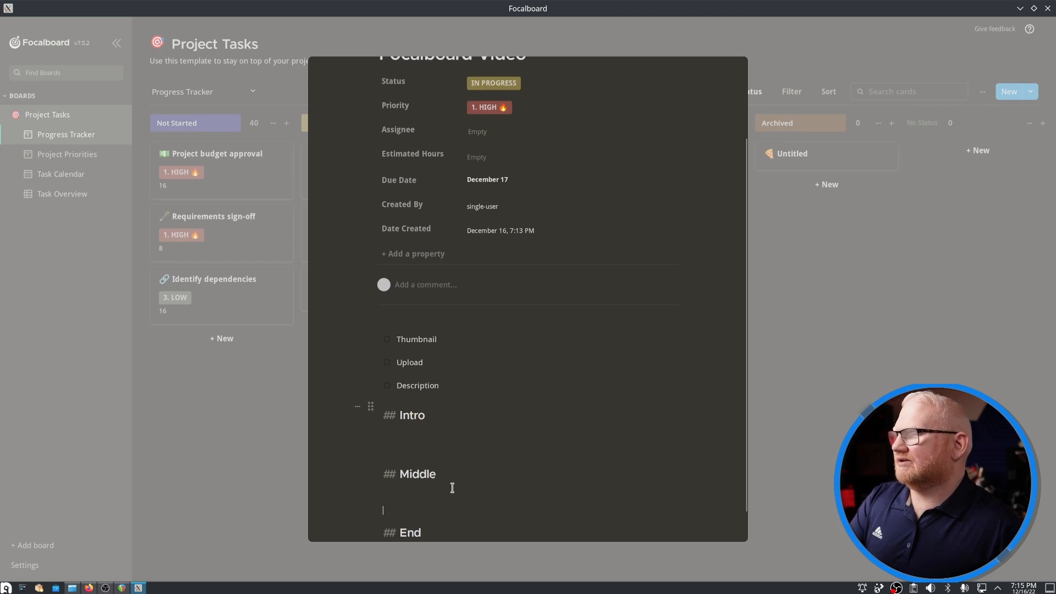
scroll(down, 3)
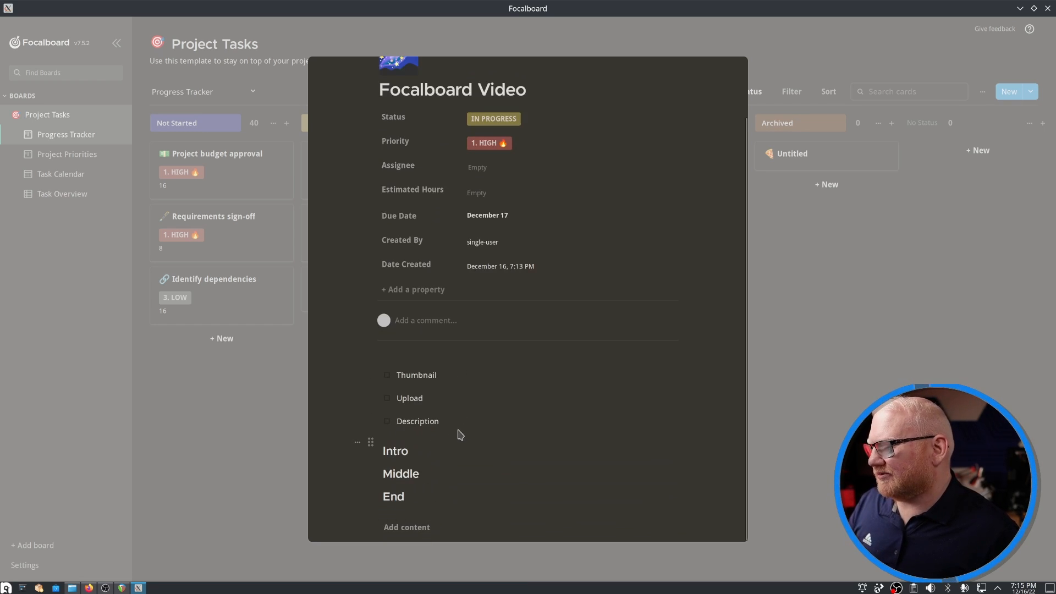
mouse_move(429, 447)
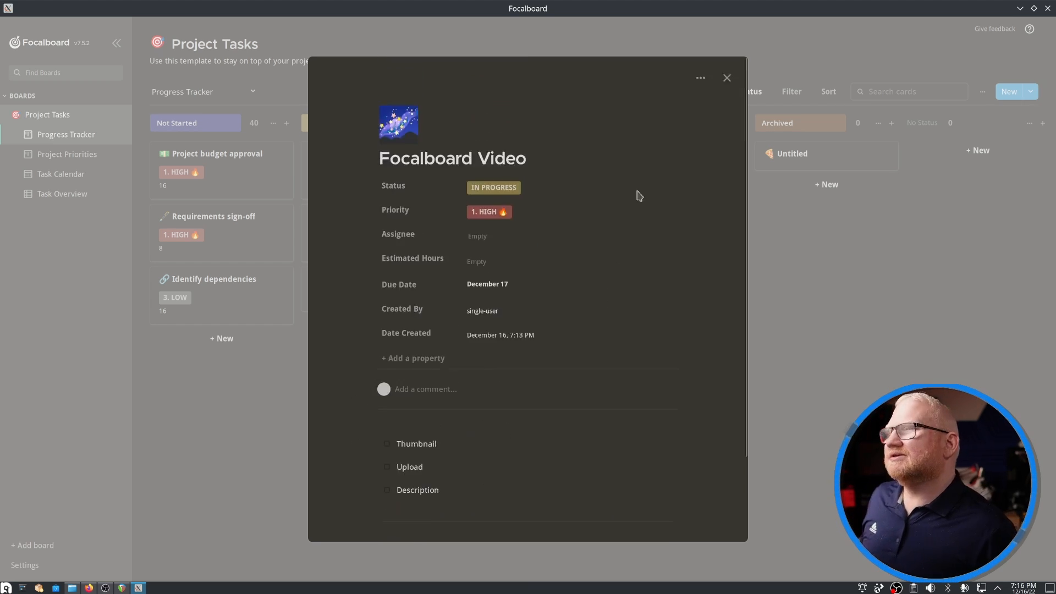
- Save the Focalboard Video card as a card template and close the template editor
click(700, 77)
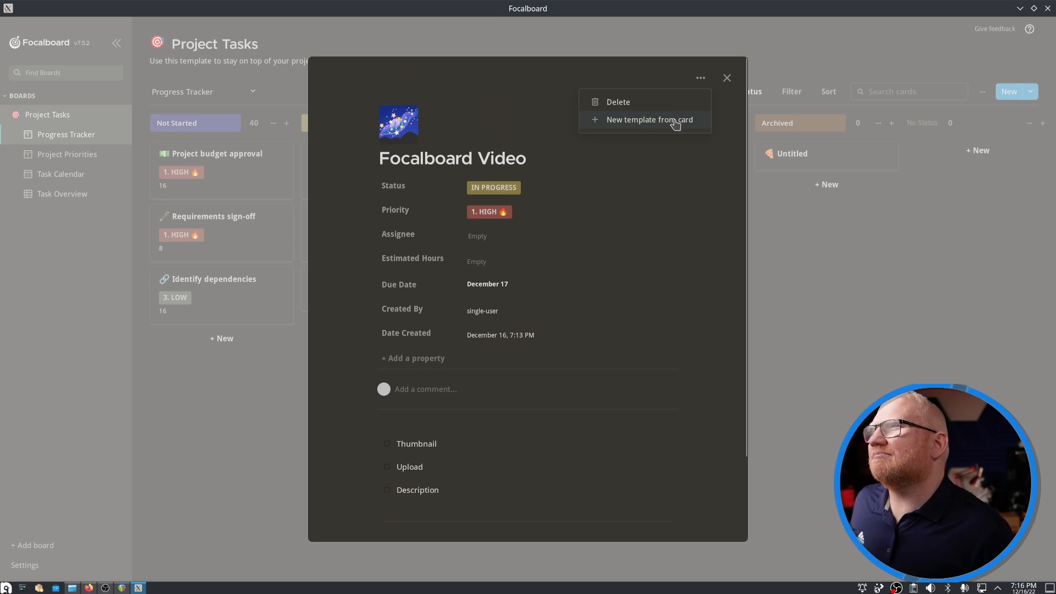
click(650, 119)
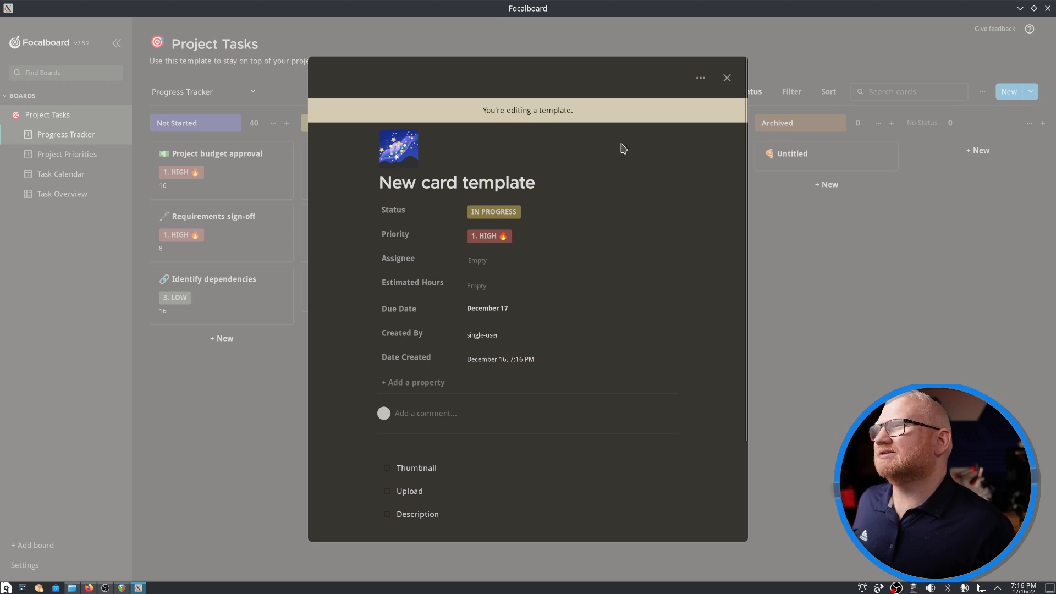
click(727, 77)
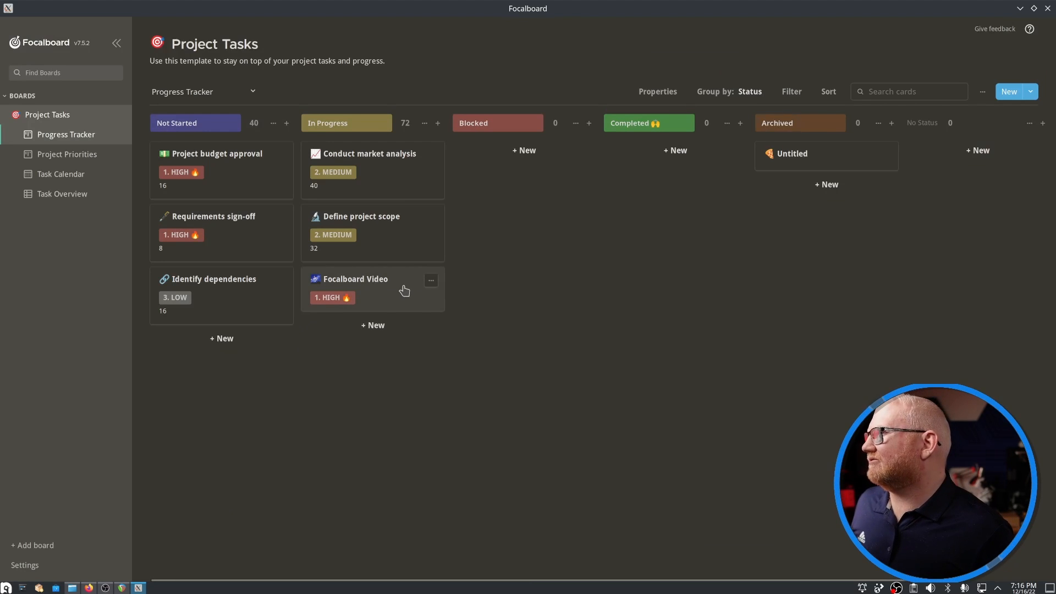
- Reopen the Focalboard Video card, then create a new untitled card and close it
click(366, 290)
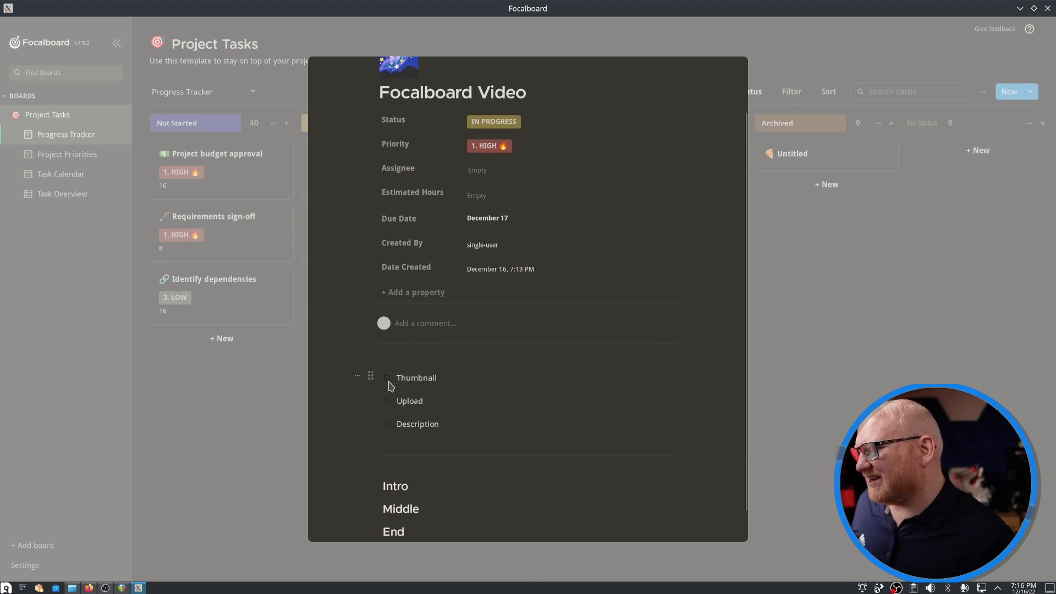
click(386, 401)
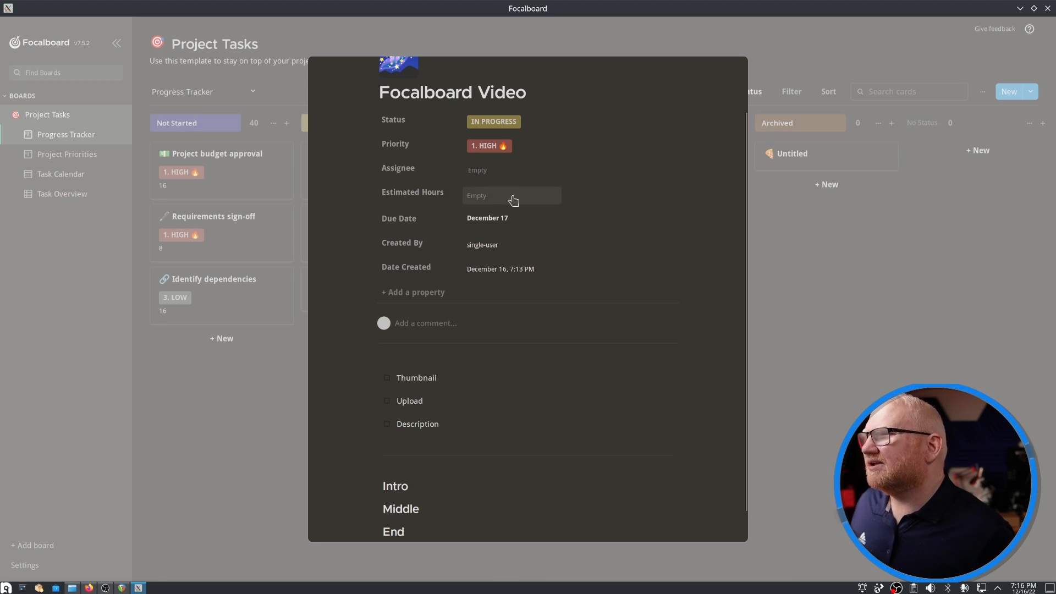
click(510, 170)
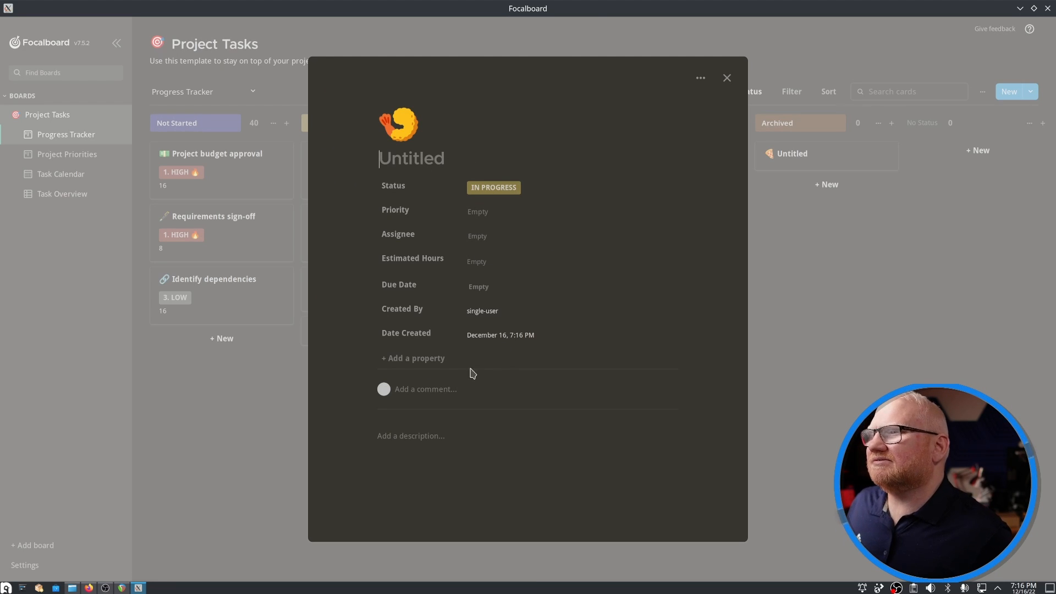
click(426, 436)
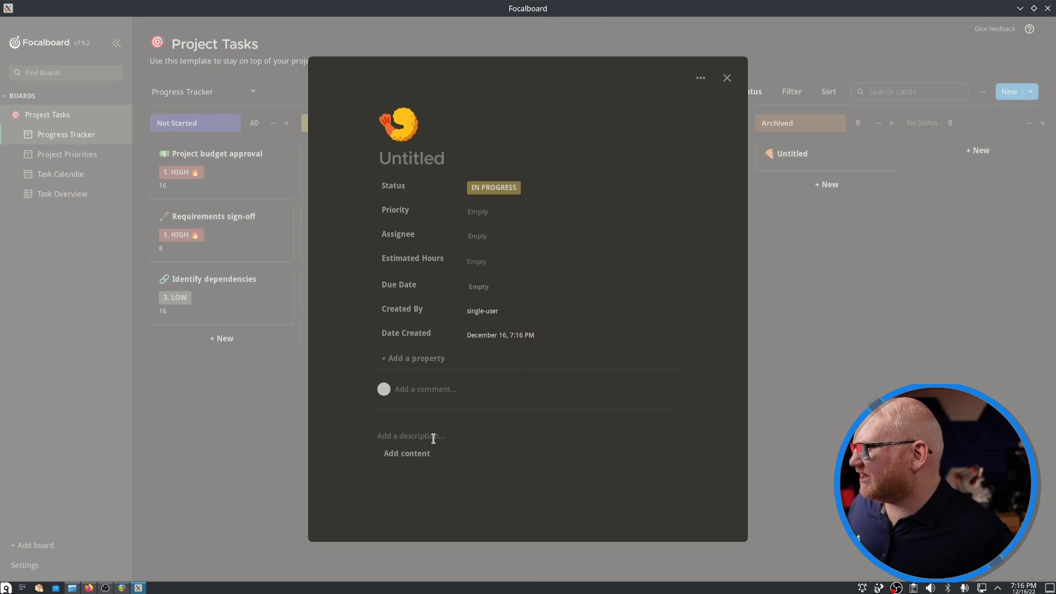
click(700, 78)
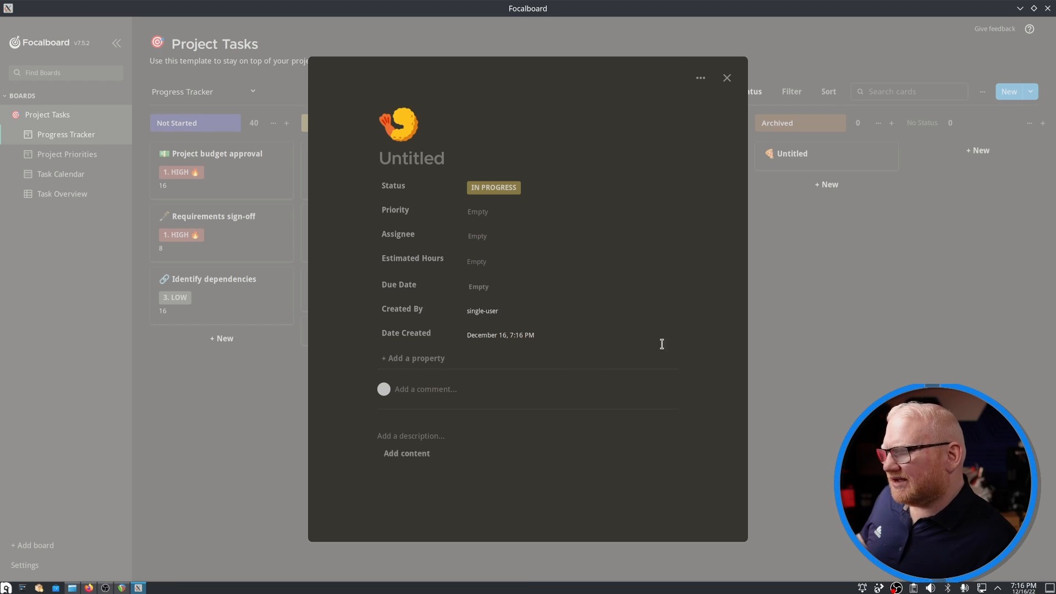
click(727, 78)
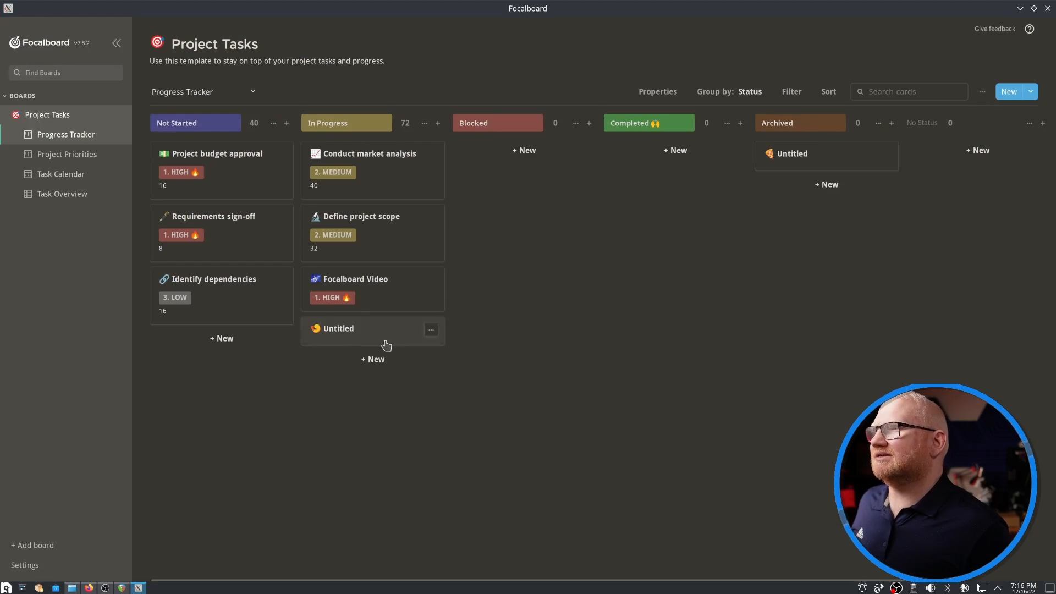
- Delete the untitled In Progress card and close the blank untitled card
click(431, 329)
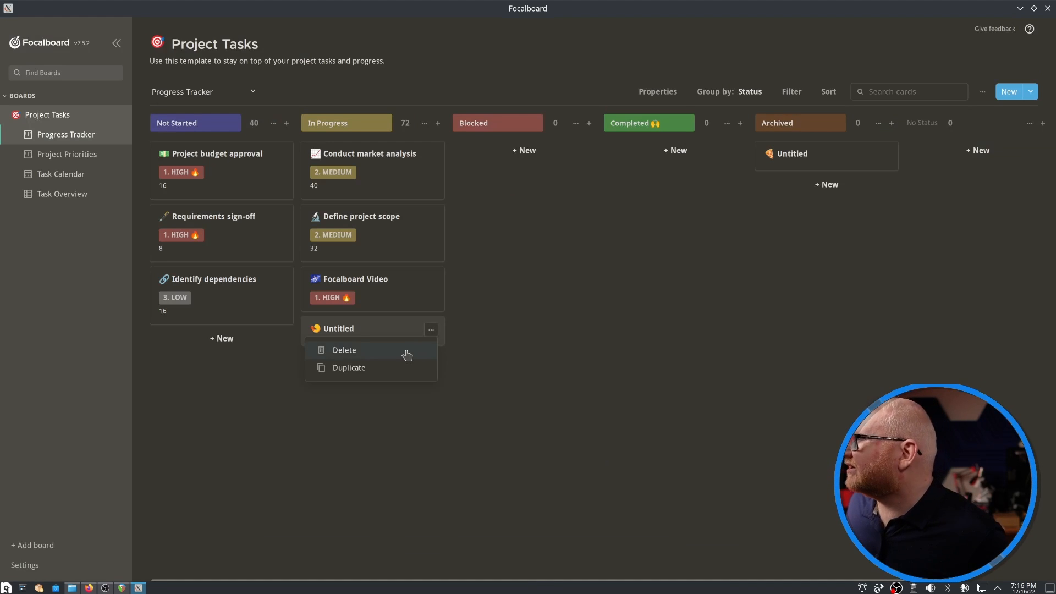
click(344, 350)
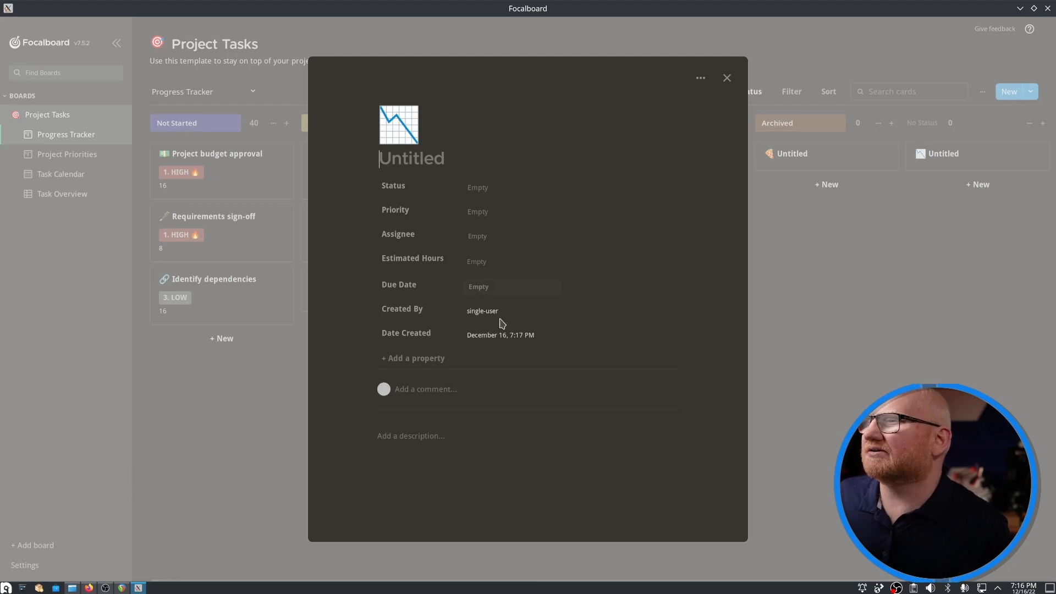
click(411, 435)
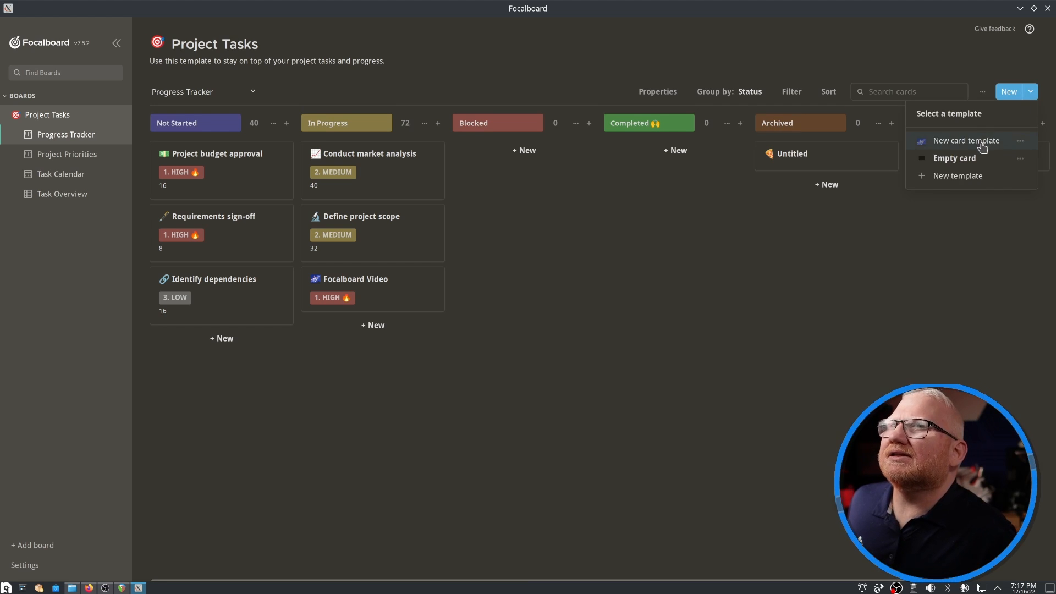
- Add a card from the saved card template, then start a new template and close it unchanged
click(965, 141)
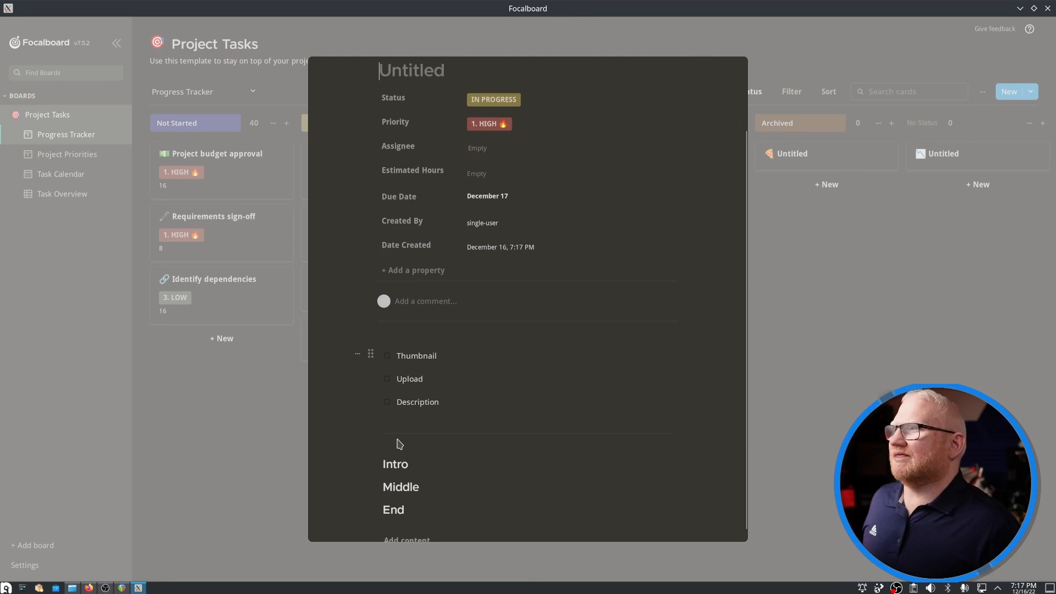
scroll(down, 3)
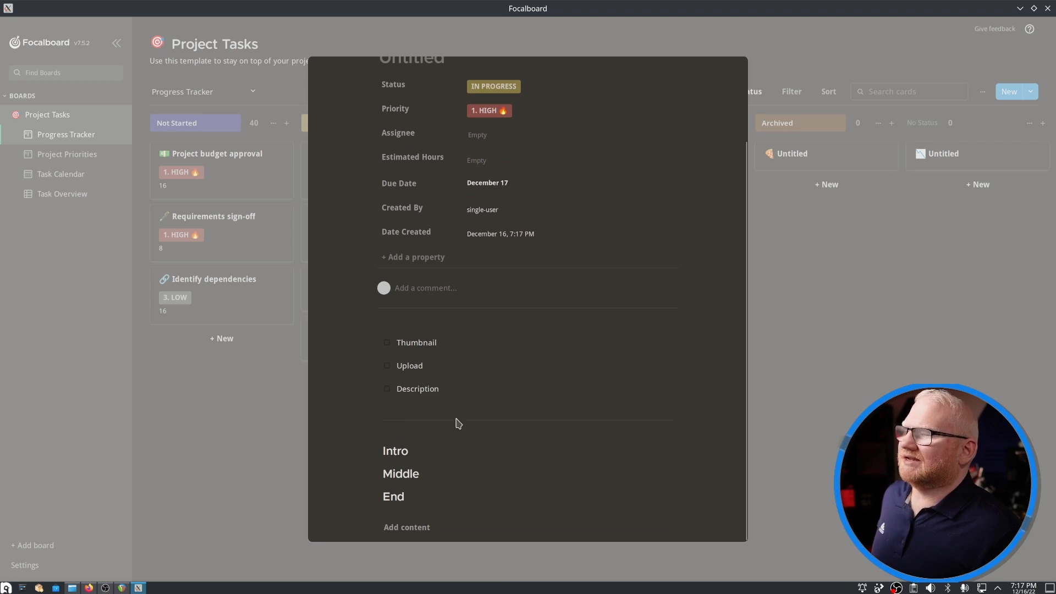
mouse_move(439, 424)
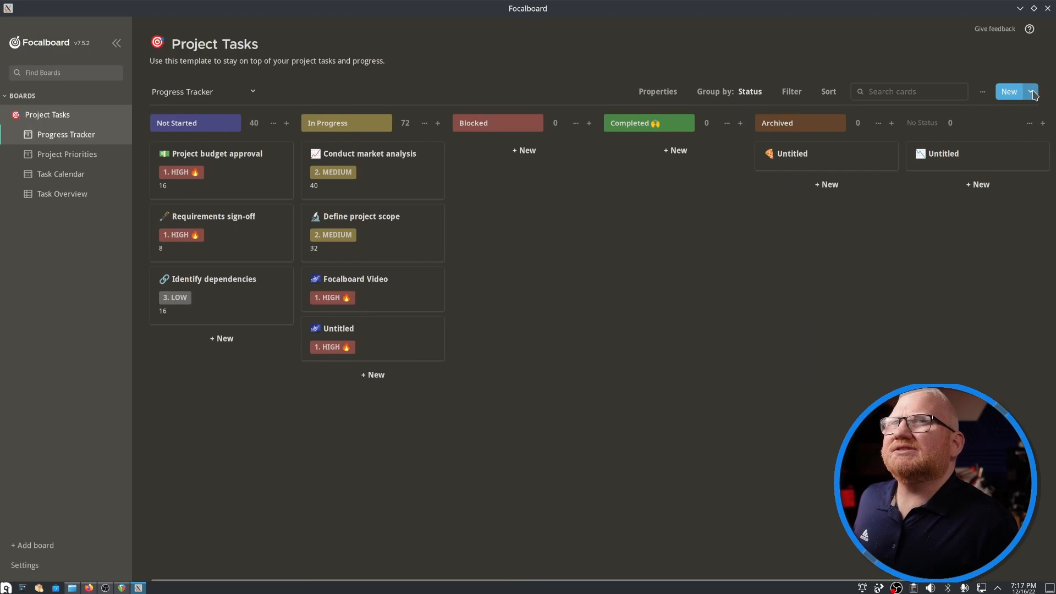
click(1032, 91)
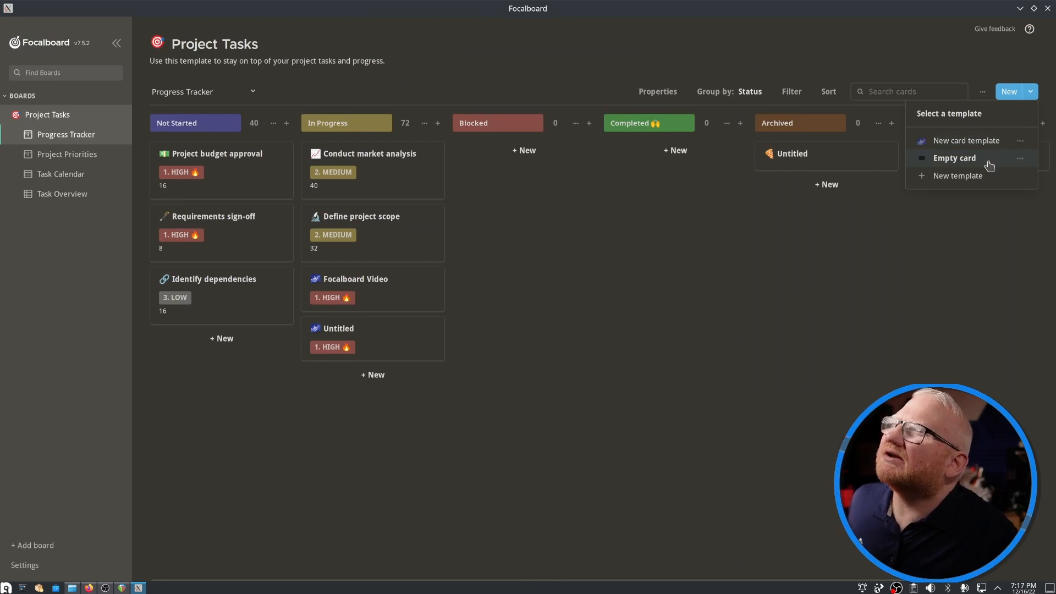
mouse_move(950, 180)
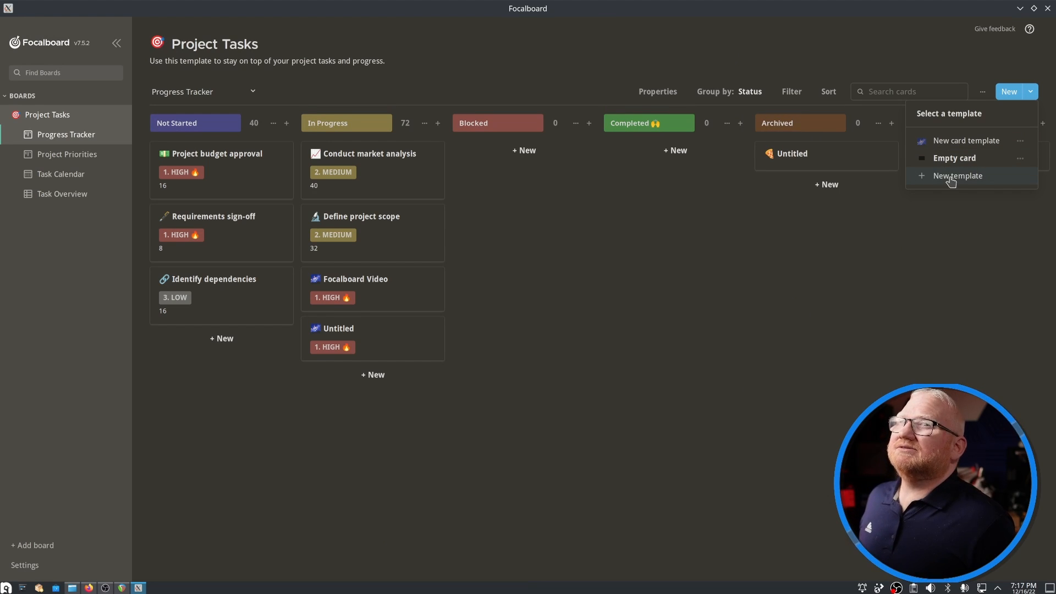
click(958, 176)
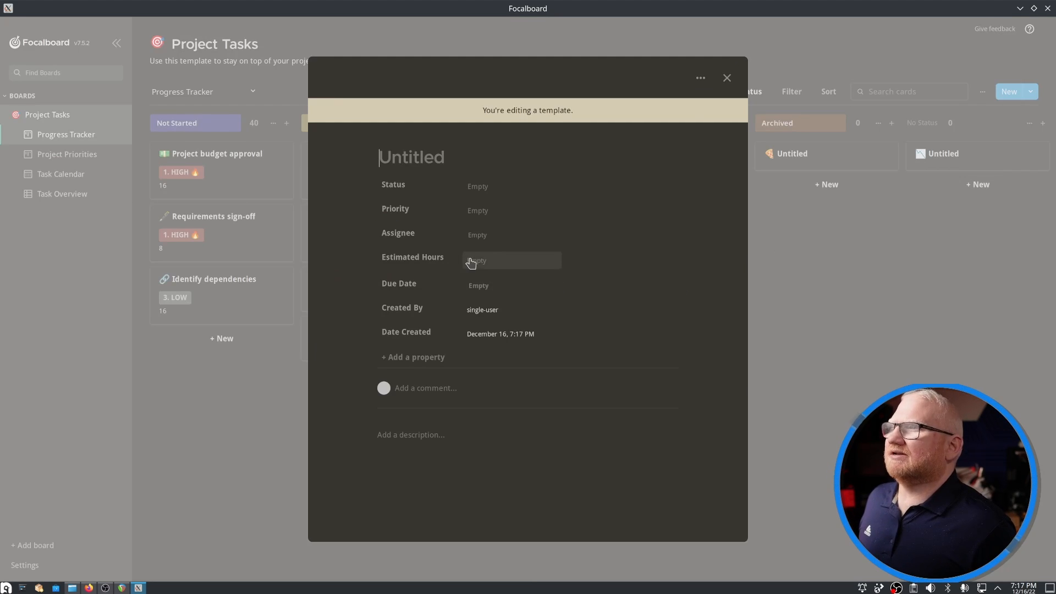
click(727, 78)
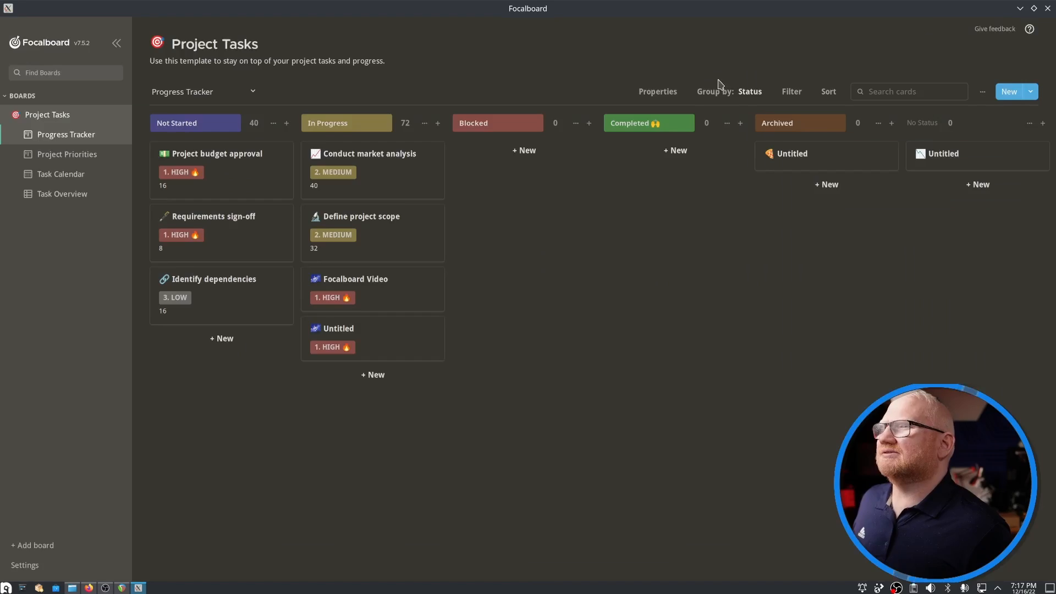
mouse_move(276, 384)
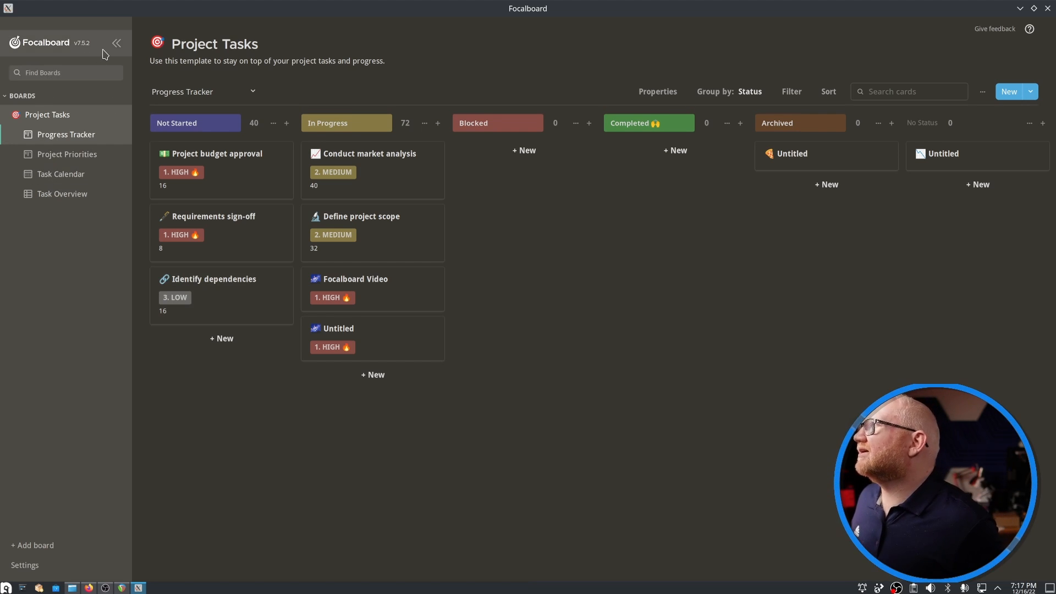
mouse_move(197, 173)
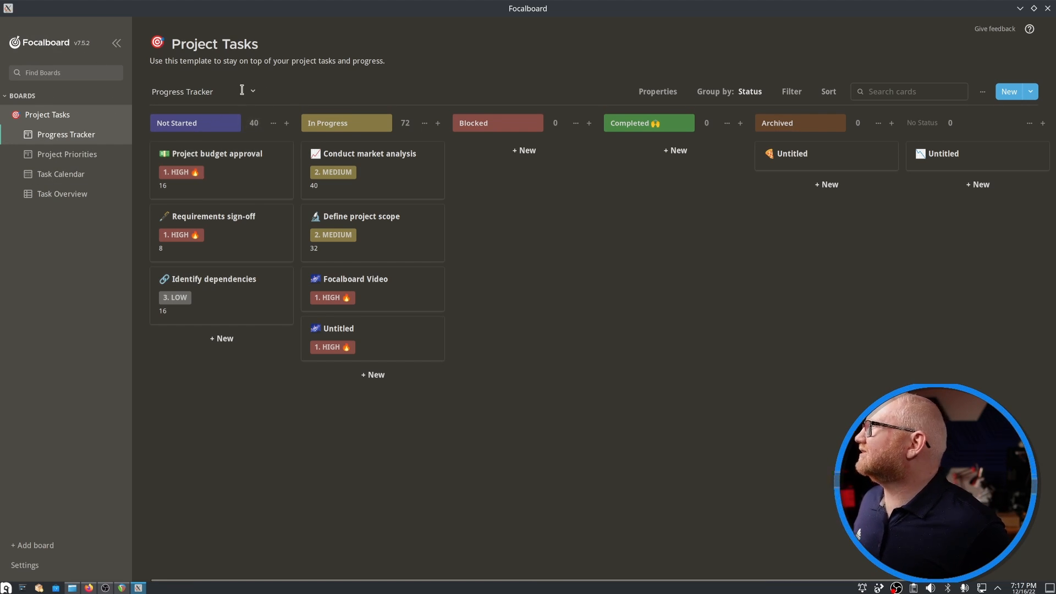
- Switch Project Tasks to the Task Overview table and dismiss the empty assignee options
click(257, 91)
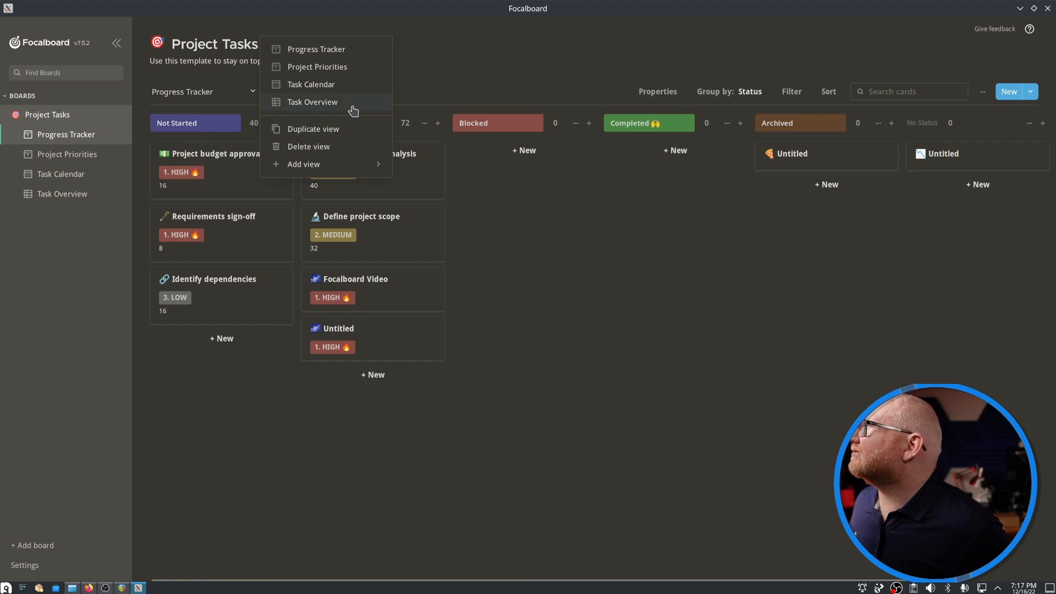
click(313, 103)
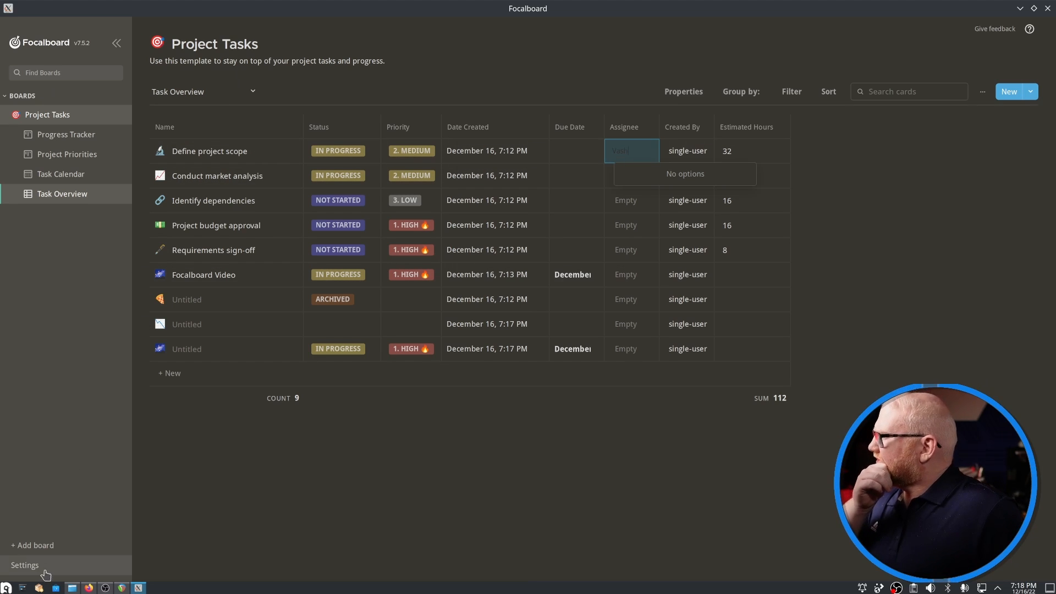
click(25, 564)
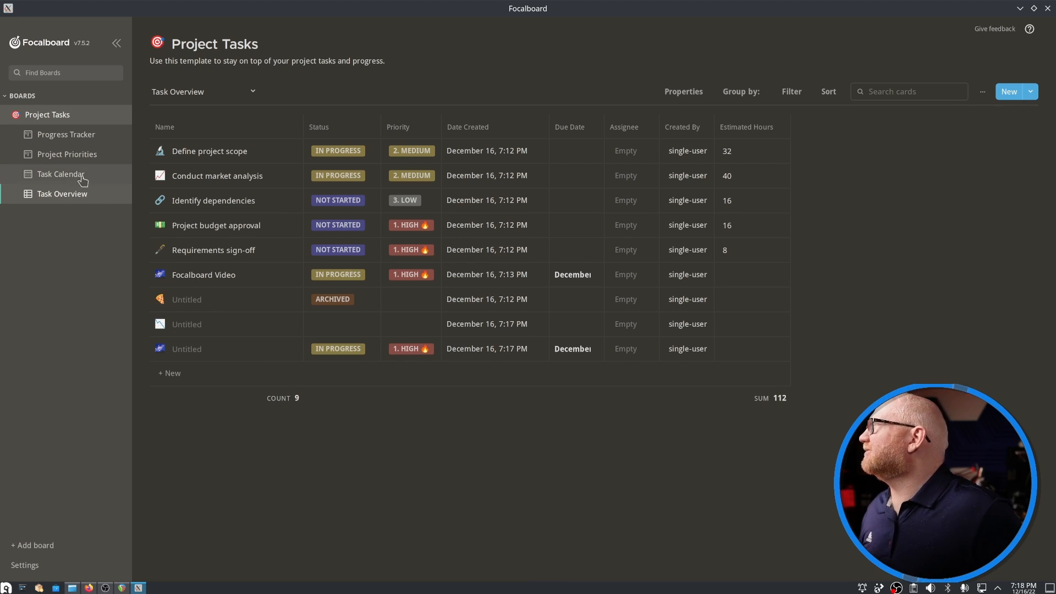
click(119, 115)
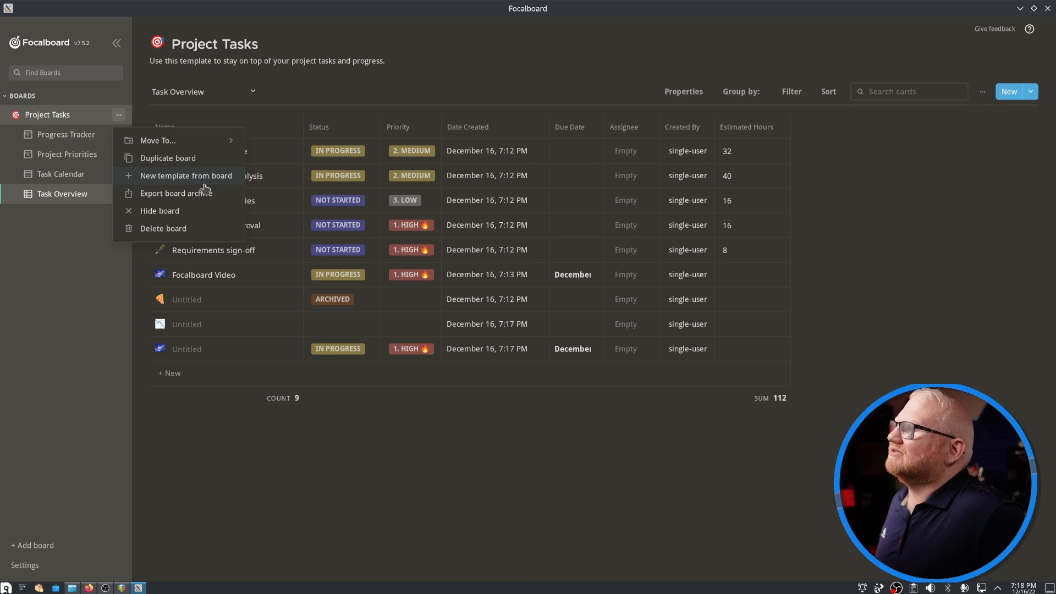
mouse_move(146, 180)
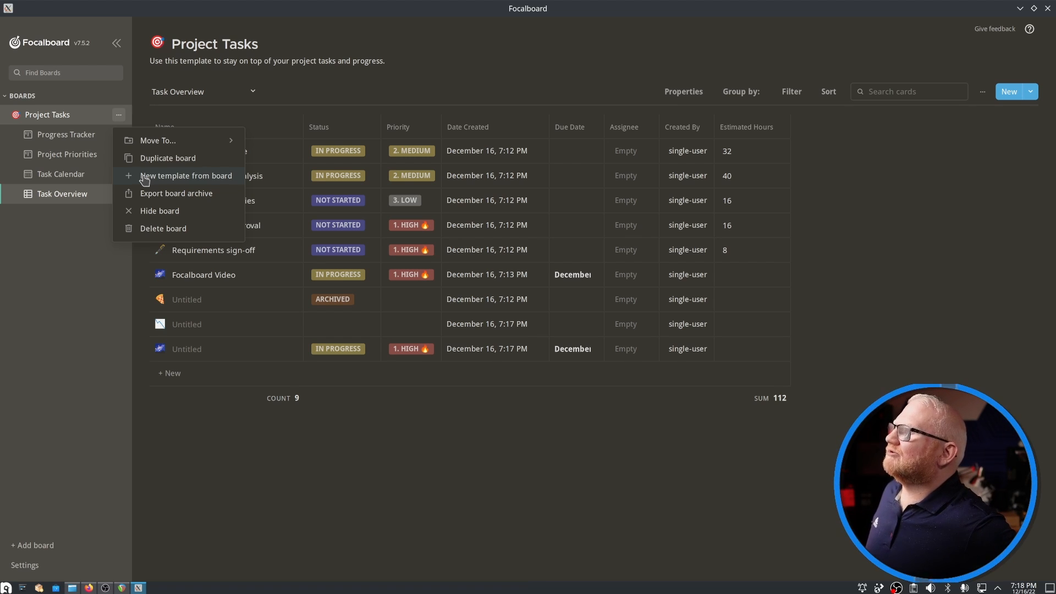
mouse_move(66, 365)
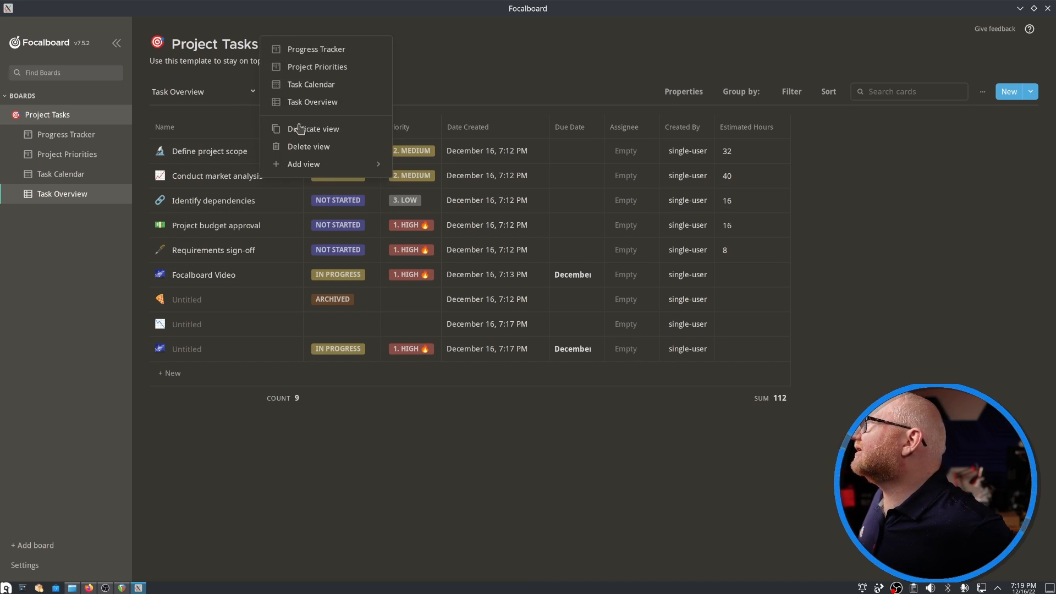
mouse_move(349, 149)
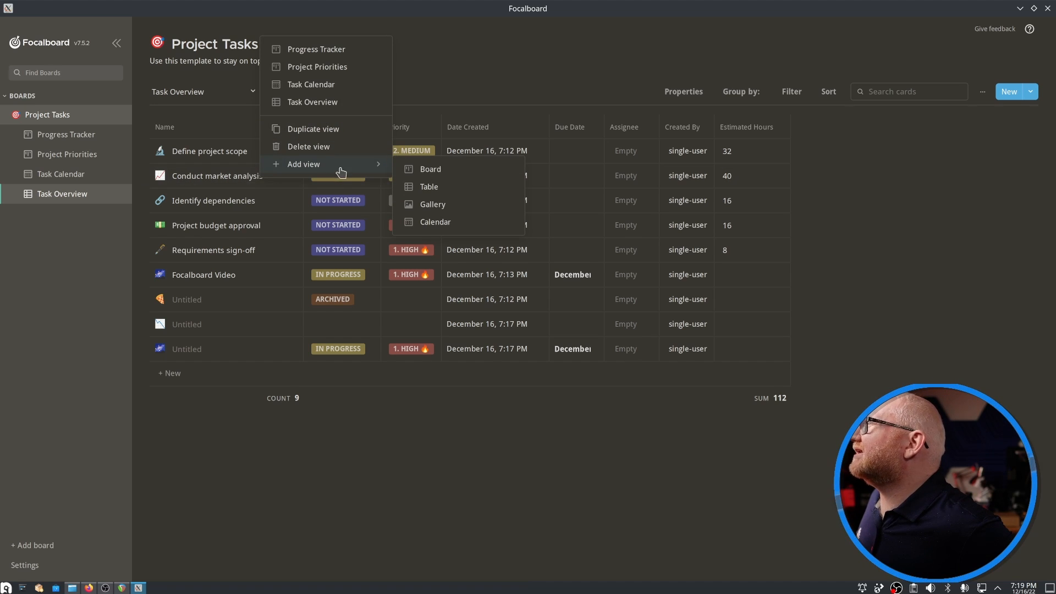
mouse_move(452, 211)
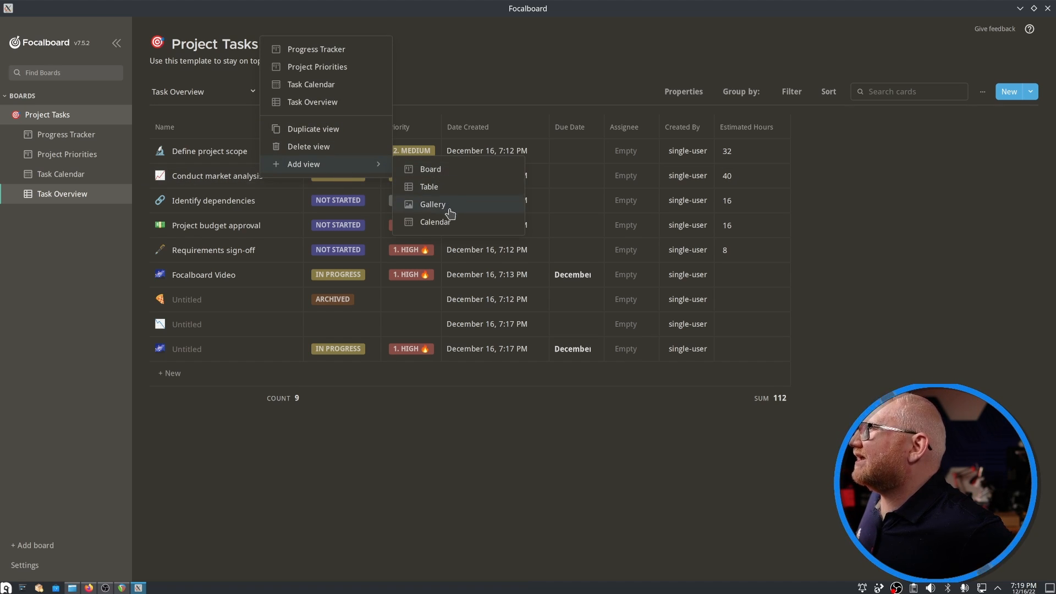
mouse_move(452, 195)
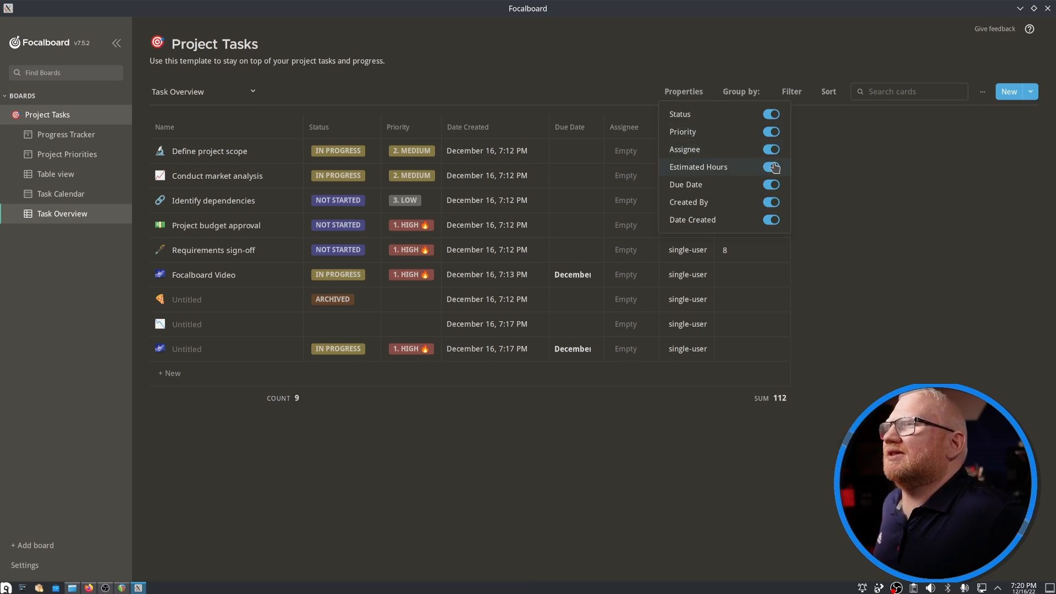
- Hide the Estimated Hours column, then switch to the new Table view and back to Task Overview
click(772, 167)
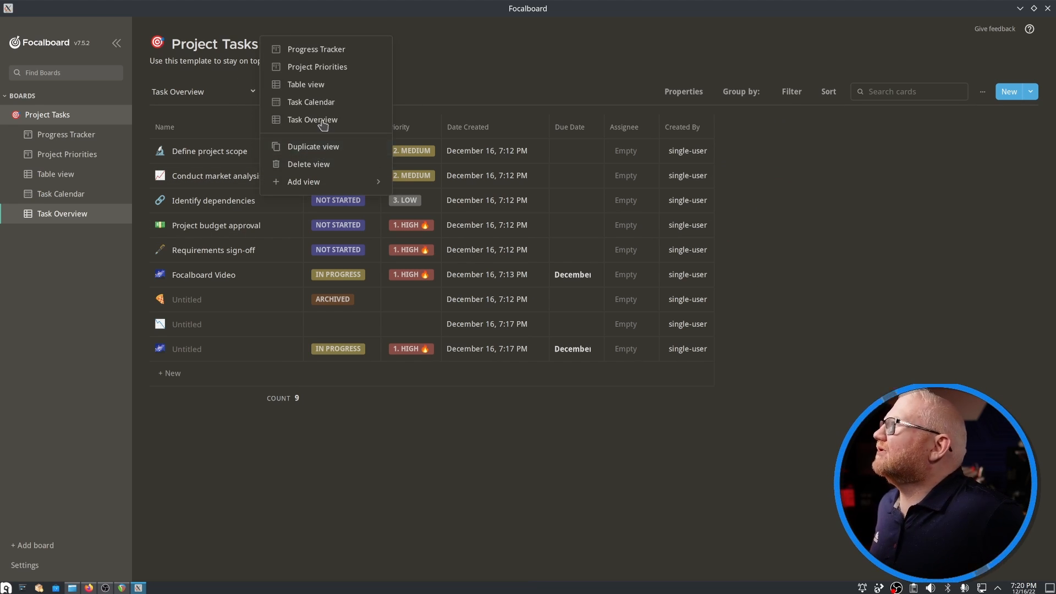
mouse_move(330, 89)
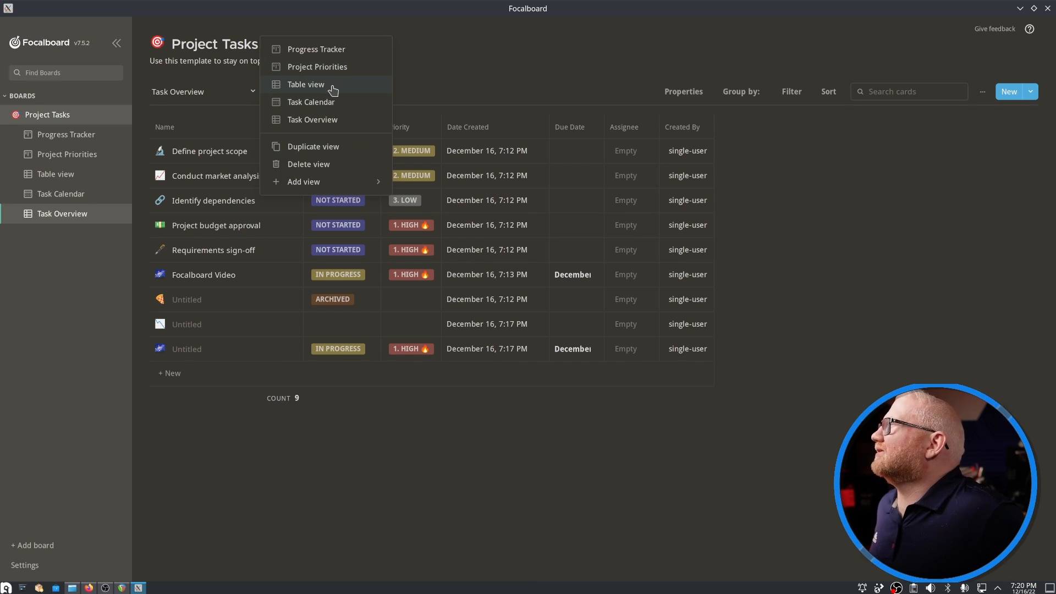
click(306, 84)
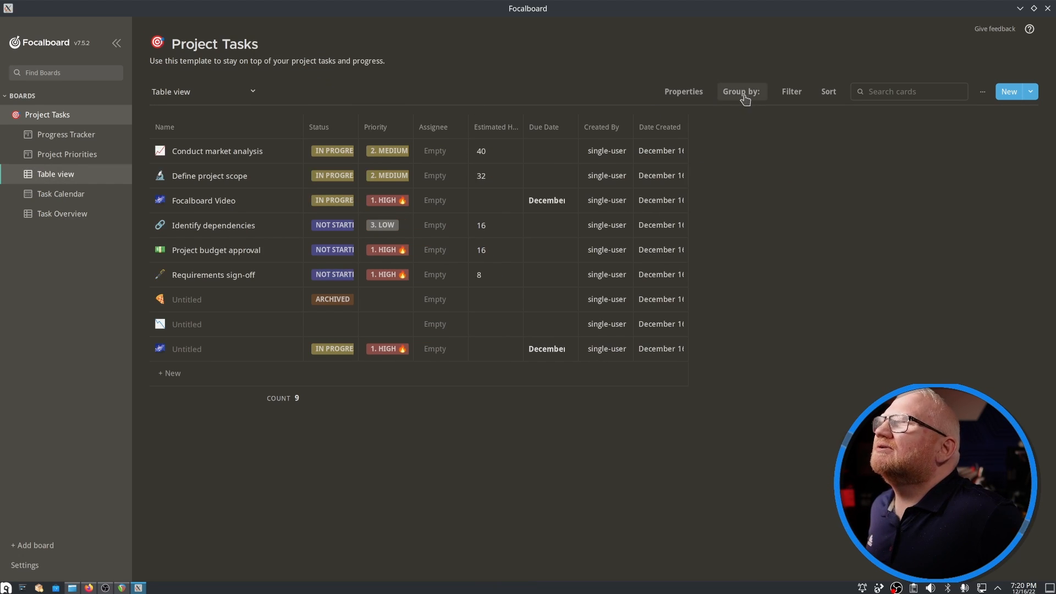
click(684, 92)
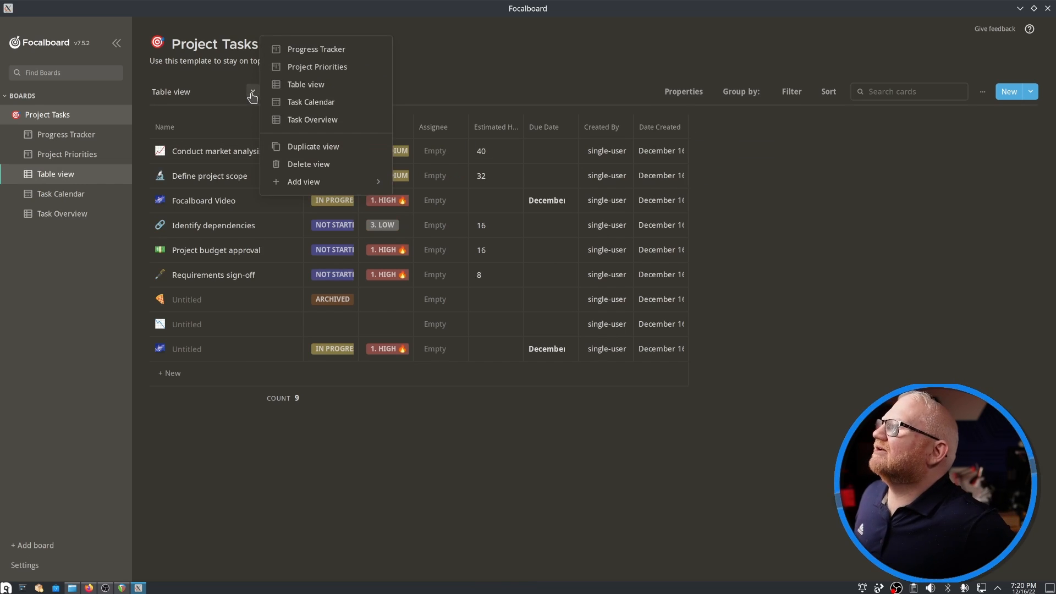
click(312, 120)
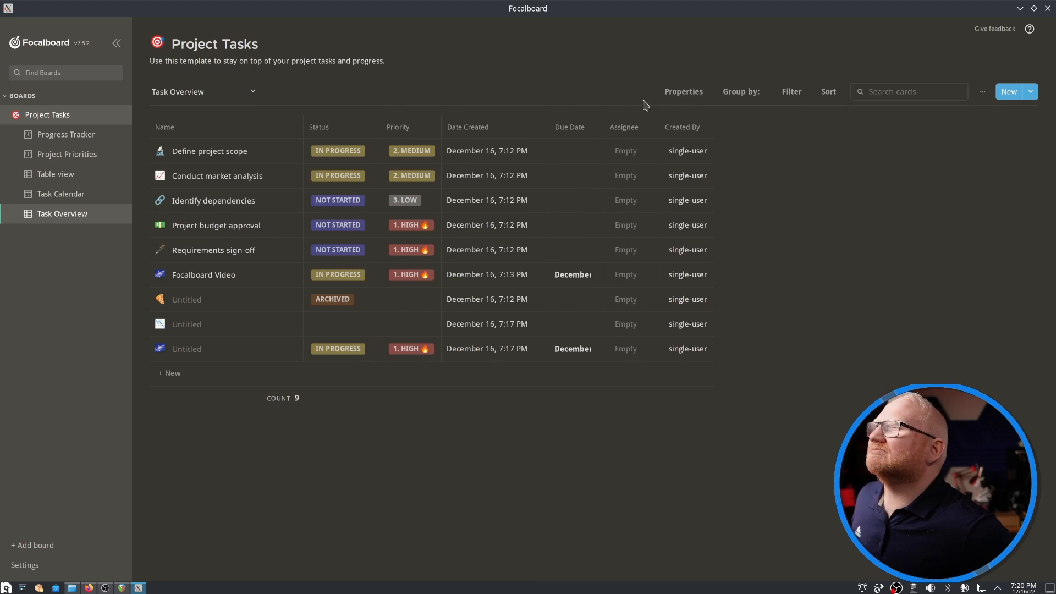
click(683, 91)
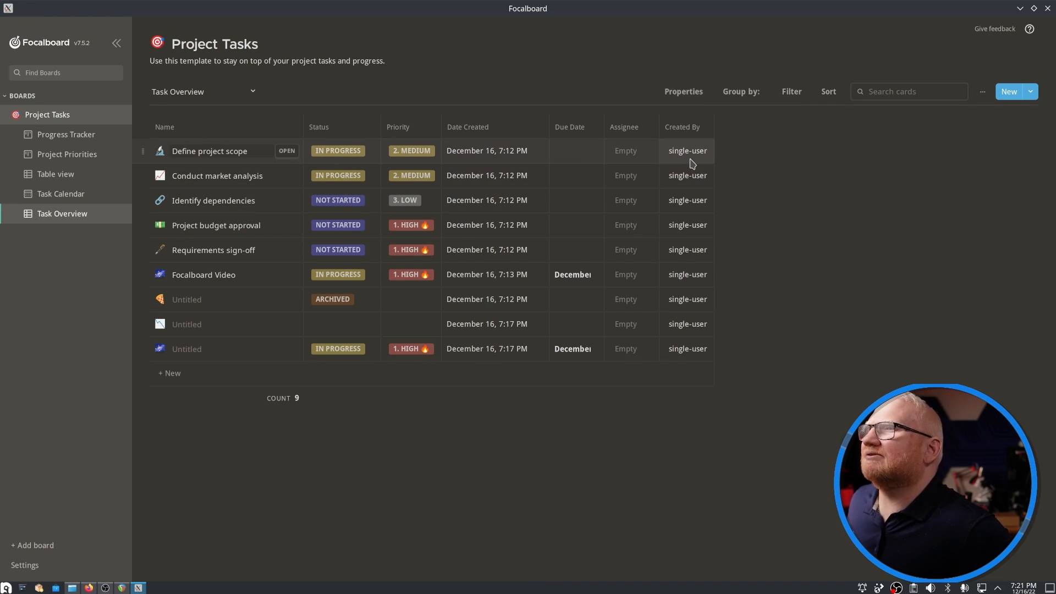
mouse_move(454, 516)
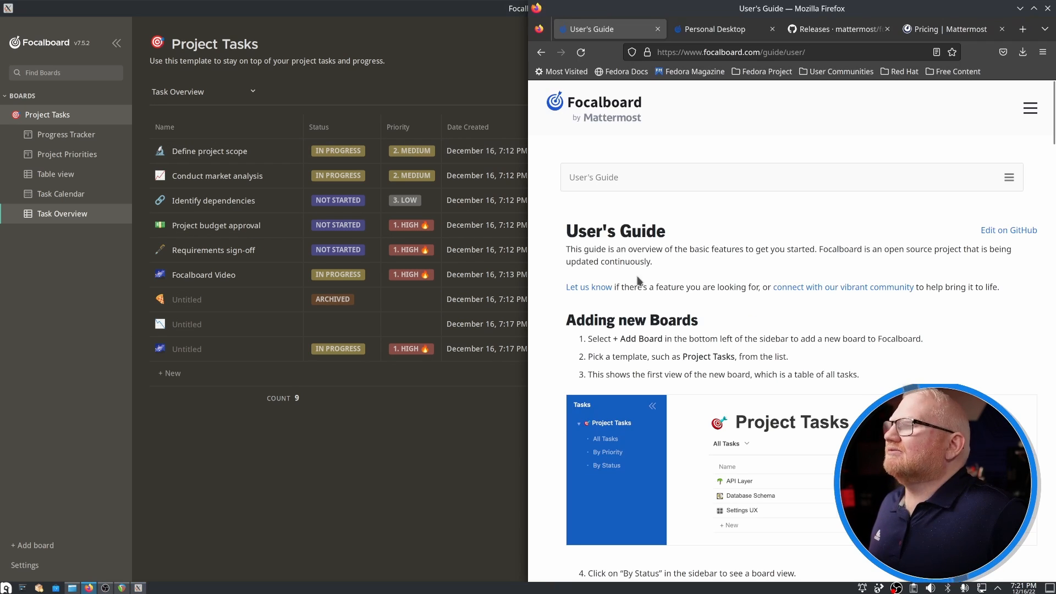
- Scroll the User's Guide past Dragging cards and Editing cards to Table Views
scroll(down, 3)
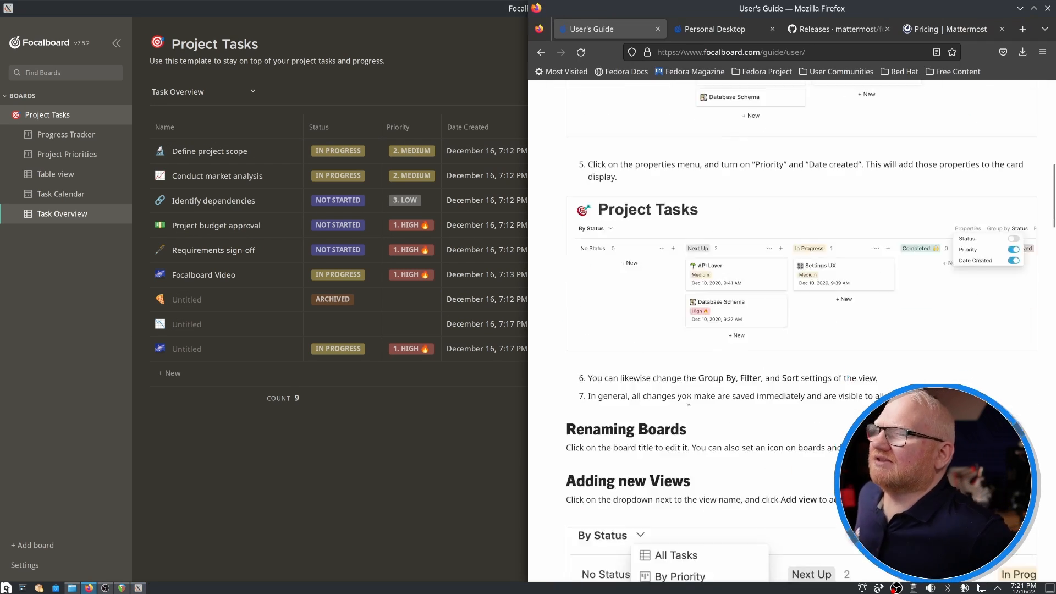
scroll(down, 3)
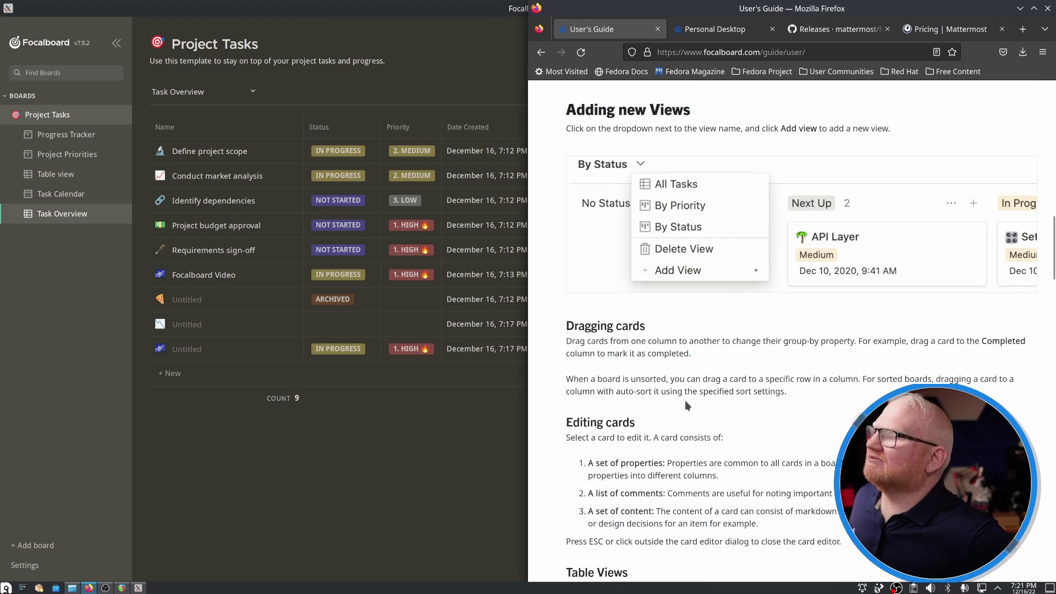
scroll(down, 3)
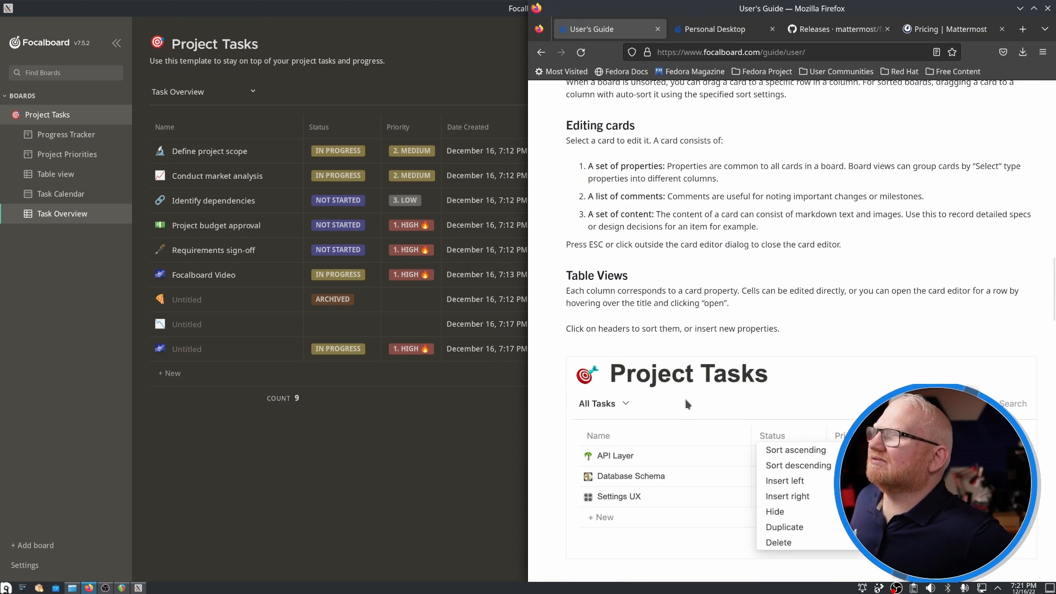
mouse_move(683, 423)
text(assign)
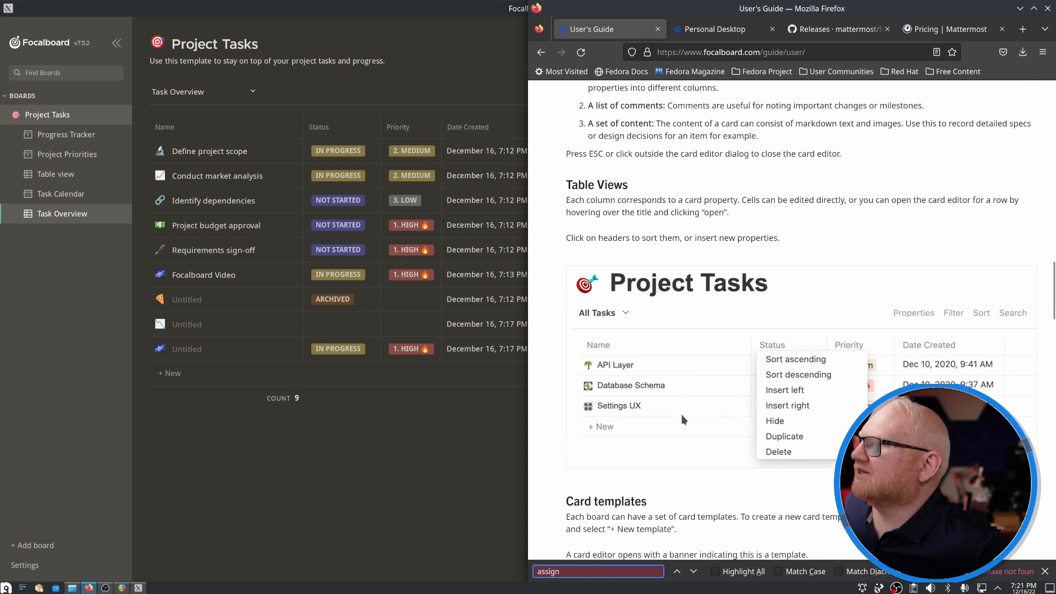
scroll(down, 3)
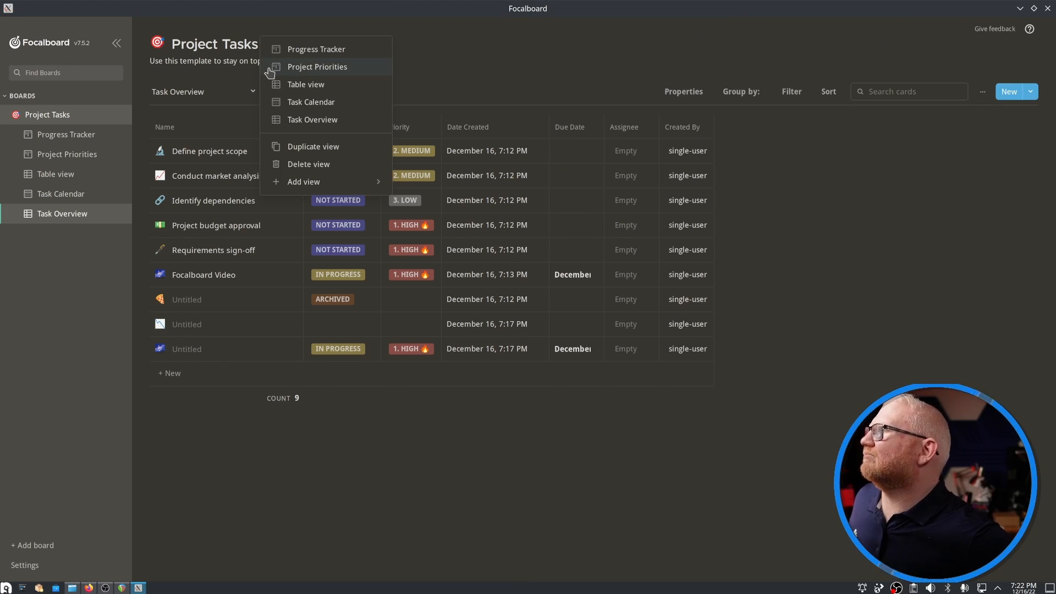
mouse_move(308, 54)
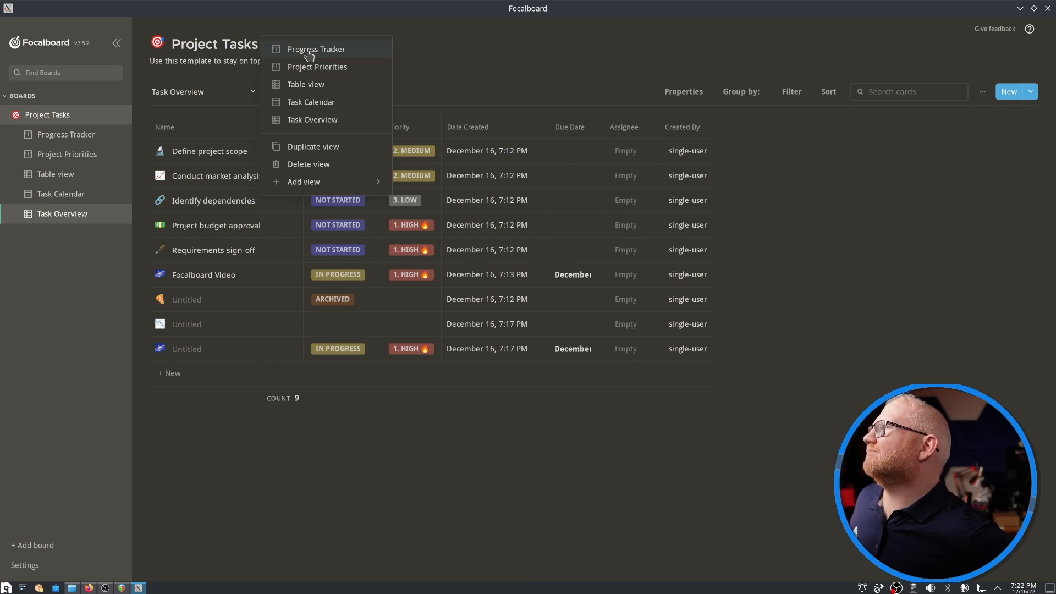
- Show the Progress Tracker view and drag the Focalboard Video card into Blocked
click(316, 49)
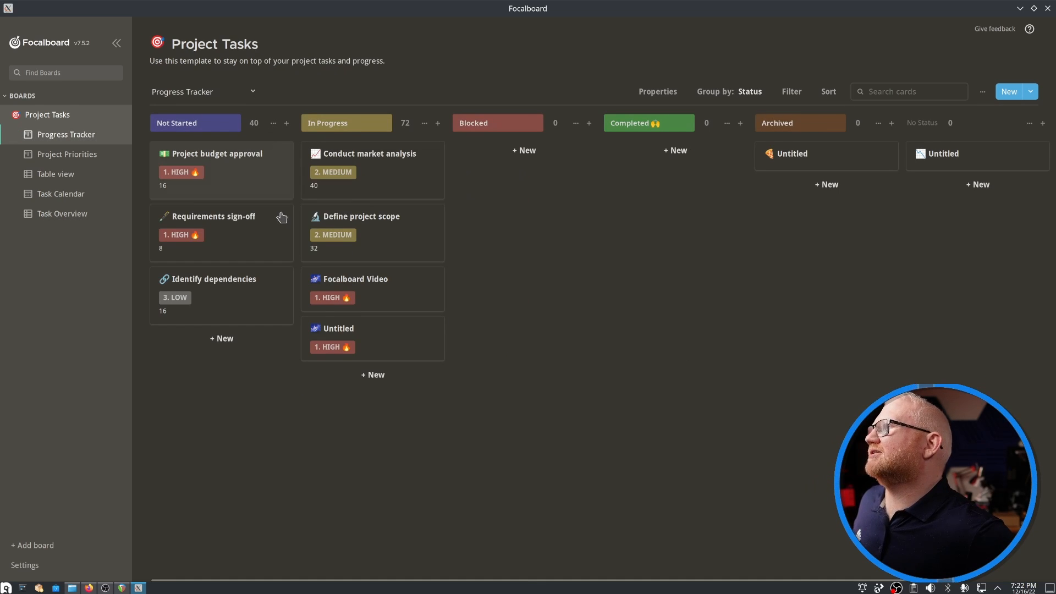
mouse_move(380, 170)
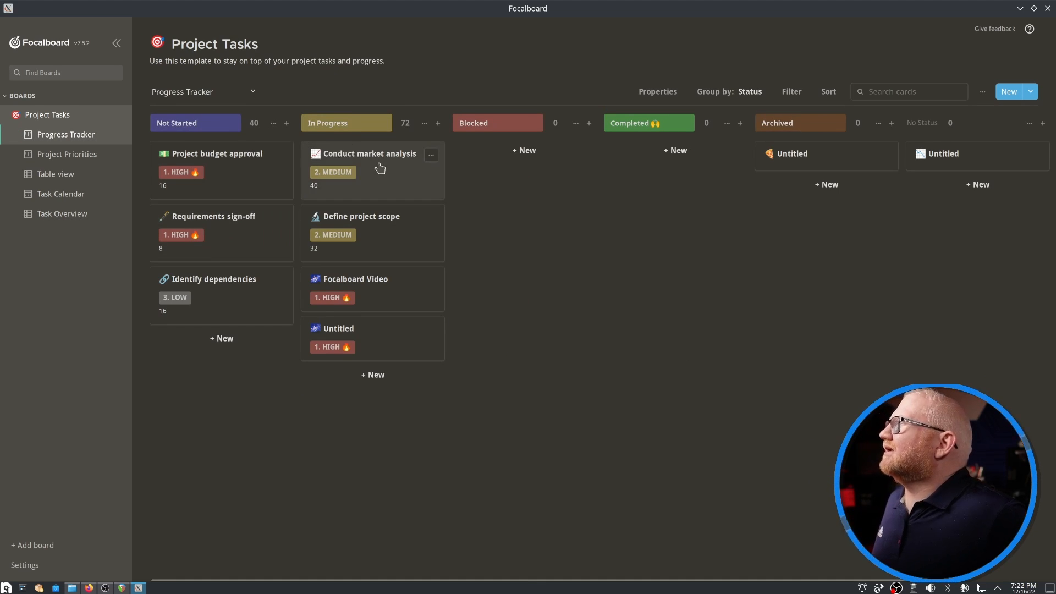
mouse_move(370, 292)
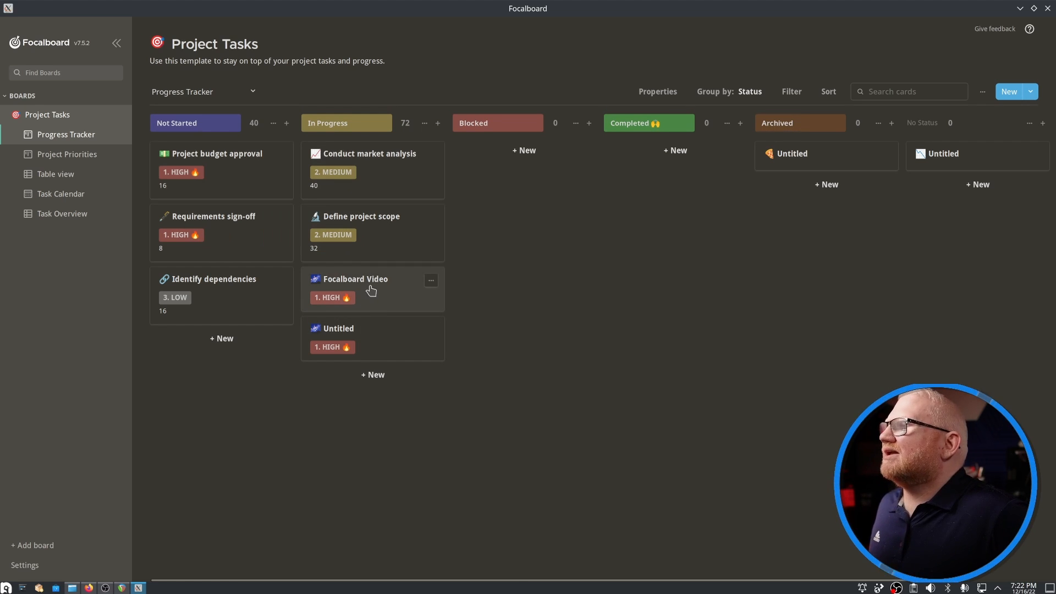
drag(370, 288, 488, 209)
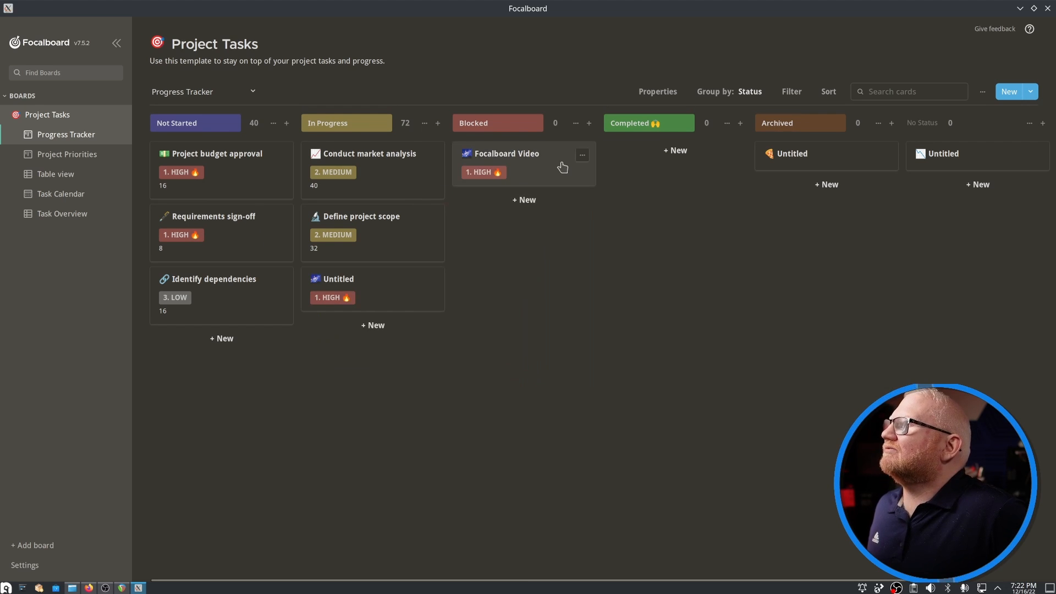
- Switch to the table of all tasks, then to the Project Priorities view
click(253, 91)
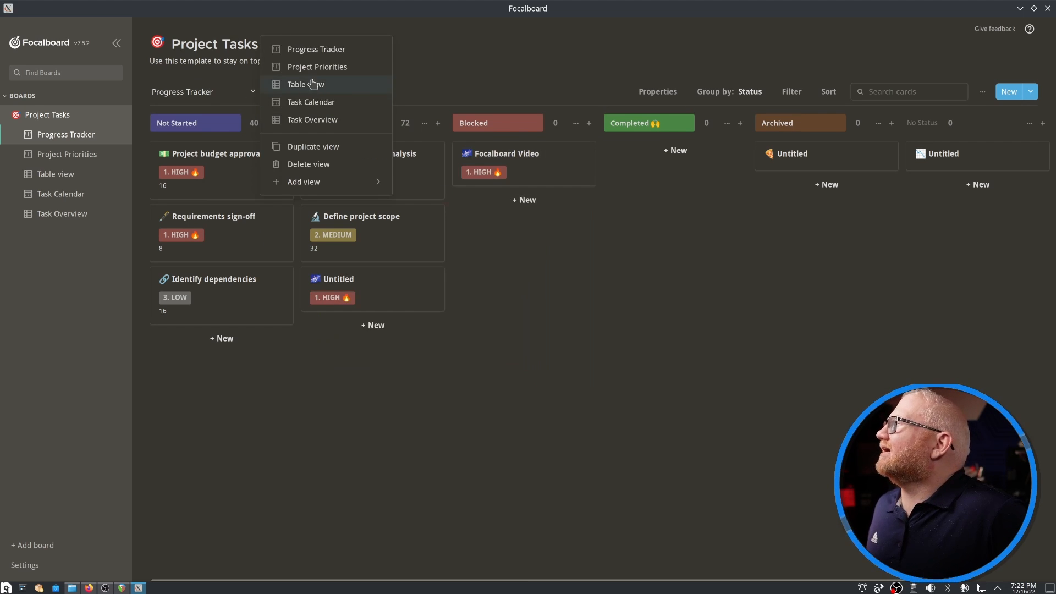
click(305, 85)
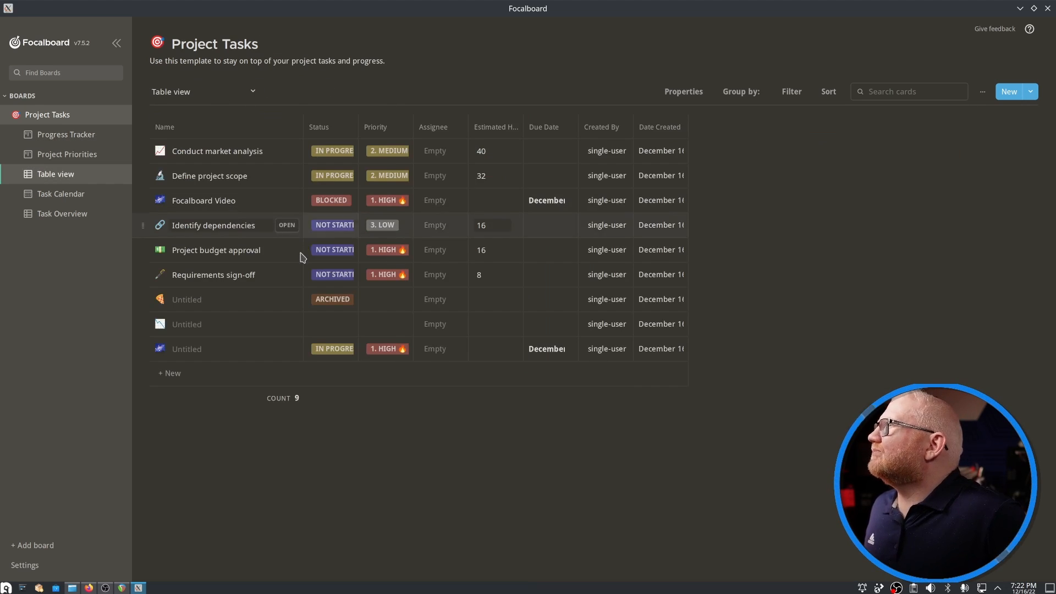
mouse_move(329, 209)
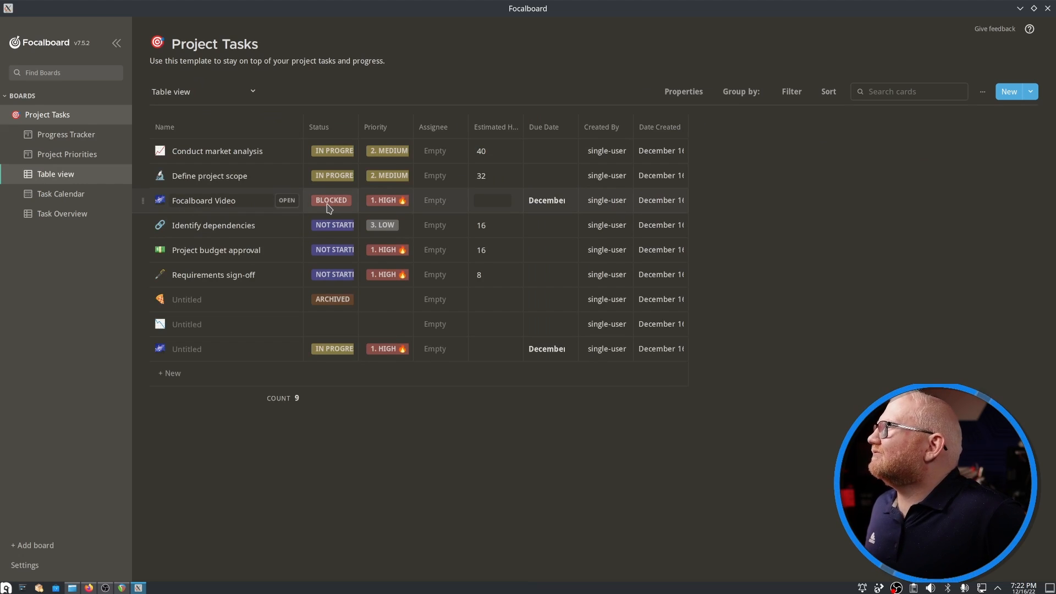
mouse_move(273, 126)
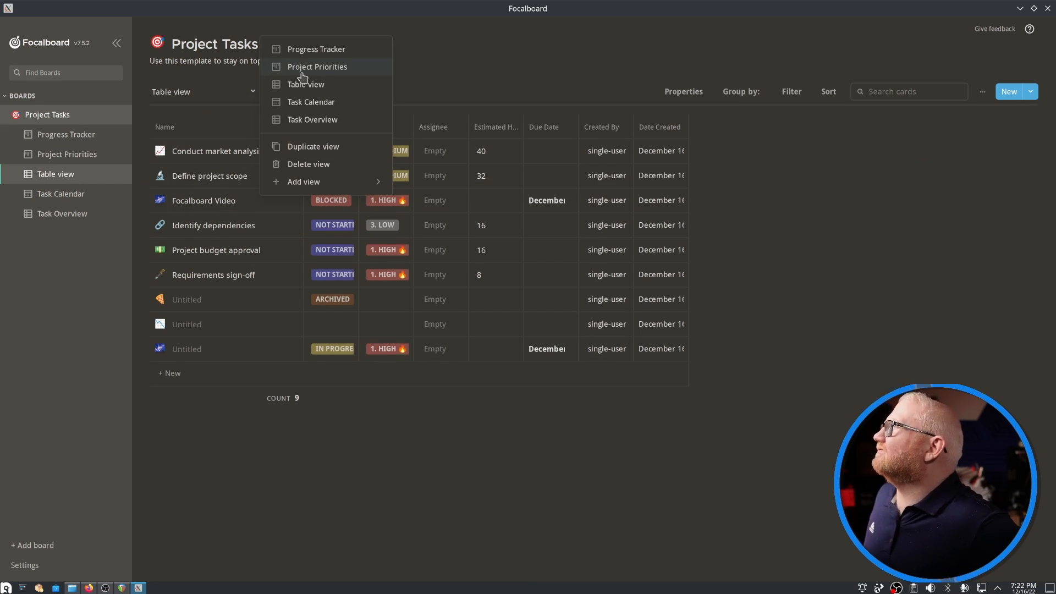
click(317, 66)
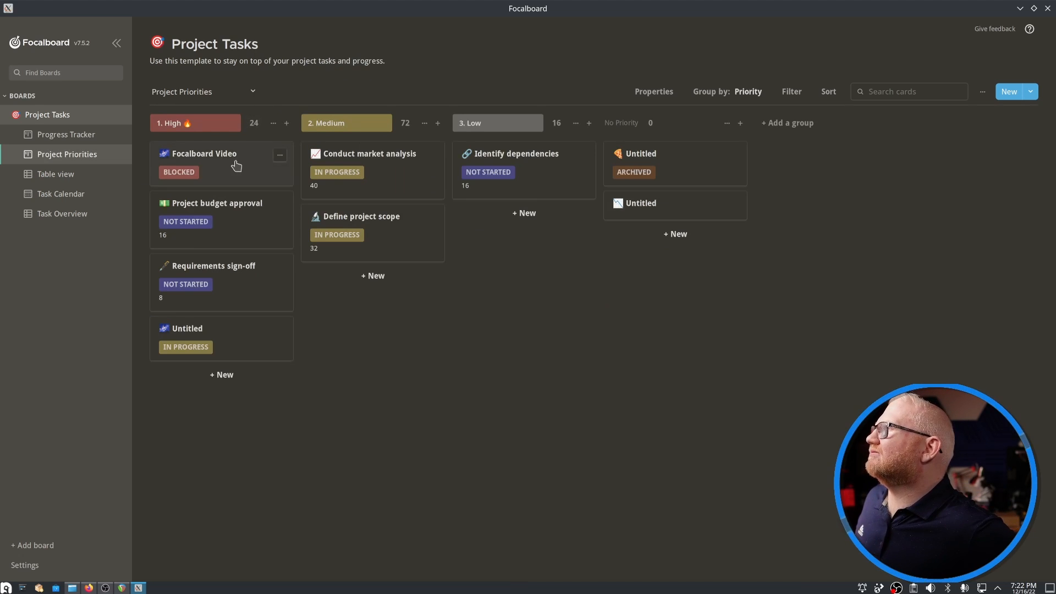
mouse_move(239, 133)
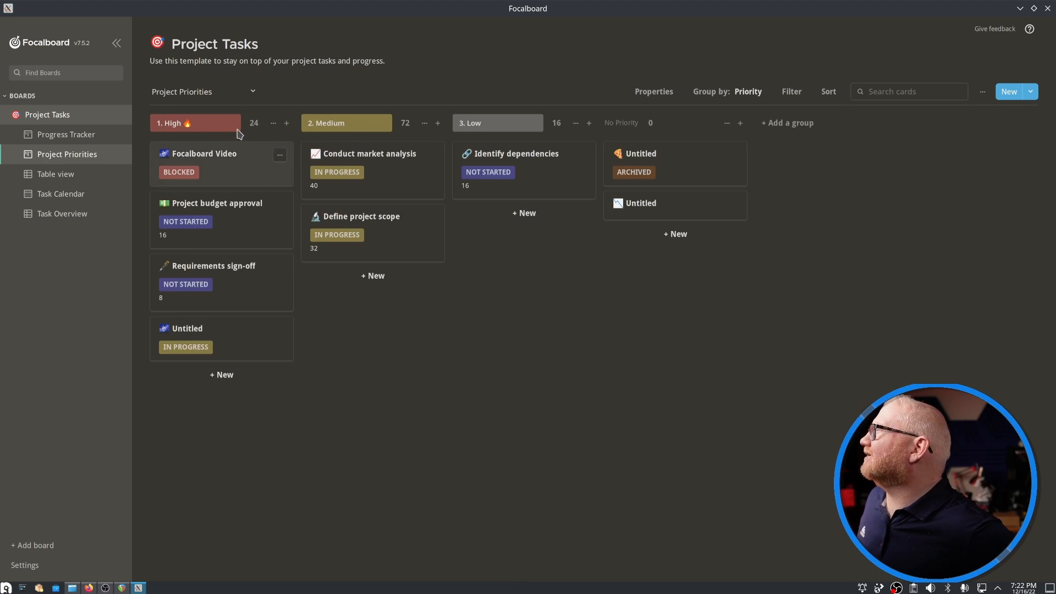
click(280, 155)
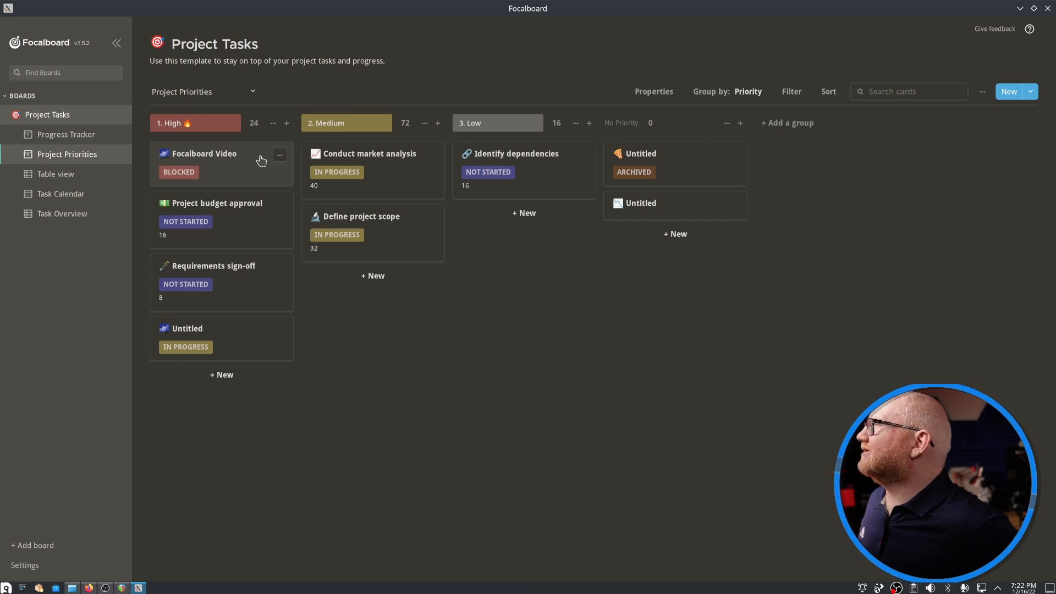
- Set the Focalboard Video card's priority to 2. Medium and return to the table view
click(204, 153)
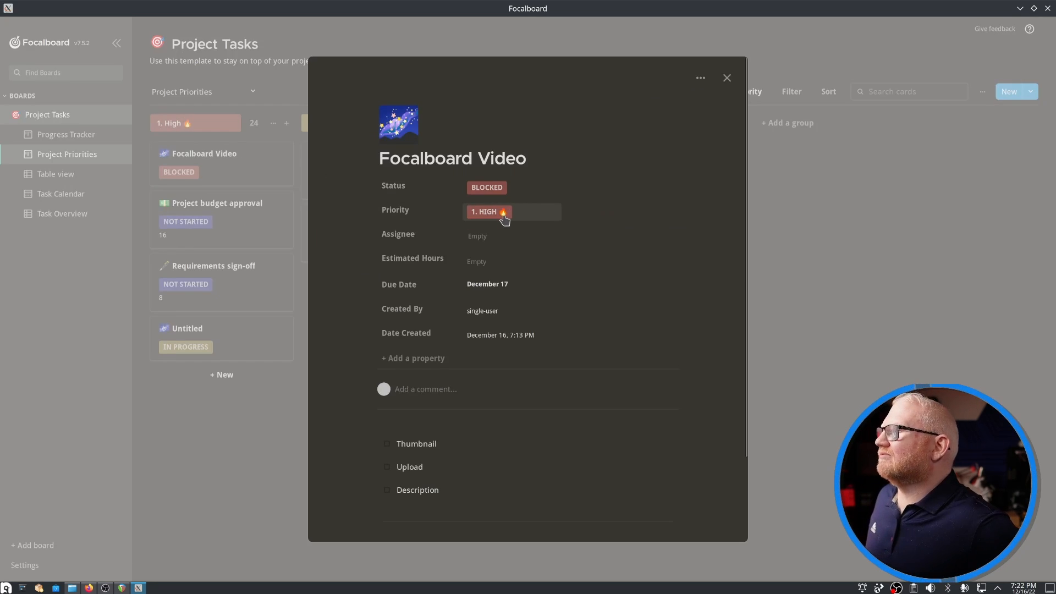
click(488, 212)
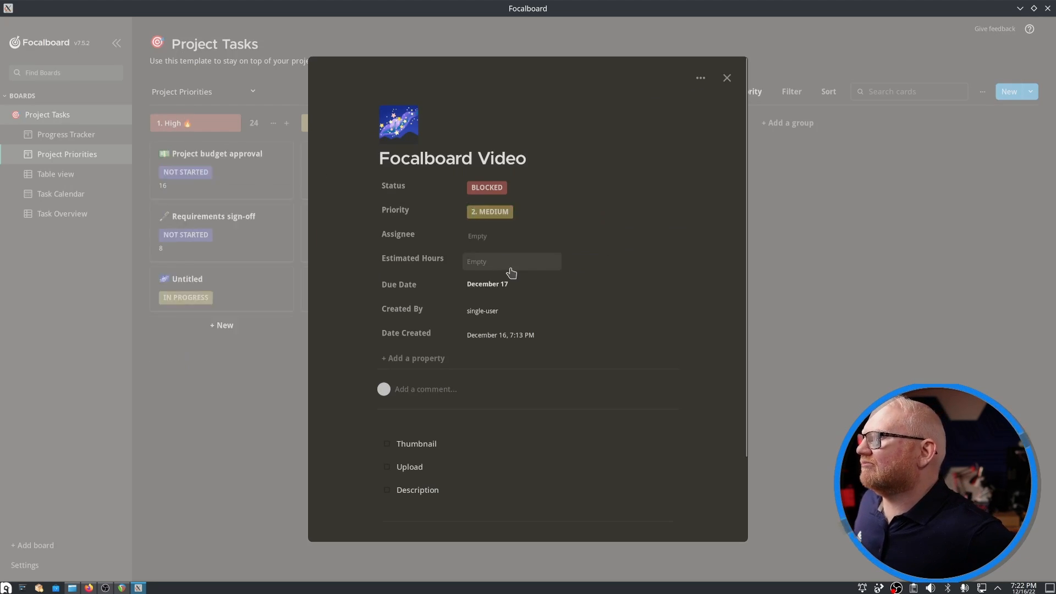
click(726, 78)
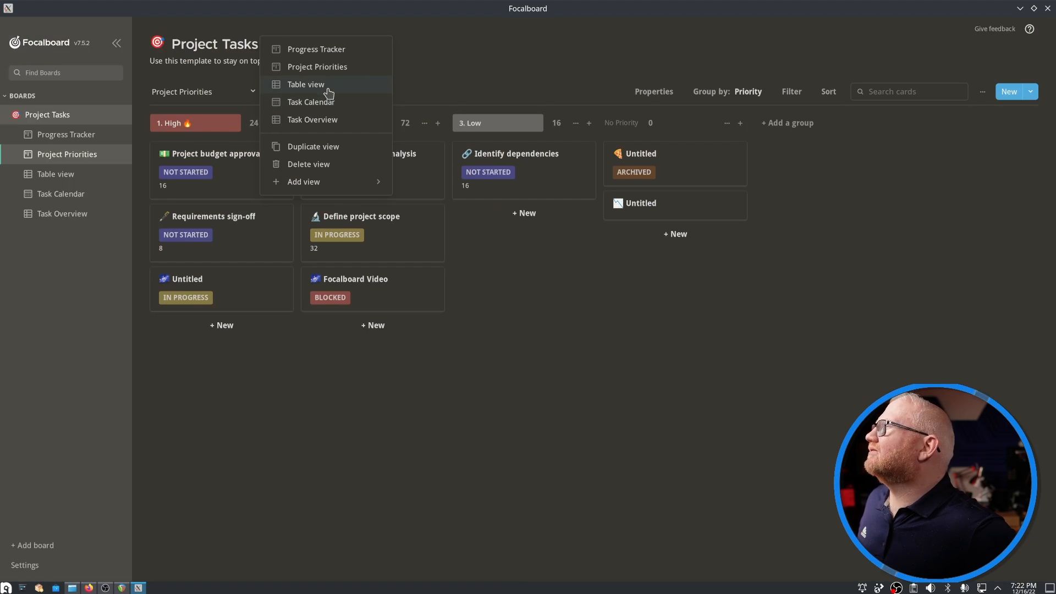
click(306, 84)
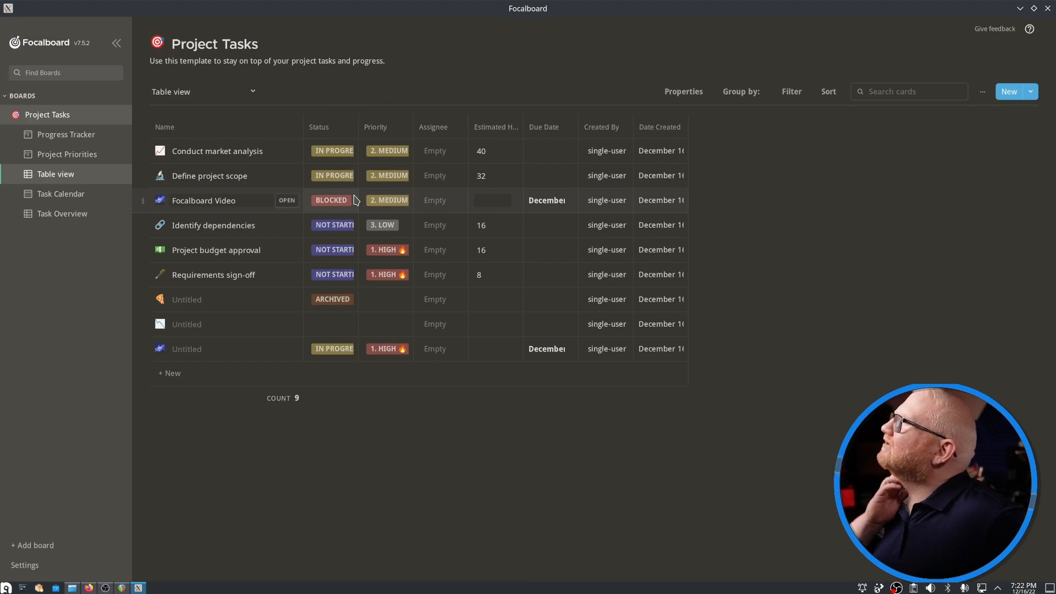
mouse_move(399, 204)
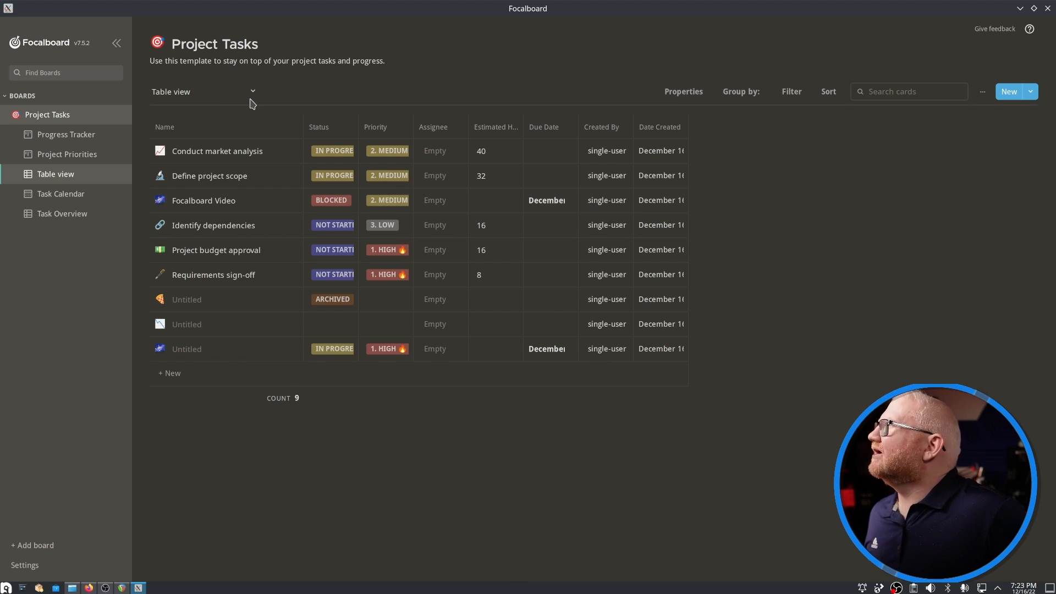
- Open the Task Calendar view and delete the Untitled card on December 17
click(251, 91)
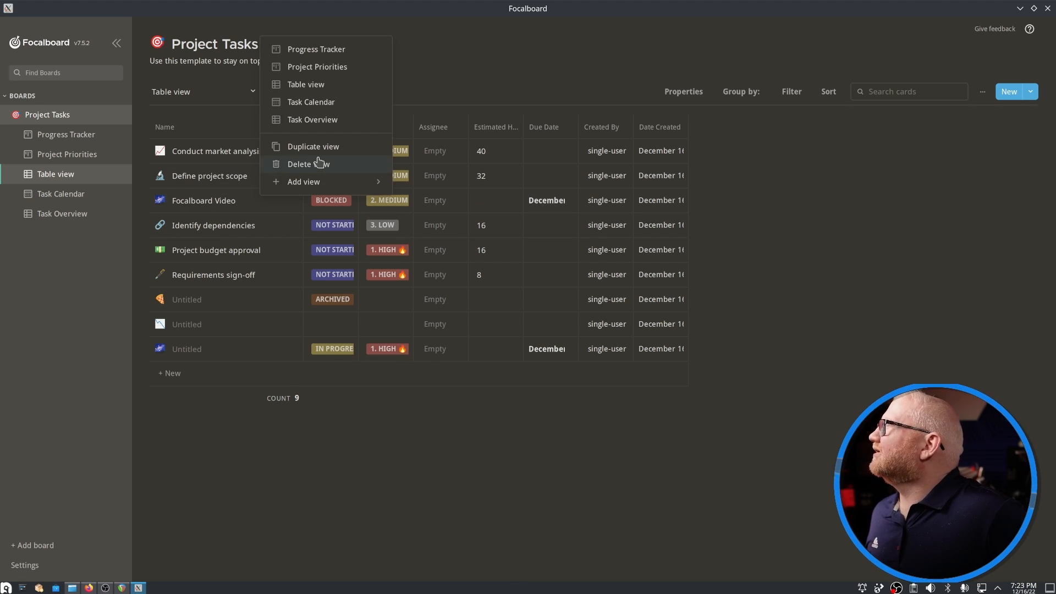
click(310, 102)
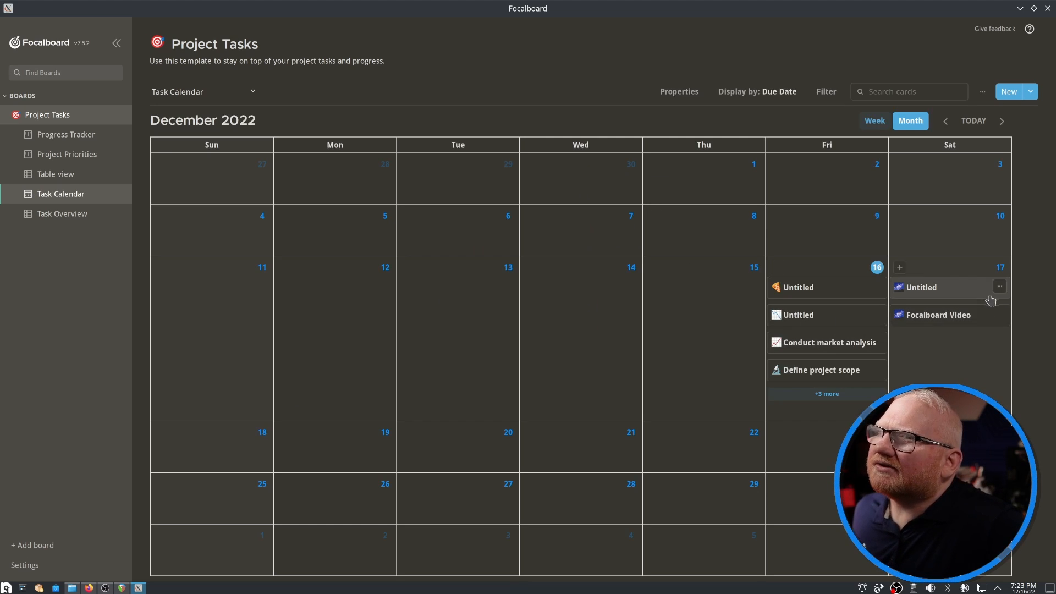
click(1000, 286)
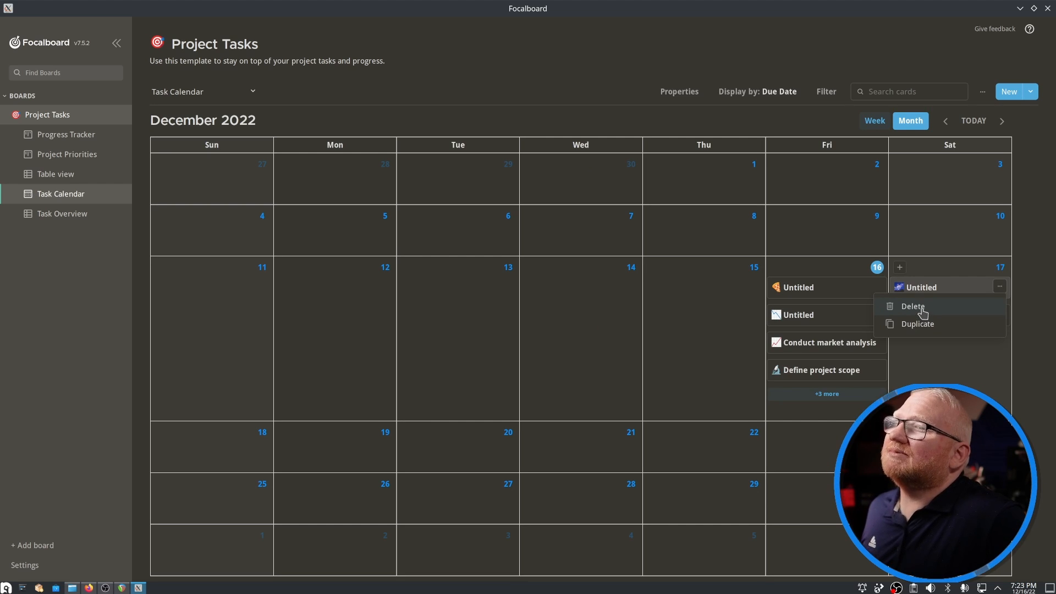
click(913, 307)
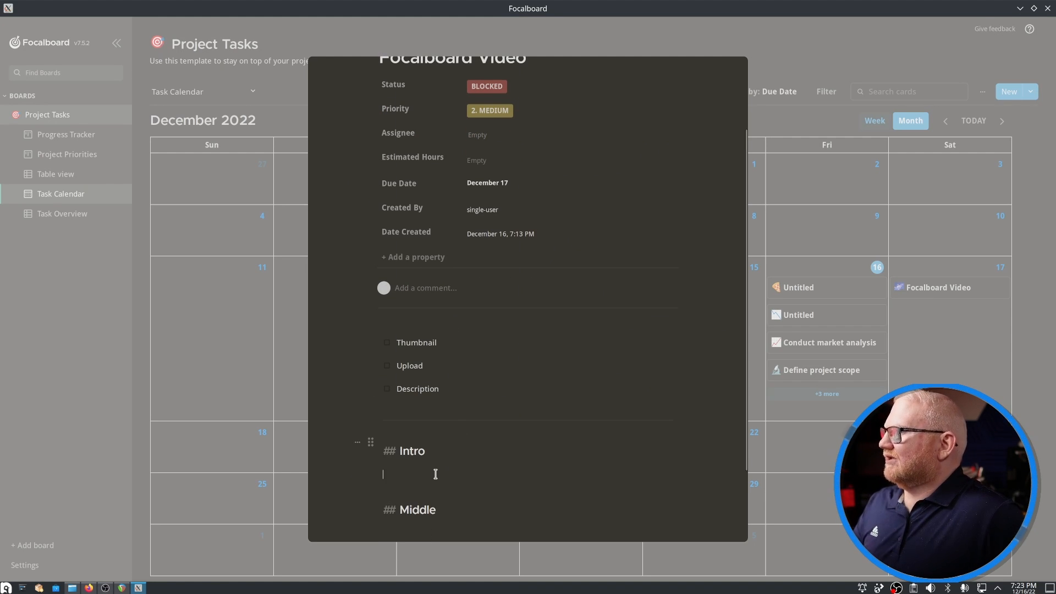
- Add 'Blah bla', 'So' and 'An Ending' under the card's Intro, Middle and End headings
text(Blah blah blah, ramble)
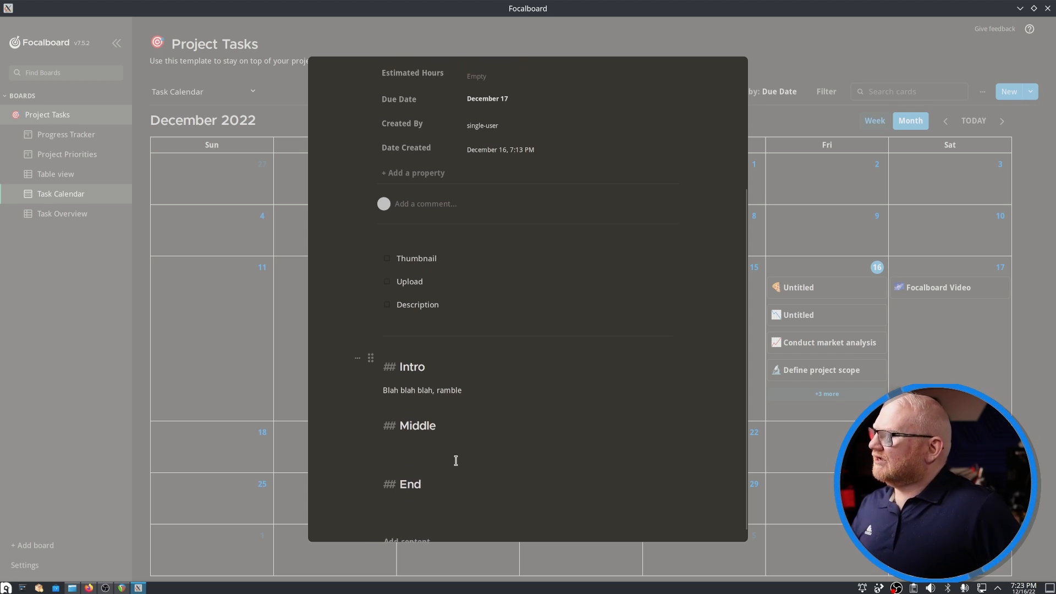
text(Something Awesome)
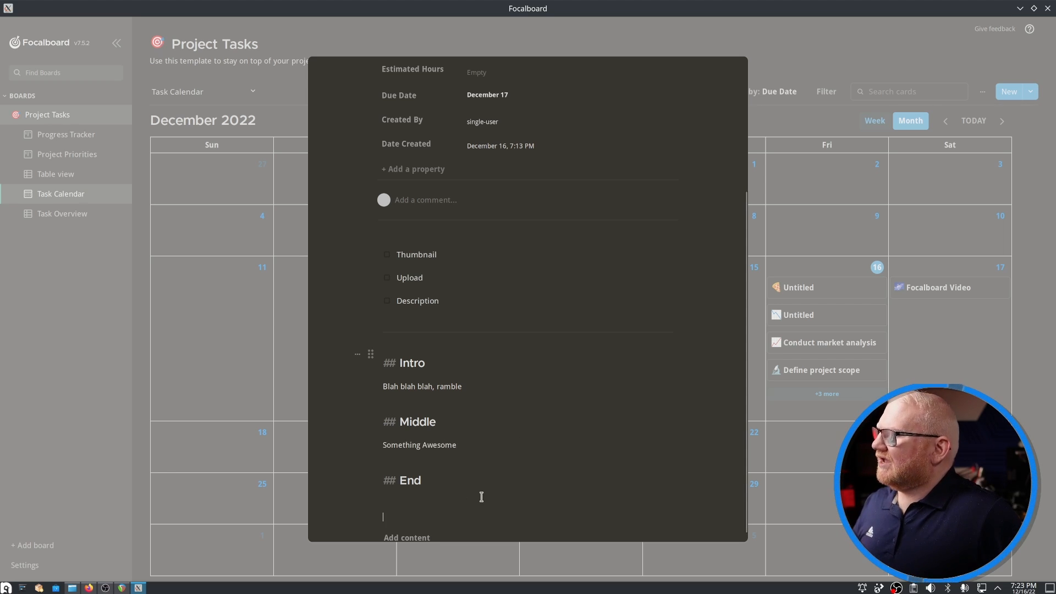
text(A)
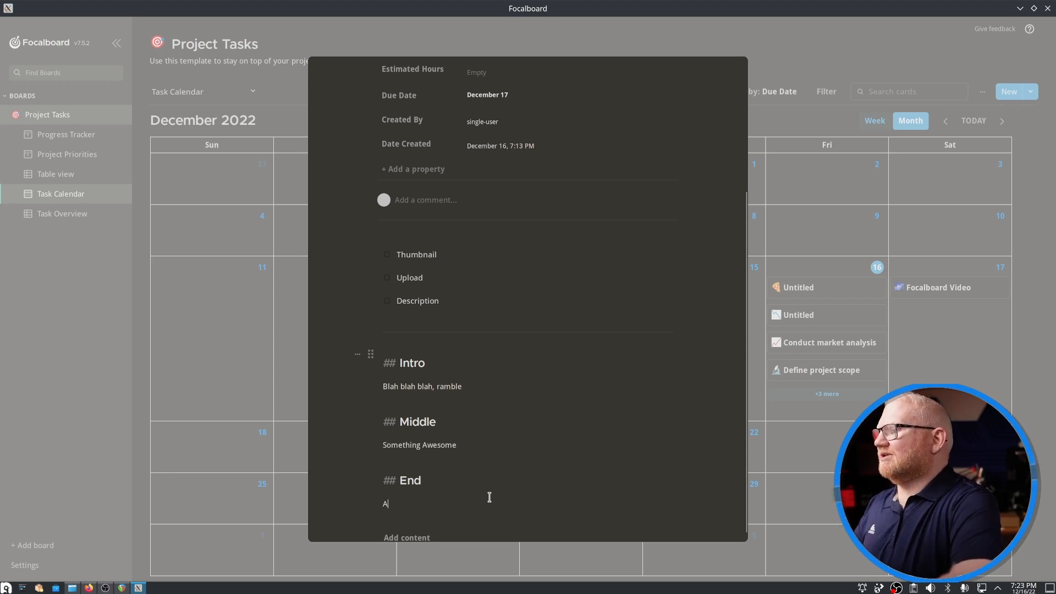
text(n Ending)
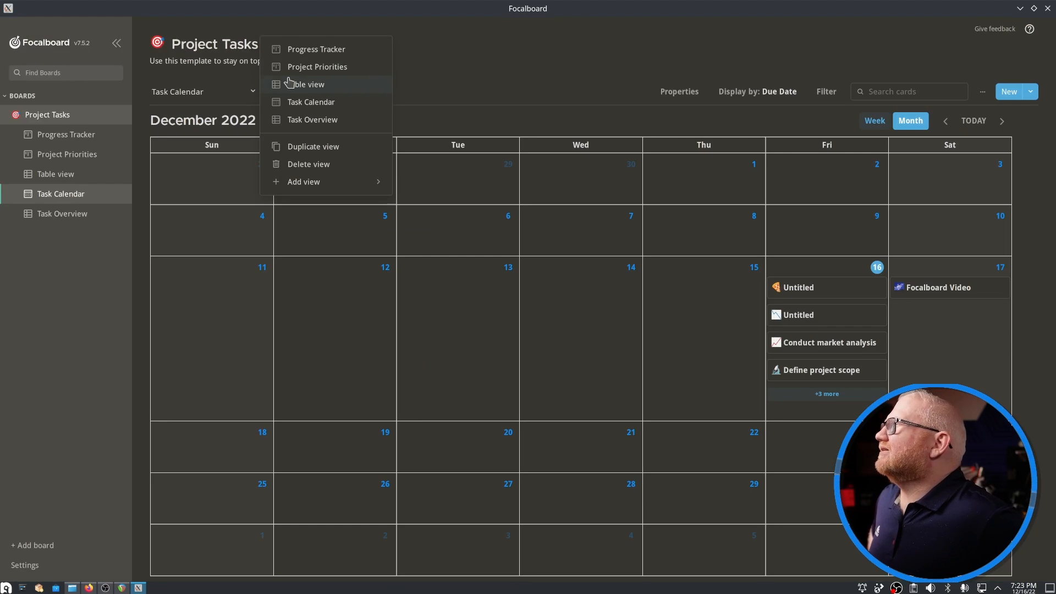
- Rename the Blocked status to Recording in the Progress Tracker view
click(315, 49)
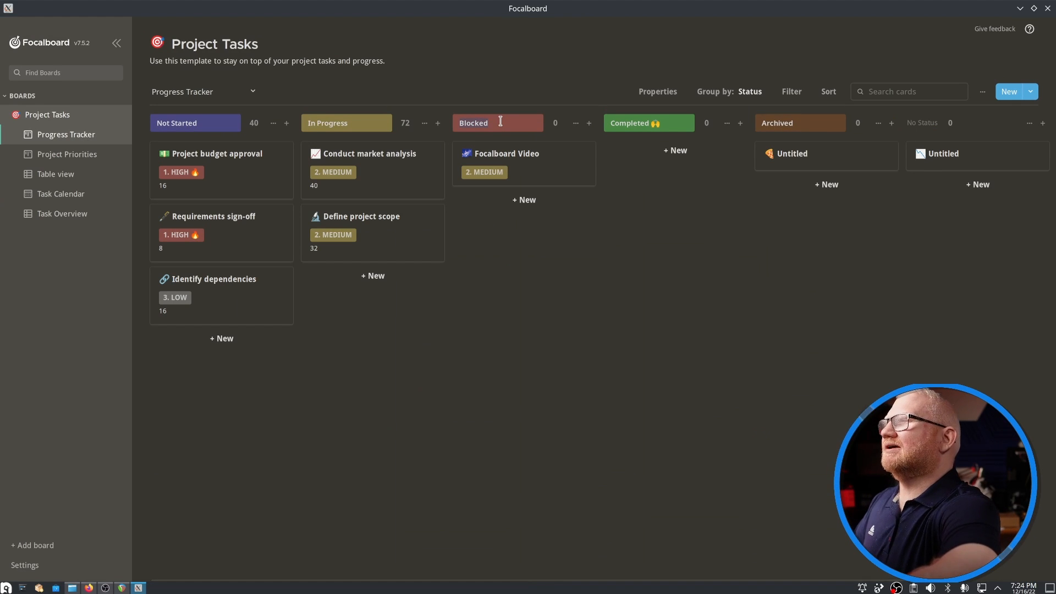
text(Recroding)
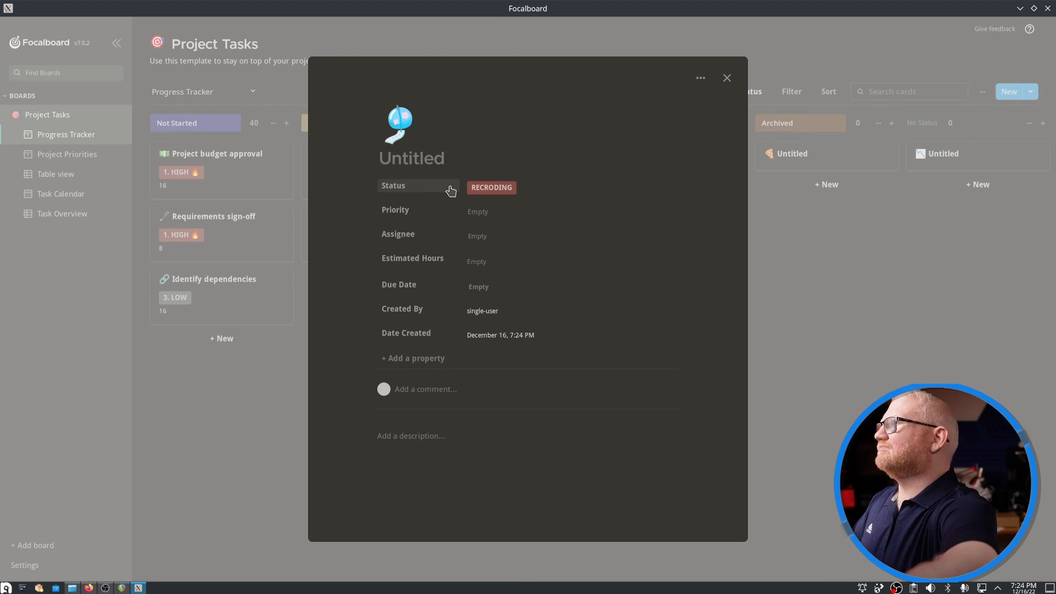
click(726, 78)
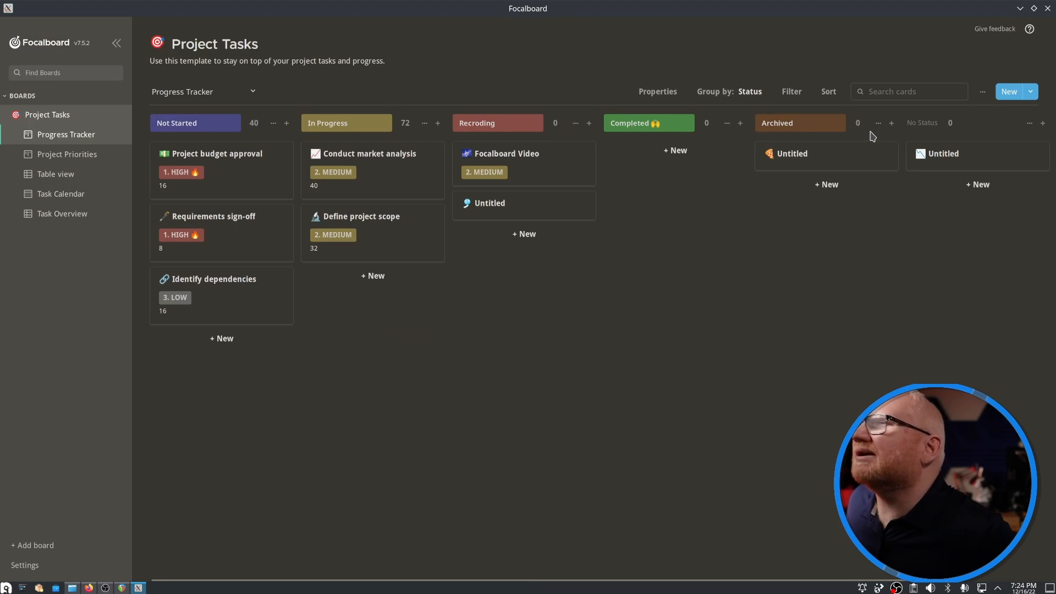
- Swap the Focalboard Video card's Recording status for Editing and close the card
click(506, 153)
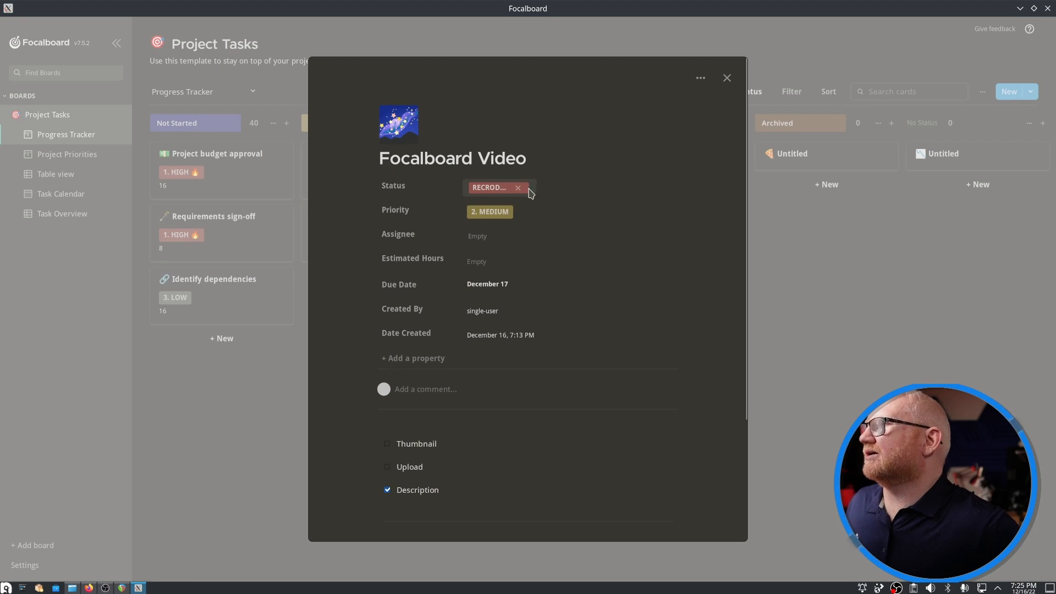
click(518, 187)
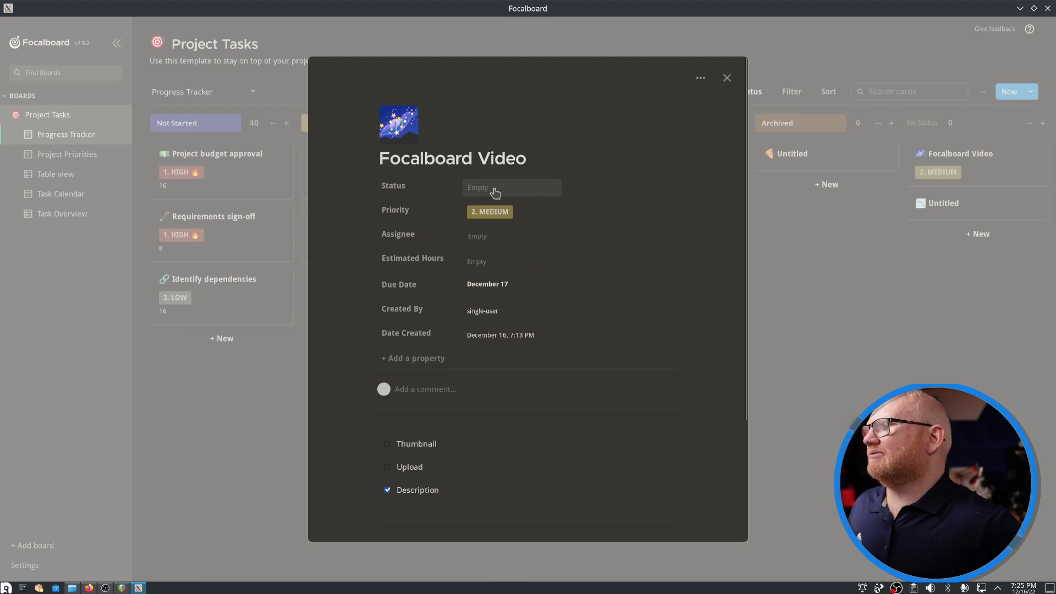
click(495, 187)
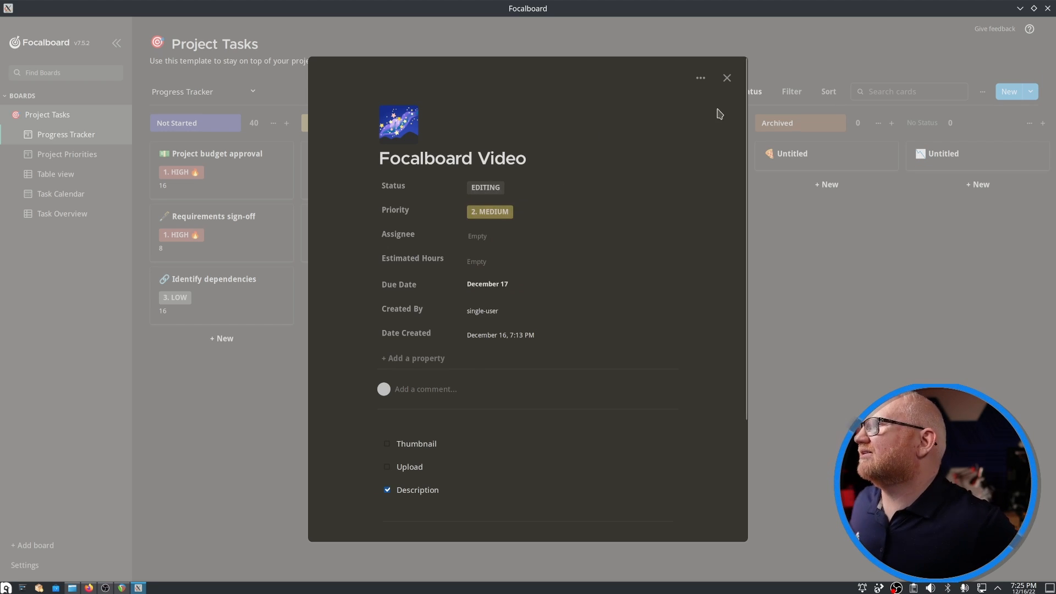
click(726, 78)
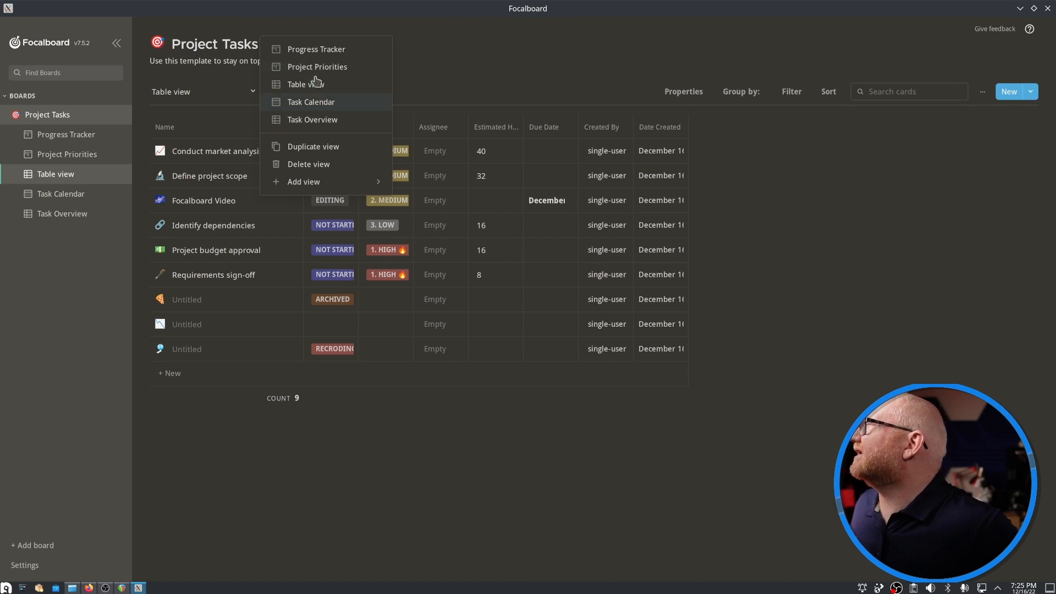
- Display Created By on Progress Tracker cards, briefly toggling Status on and off
click(311, 49)
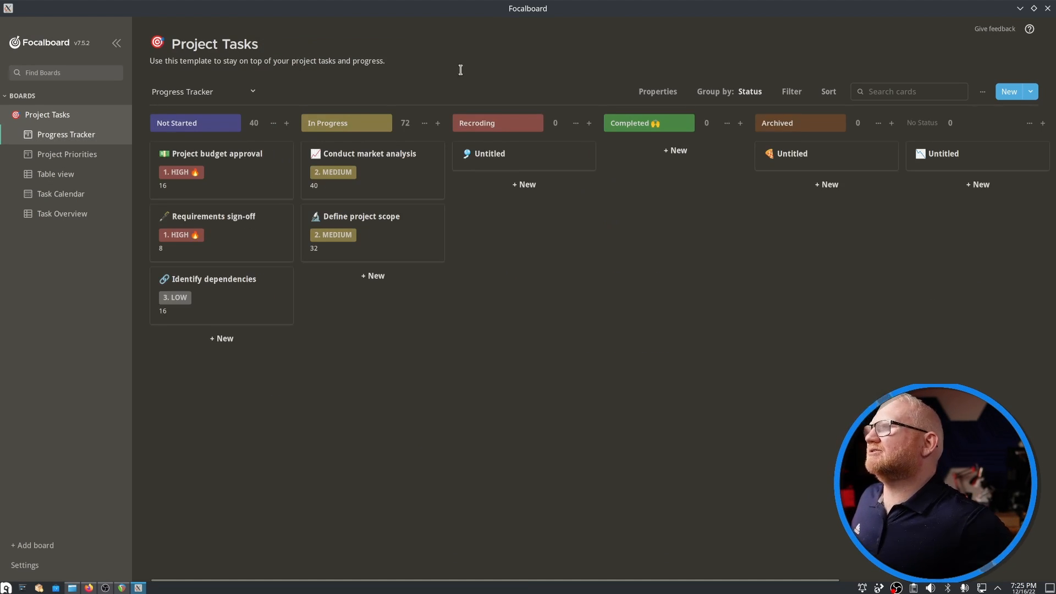
click(658, 92)
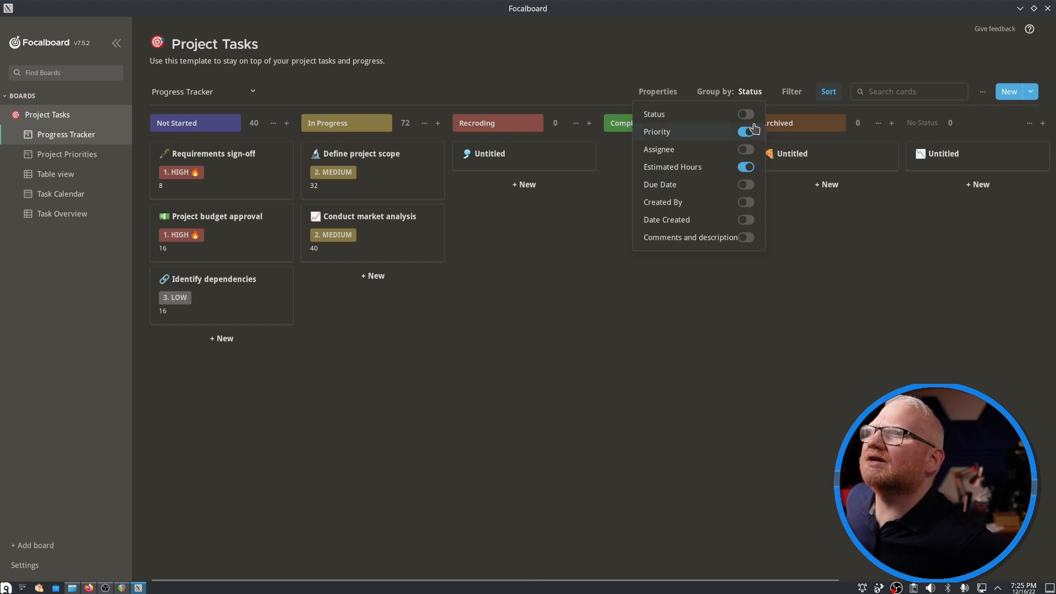
click(745, 114)
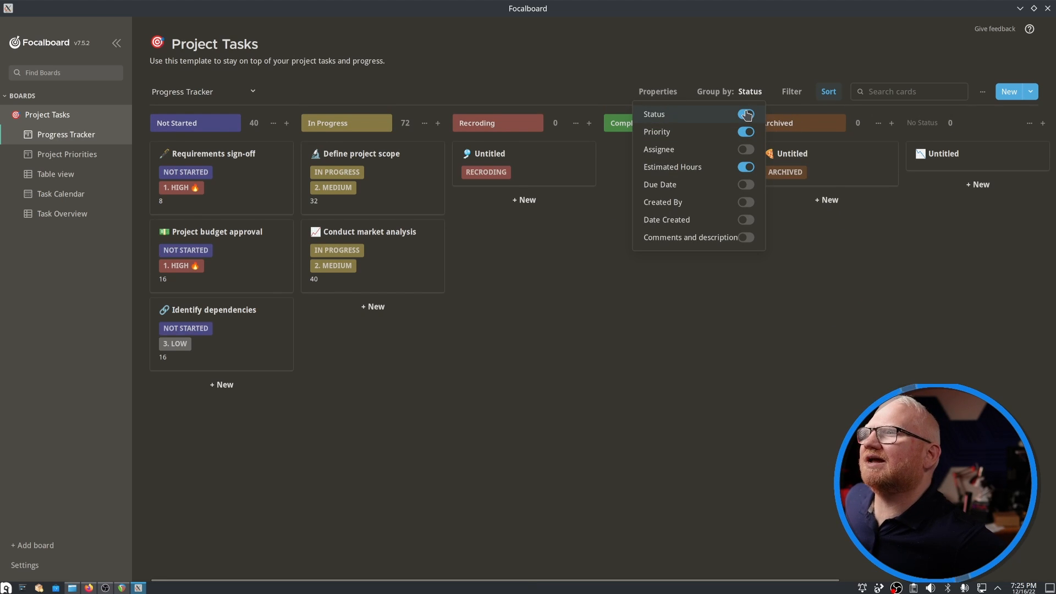
click(745, 114)
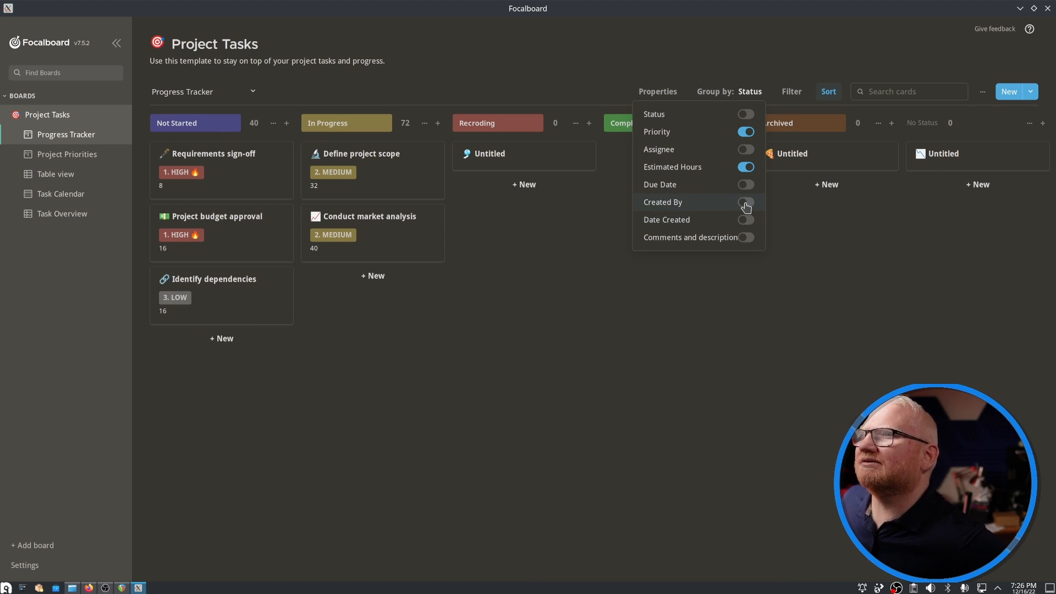
click(745, 201)
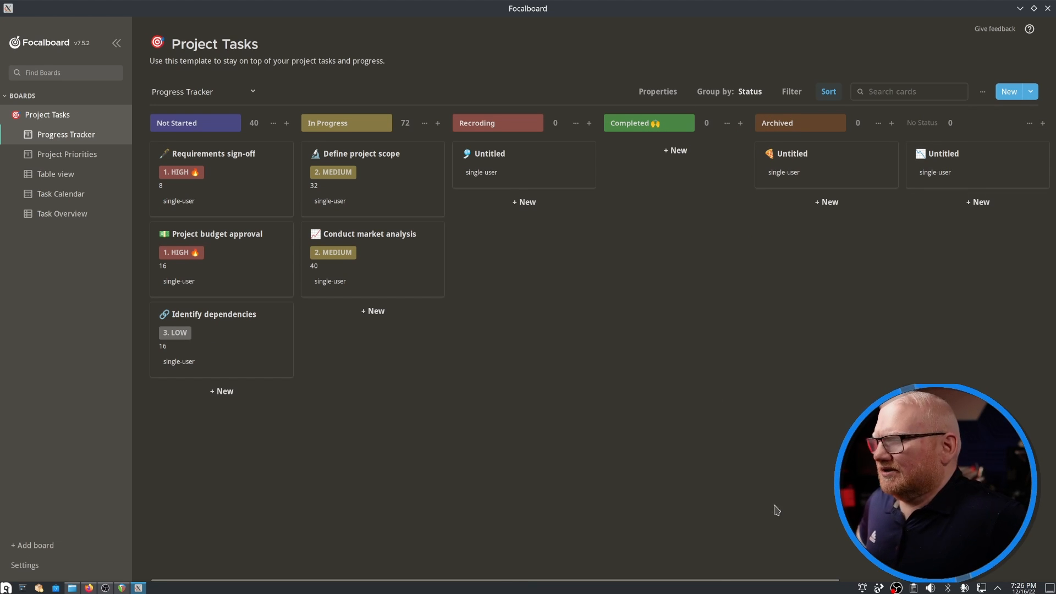
- Scroll the board right to reveal the Editing column holding the Focalboard Video card
scroll(right, 3)
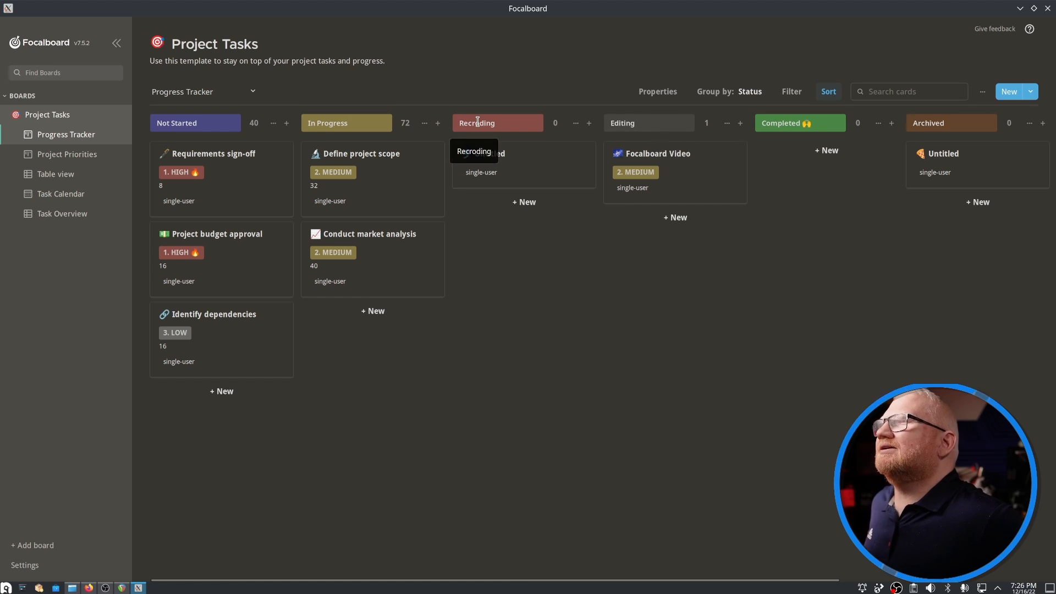
mouse_move(782, 145)
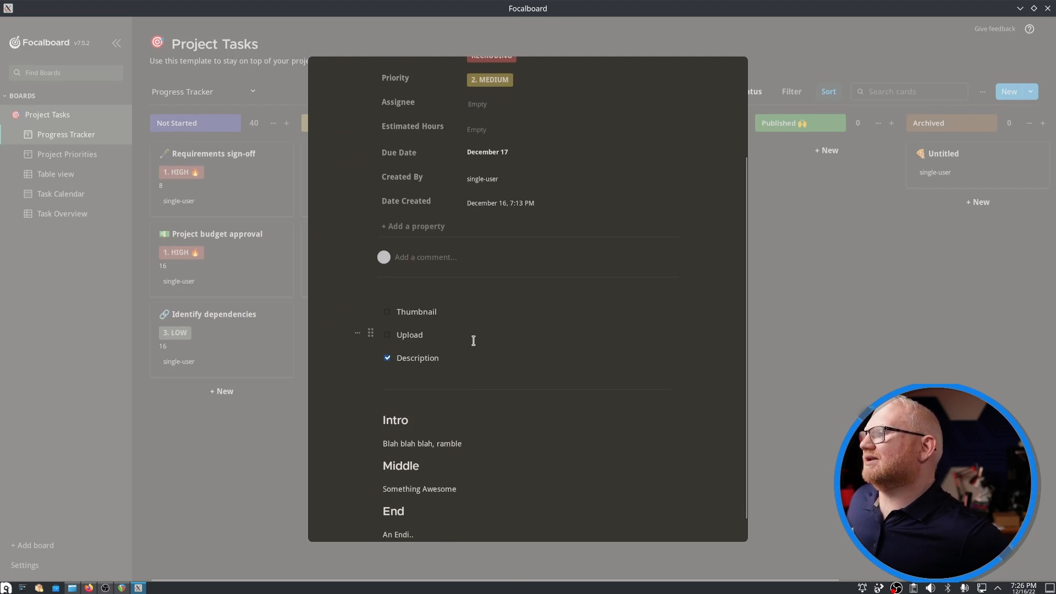
- Insert a text block in the card description and type '*bold*' and '-' markdown
scroll(down, 3)
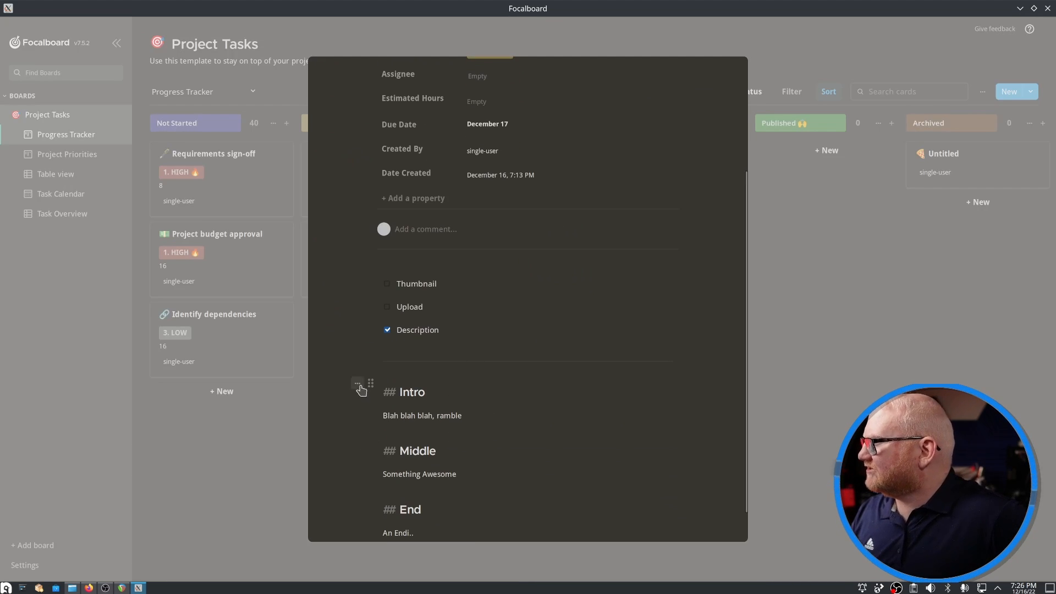
click(358, 383)
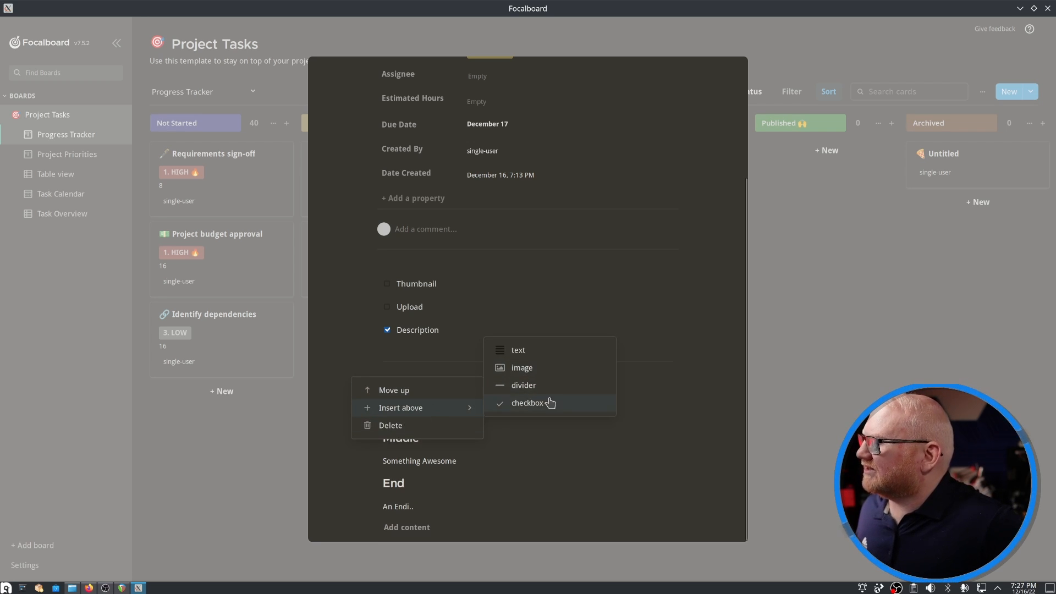
mouse_move(553, 350)
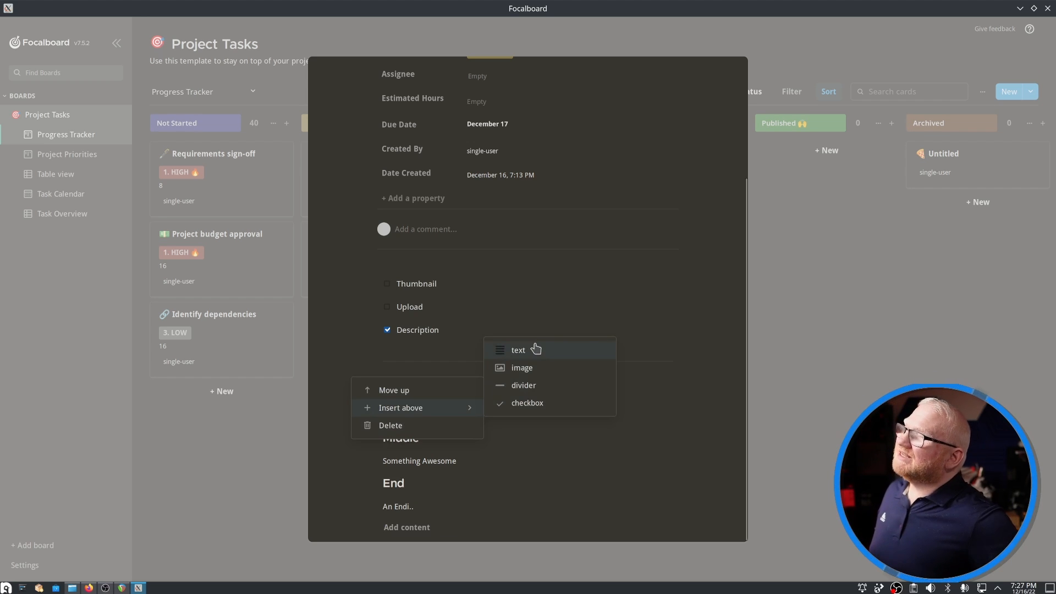
mouse_move(533, 363)
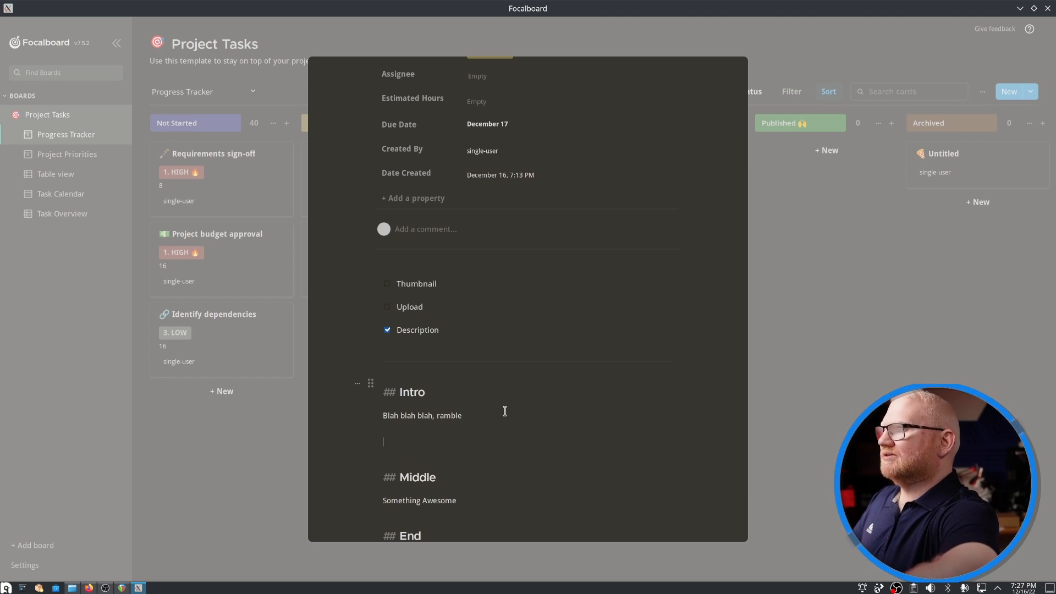
text(*bold)
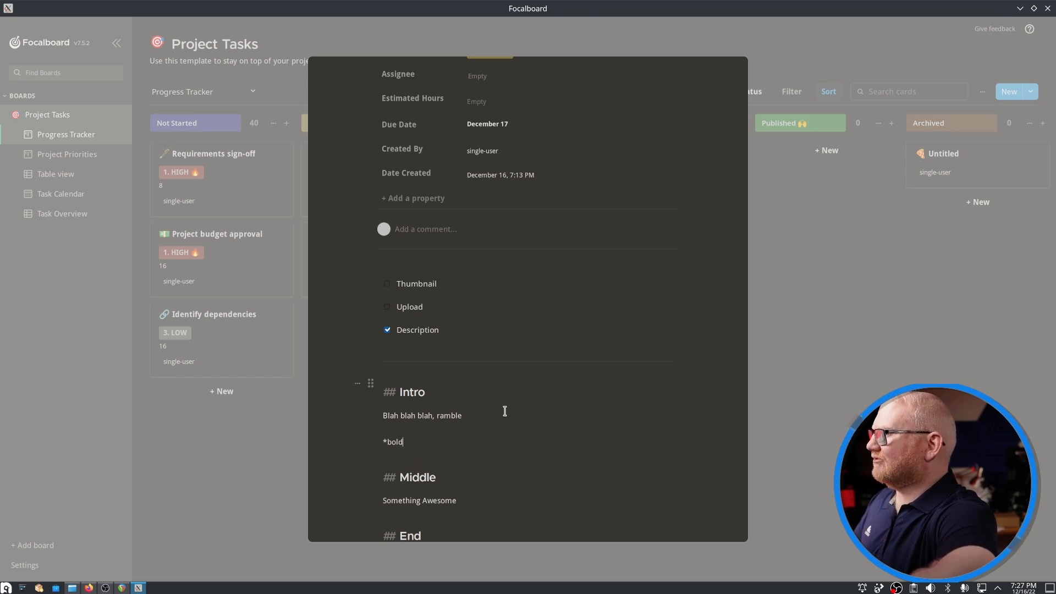
text(*)
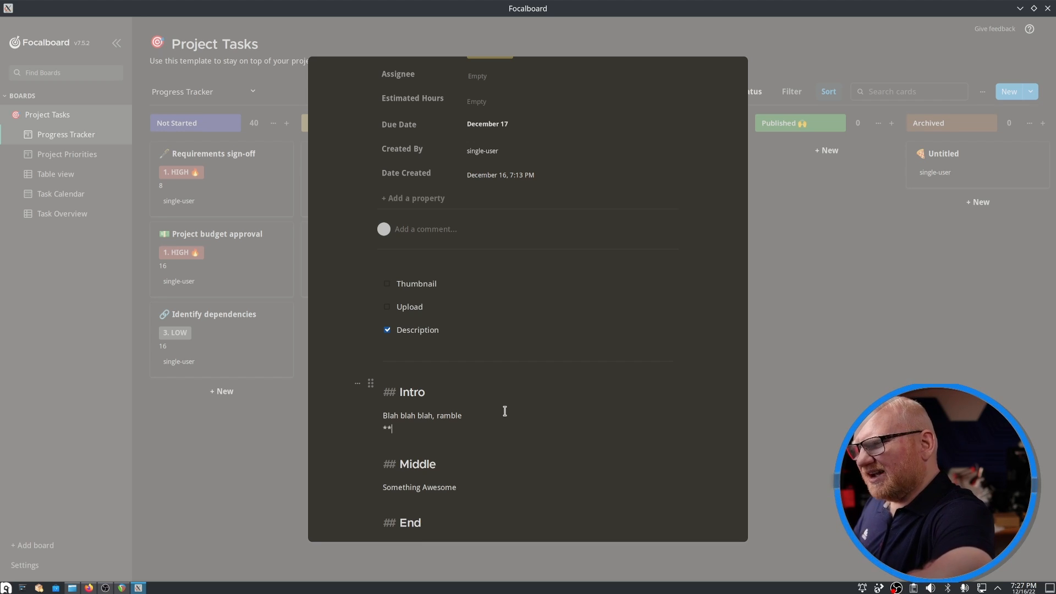
text(bold*)
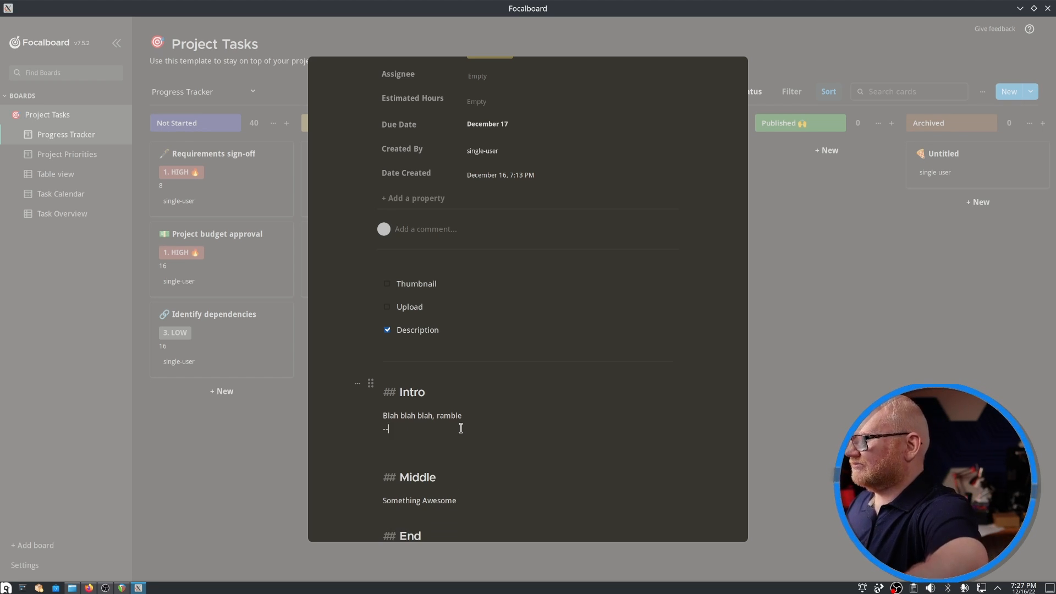
text(-)
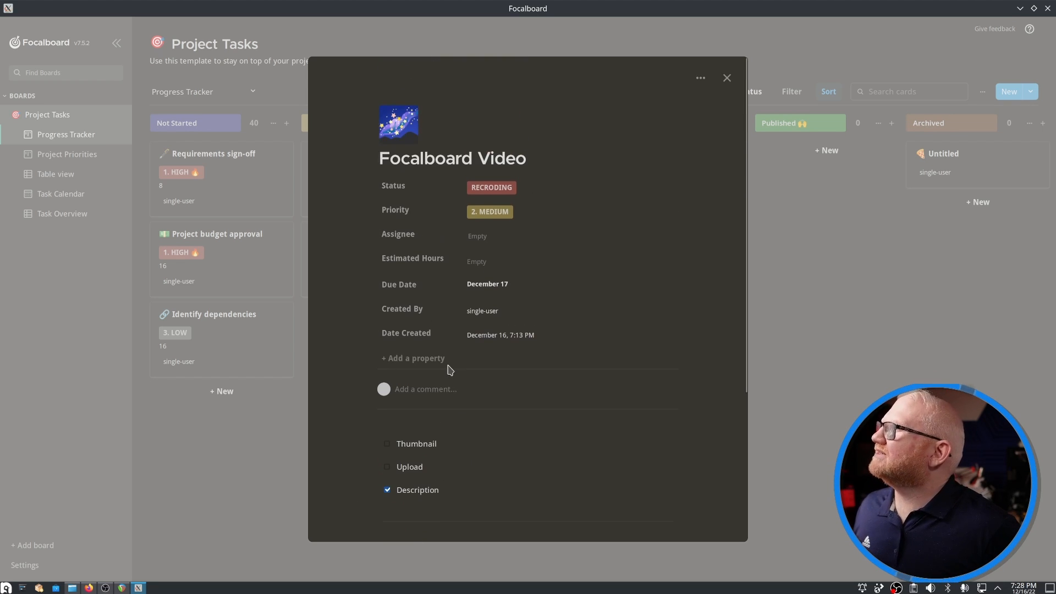
- Adjust fields on the Focalboard Video card and close it
click(484, 236)
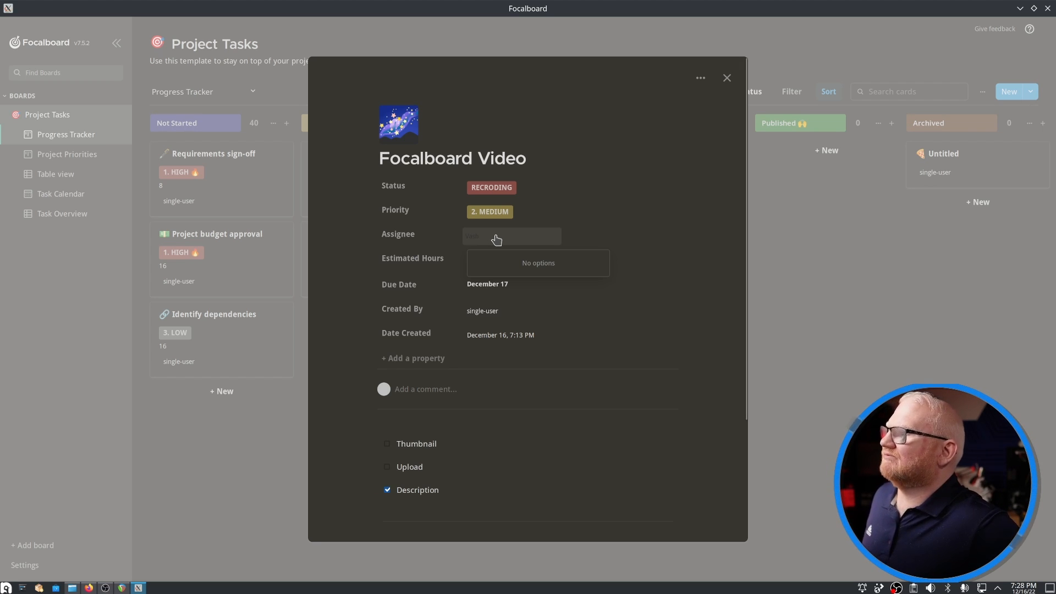
mouse_move(539, 250)
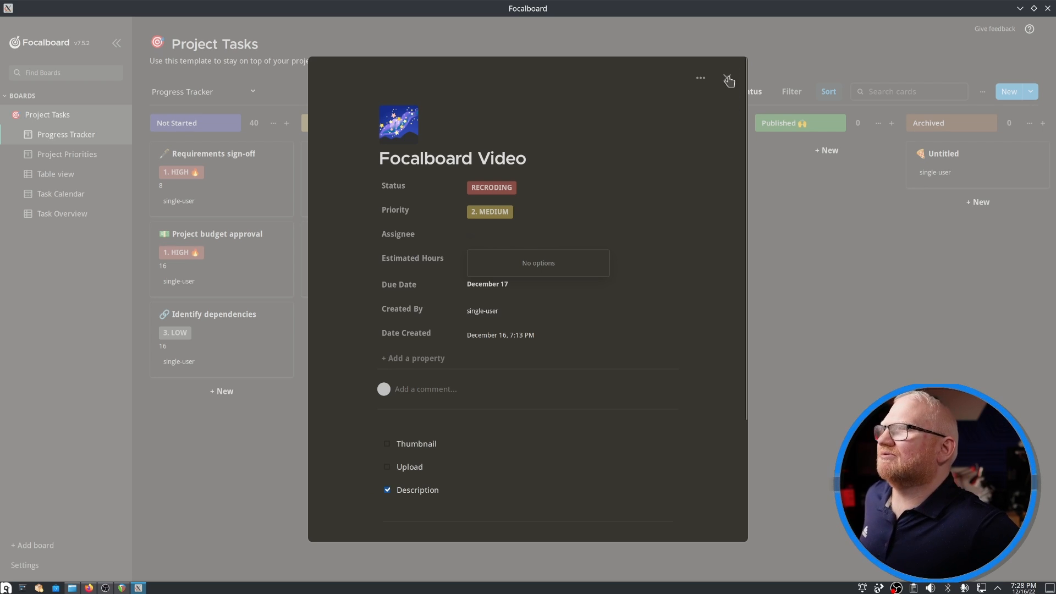
mouse_move(727, 78)
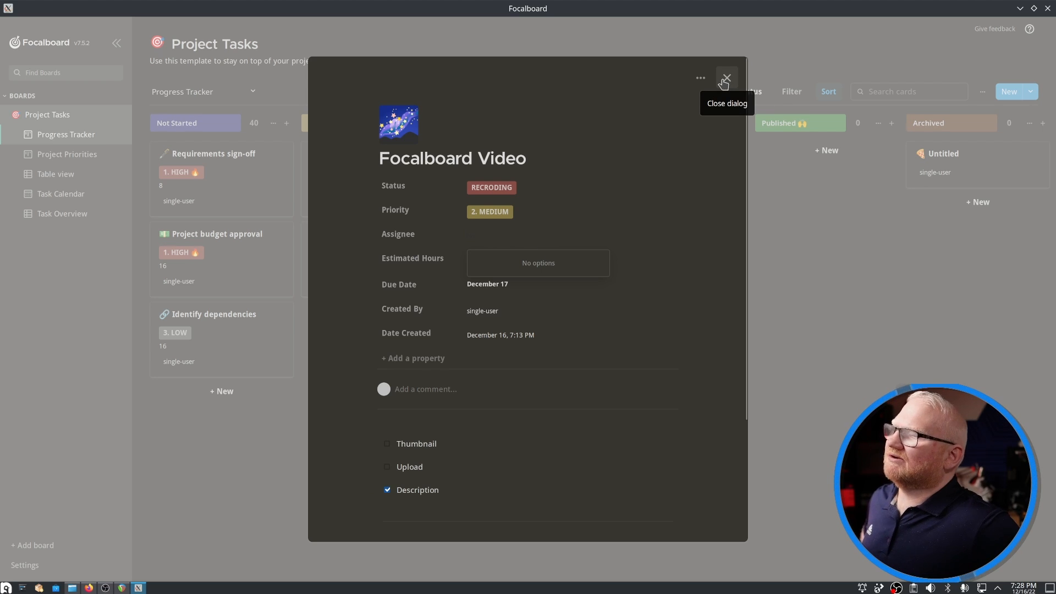
mouse_move(369, 348)
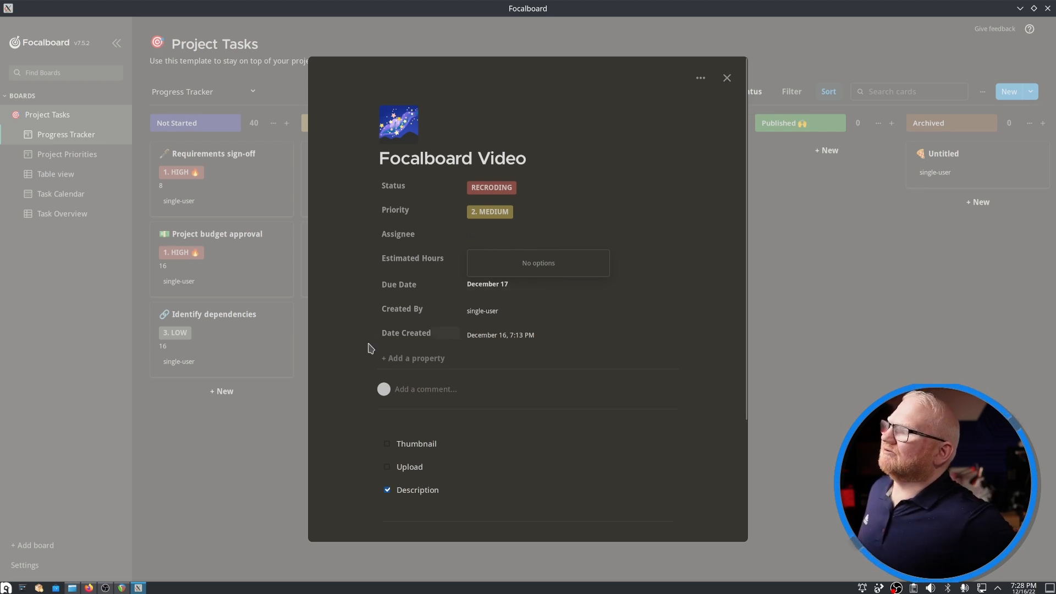
click(511, 236)
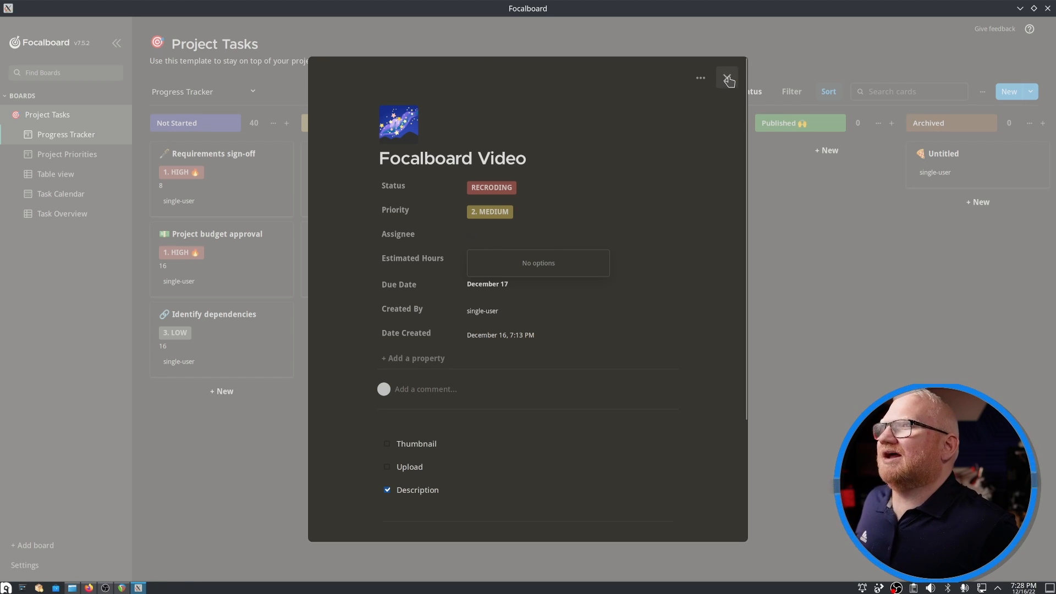
click(727, 78)
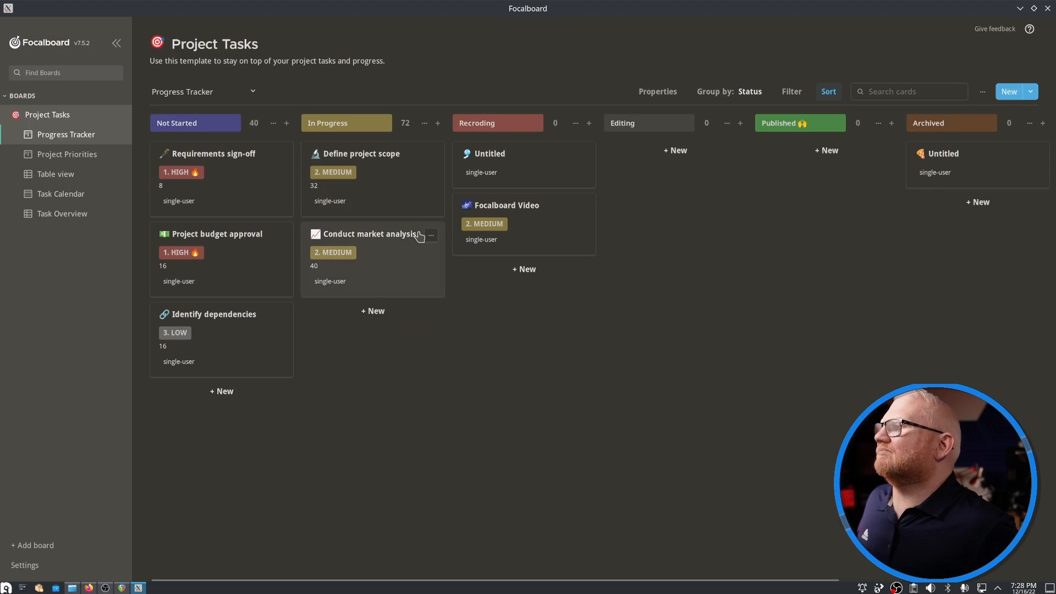
- Reopen the Focalboard Video card to inspect creator and assignee fields, then return
click(507, 205)
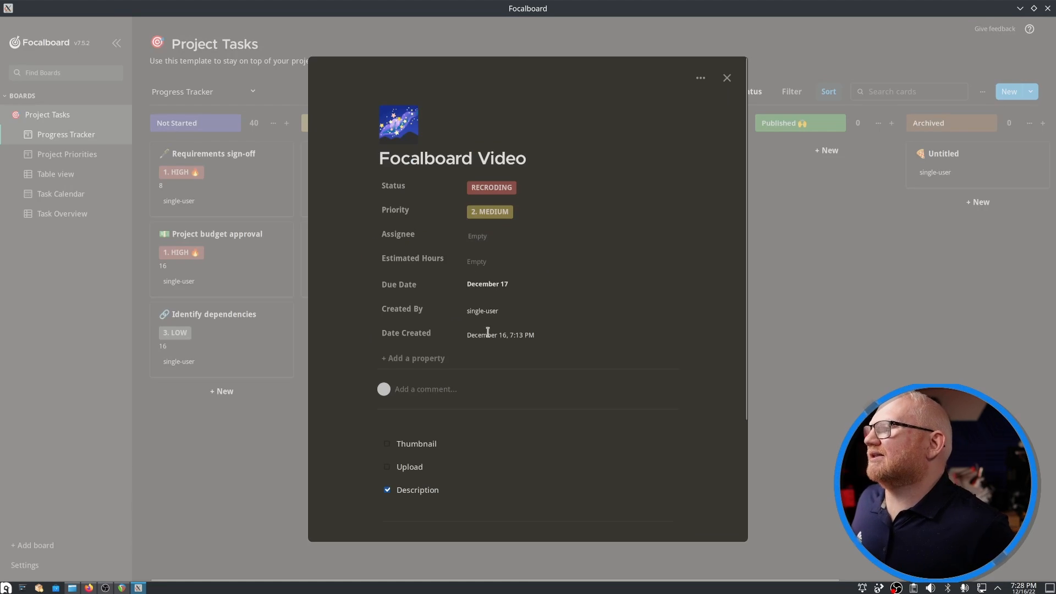
double_click(482, 311)
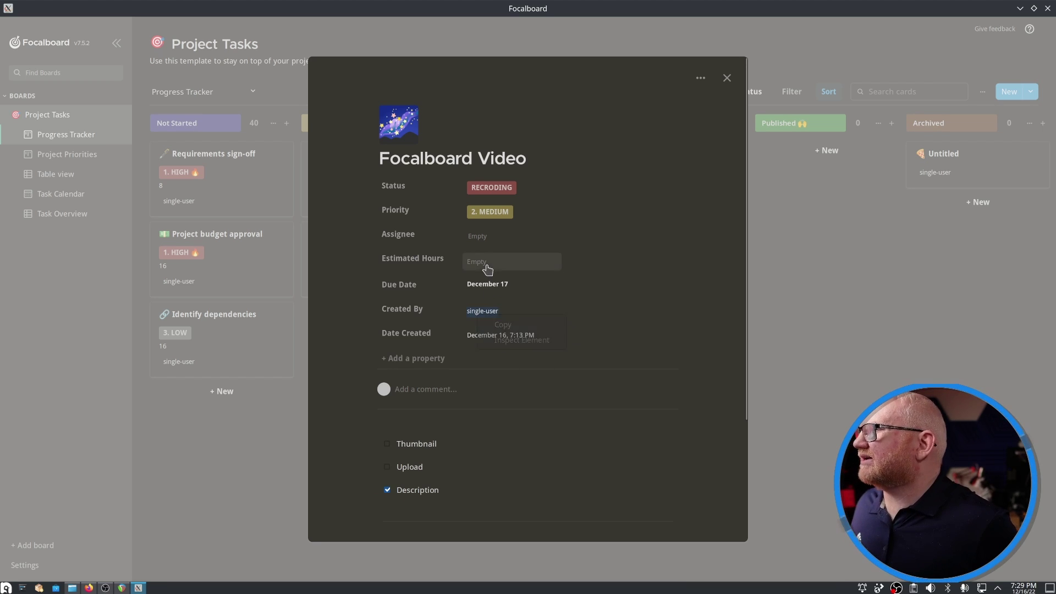
right_click(477, 245)
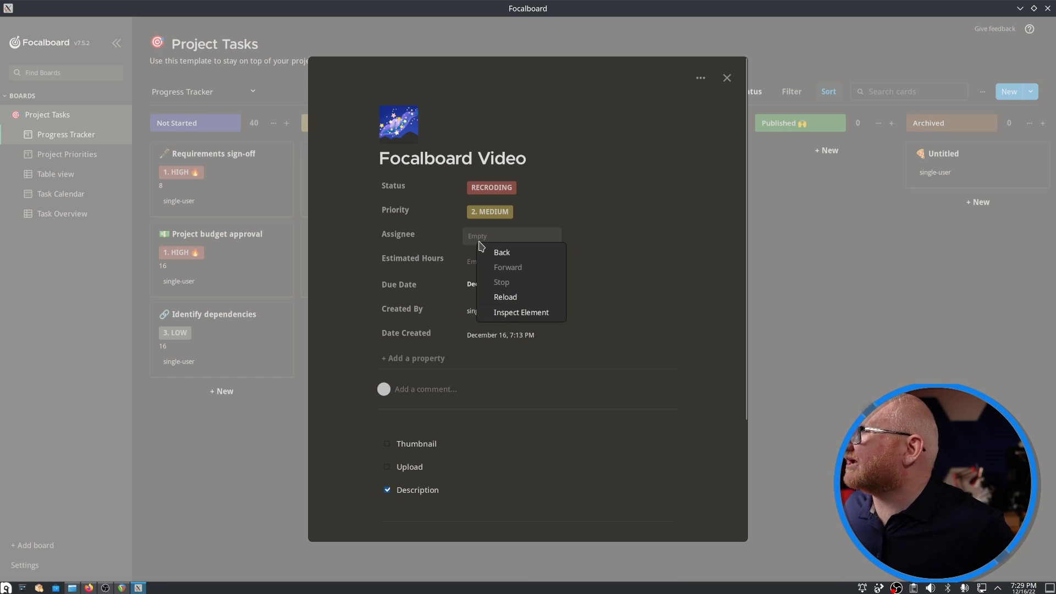
mouse_move(498, 297)
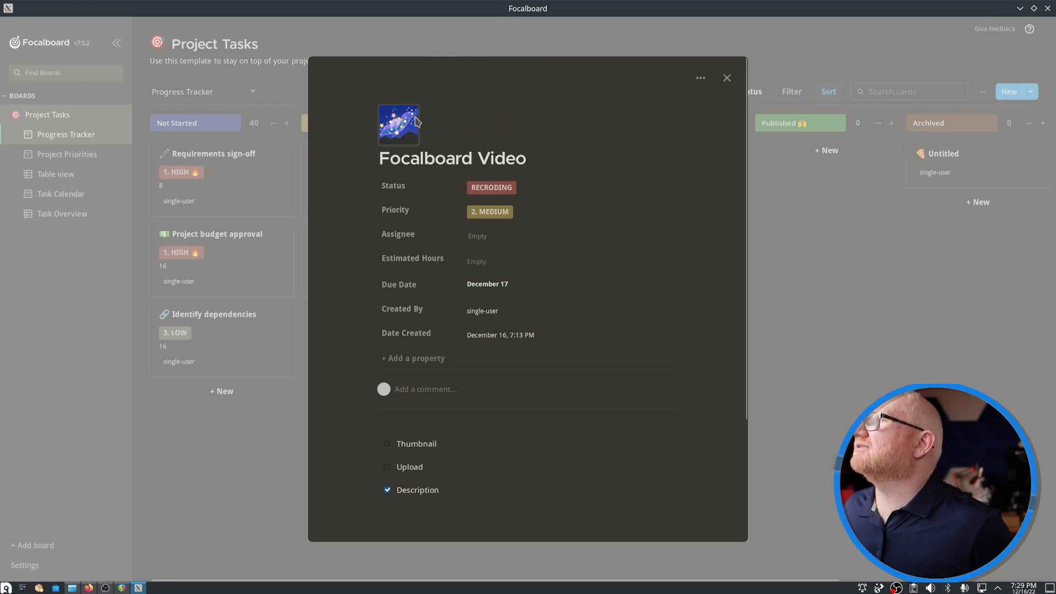
click(727, 78)
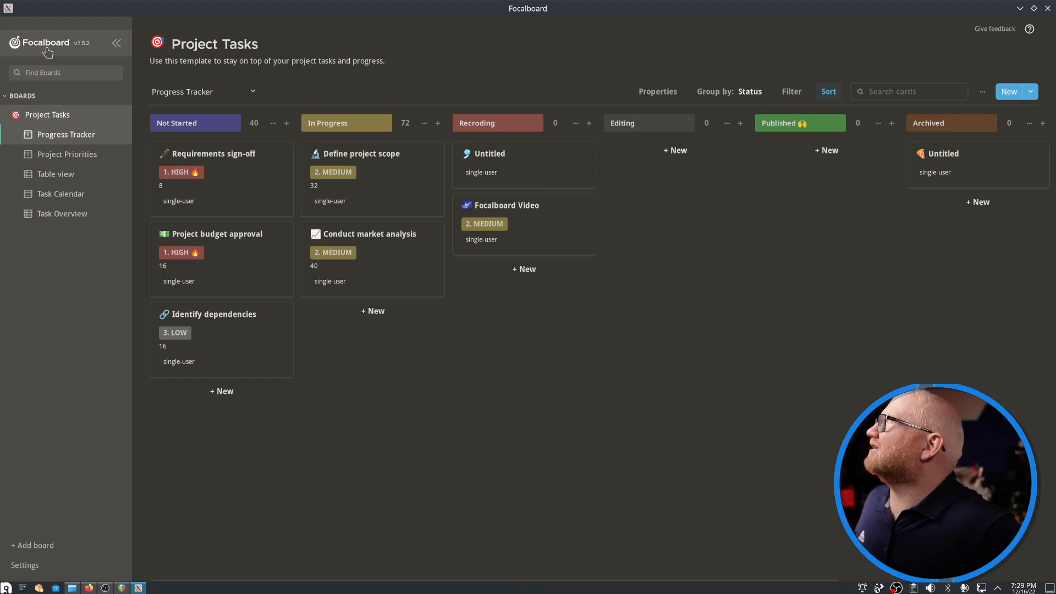
click(41, 42)
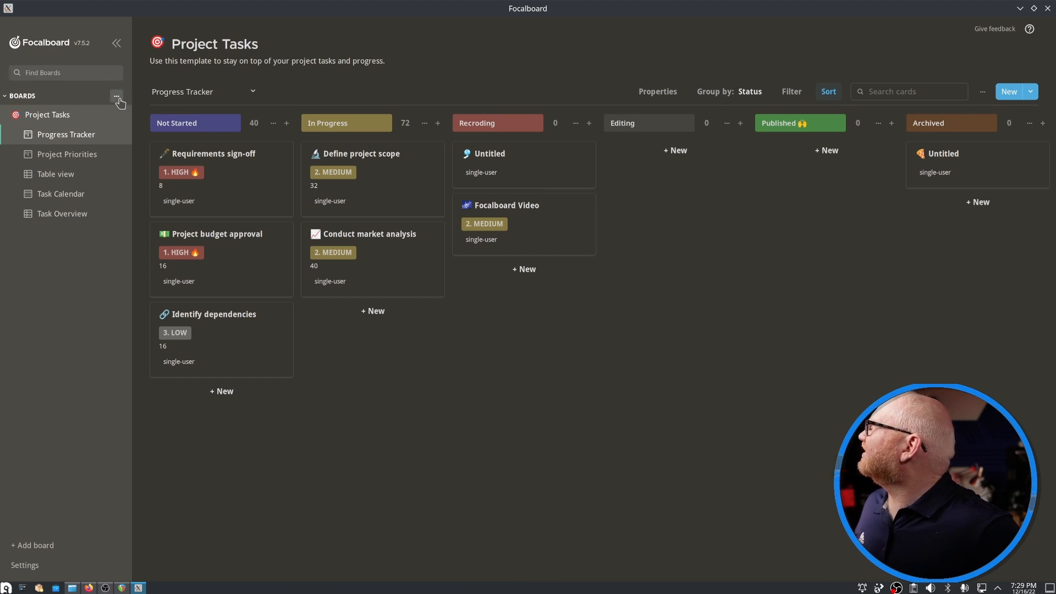
- Create a new board from the Content Calendar template
click(116, 96)
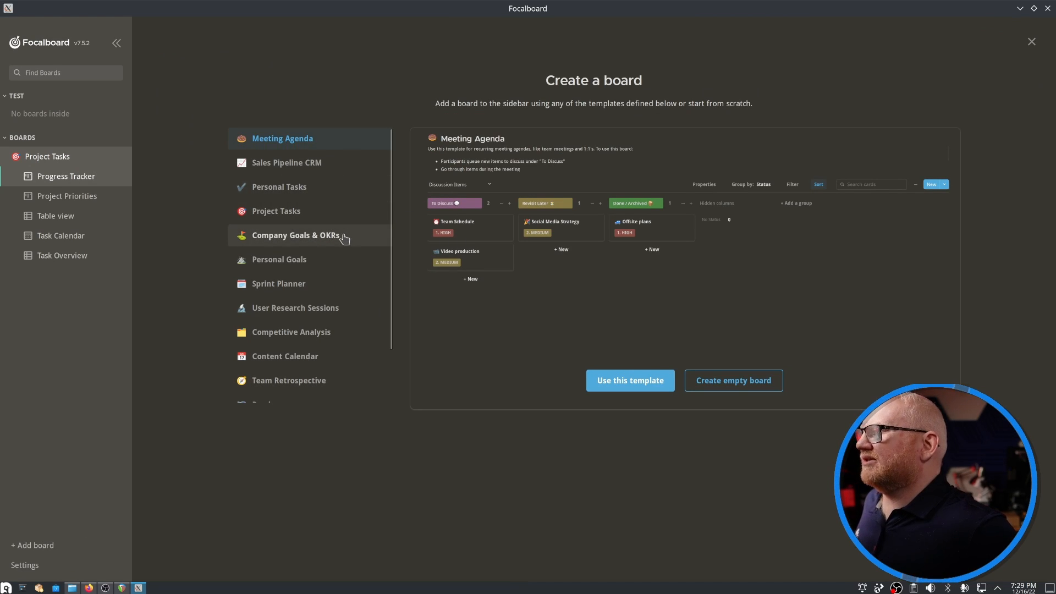
click(285, 293)
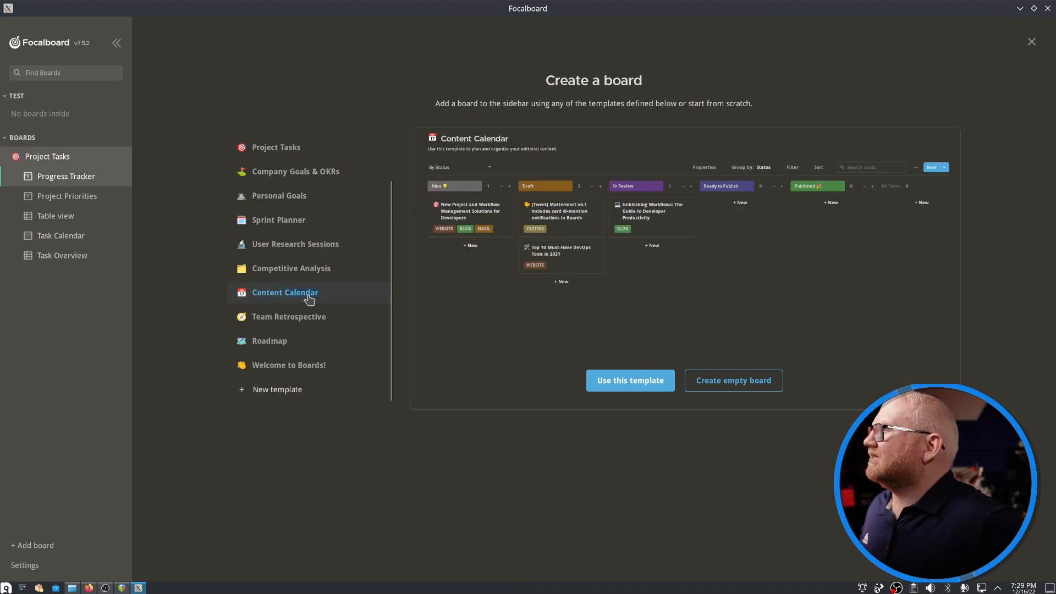
click(631, 380)
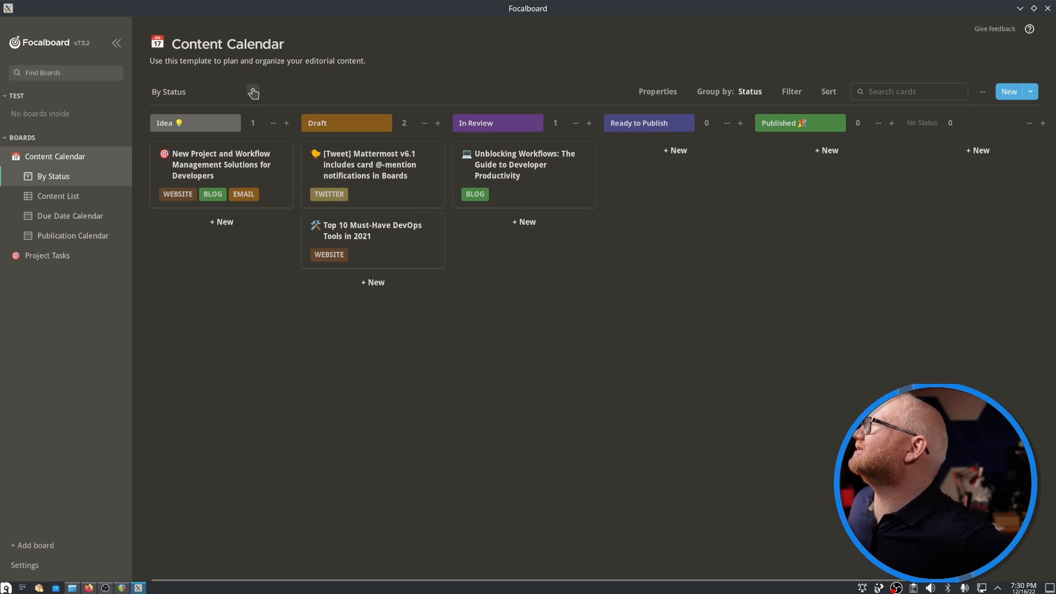
- Open the New Project and Workflow Management Solutions card and scroll through Research, Plan, Notes
click(253, 92)
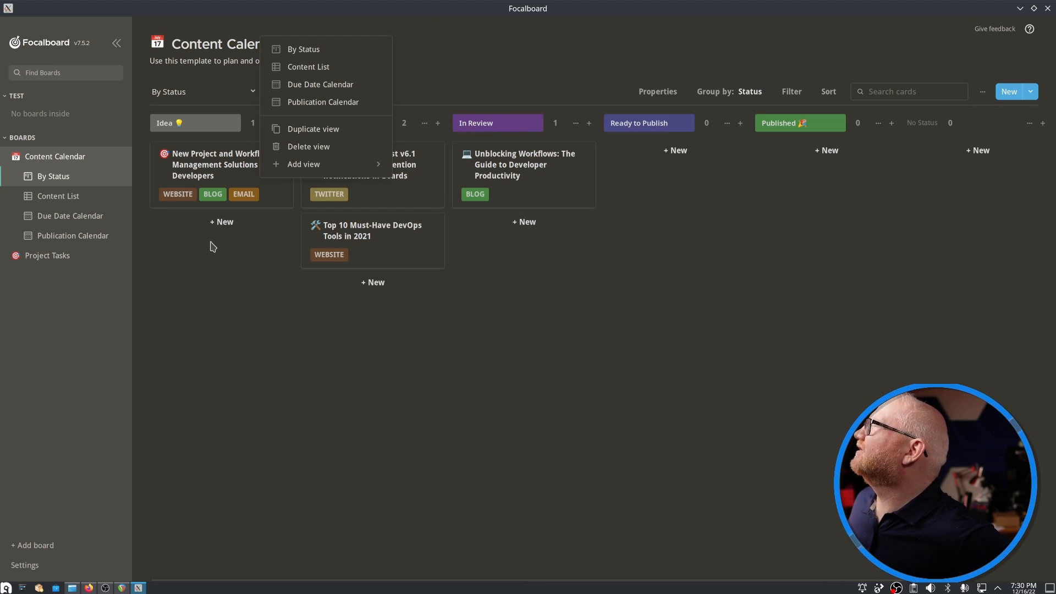
mouse_move(303, 164)
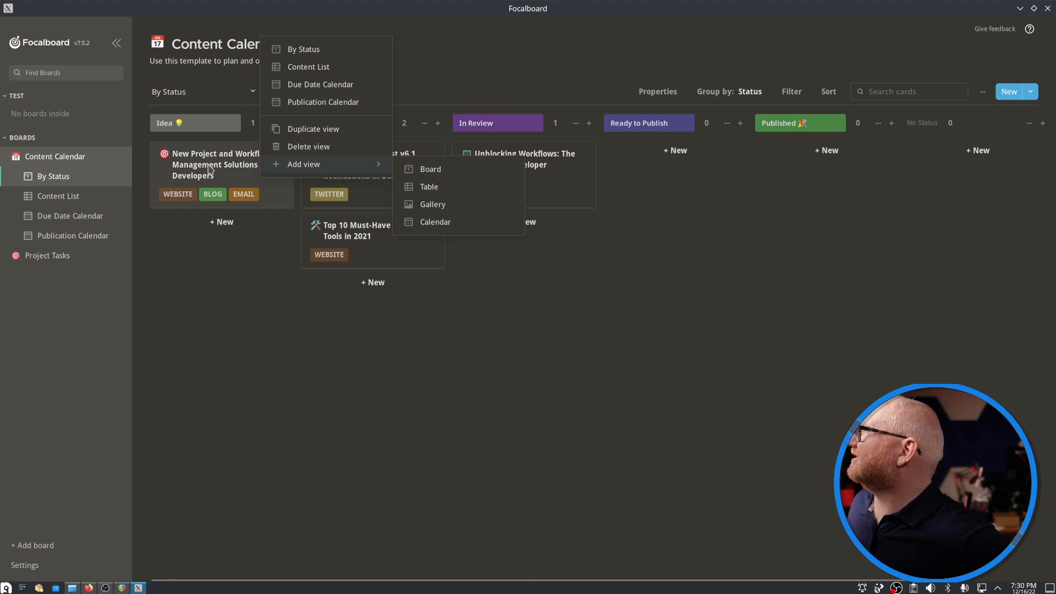
click(215, 164)
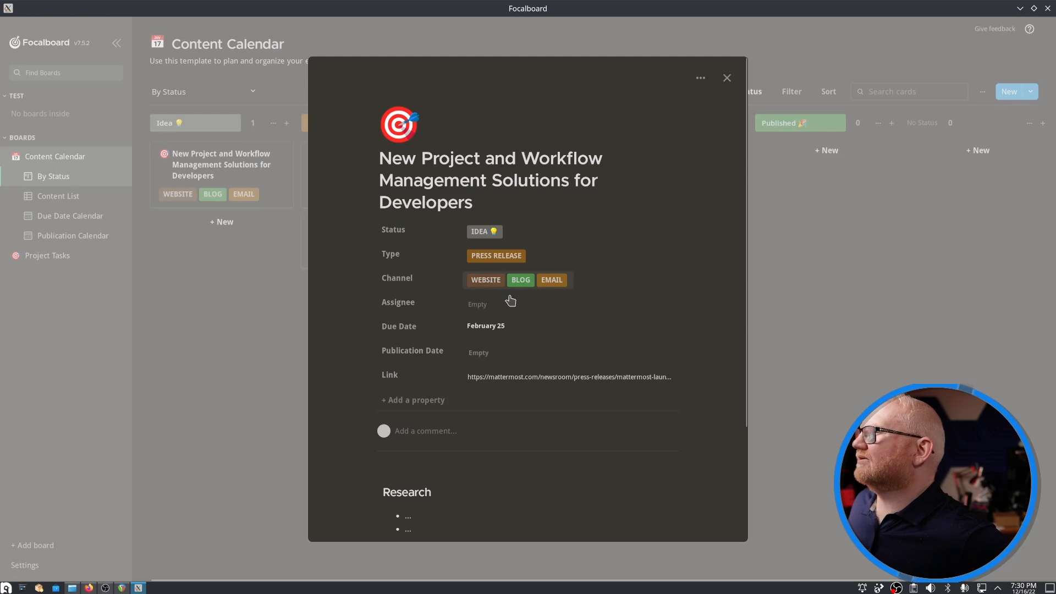
click(504, 304)
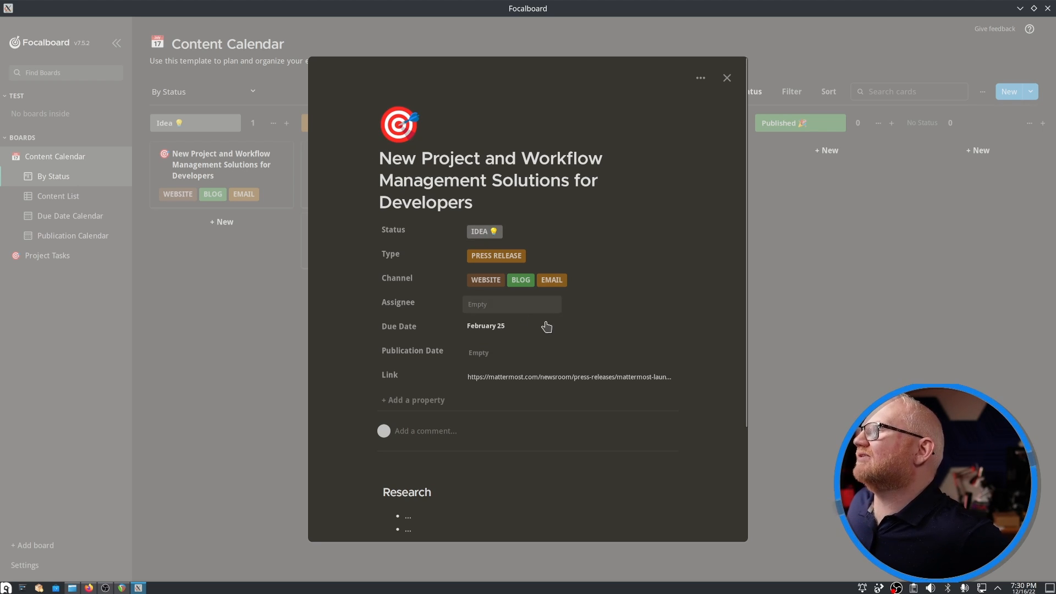
scroll(down, 3)
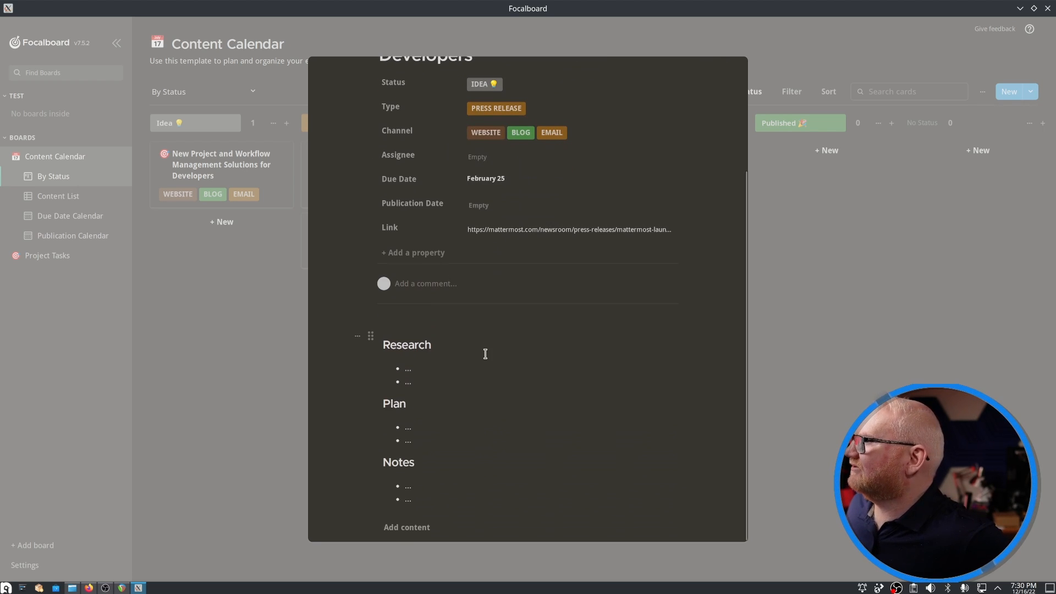
mouse_move(475, 371)
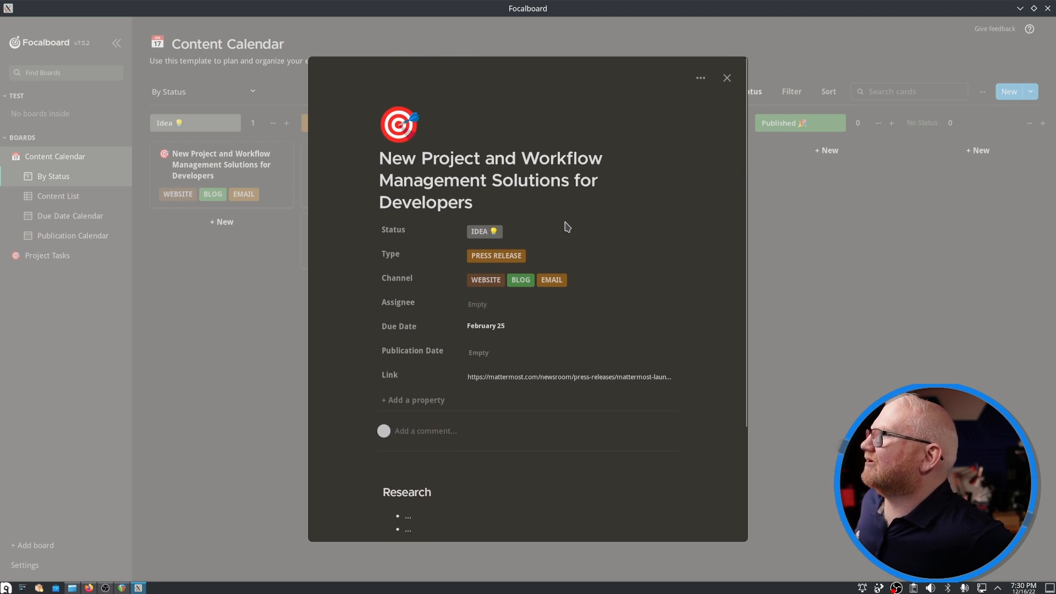
scroll(down, 3)
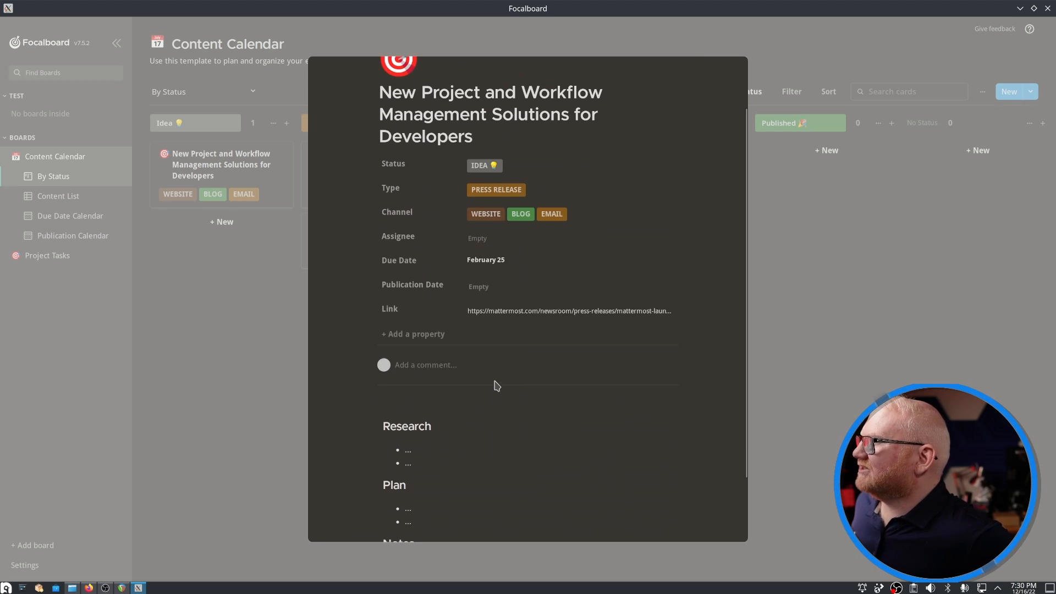
scroll(down, 3)
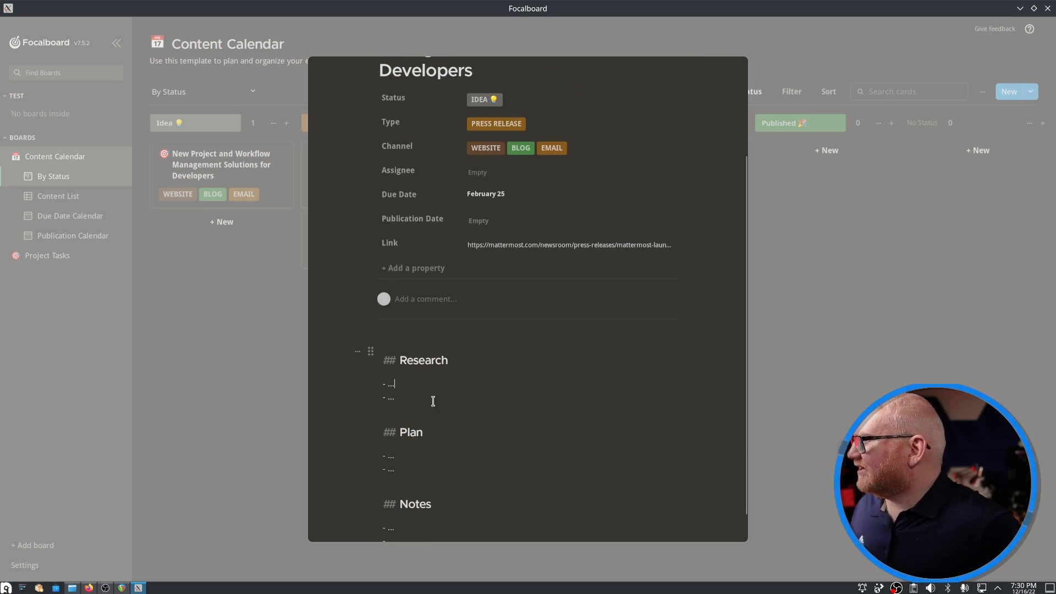
scroll(down, 3)
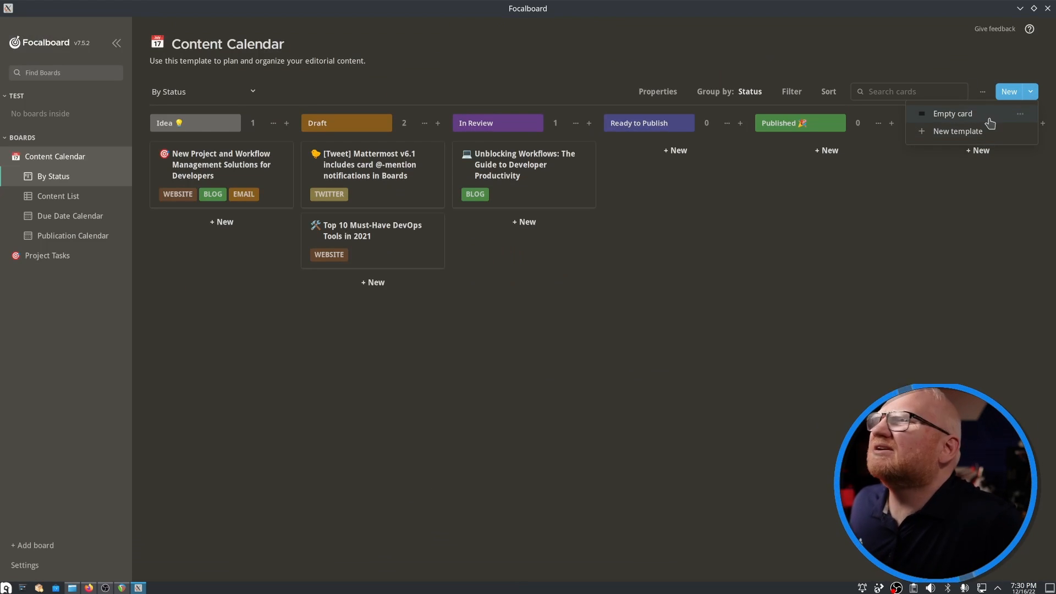
- Add an empty Untitled card, view the DevOps Tools card, then switch to Content List
click(952, 113)
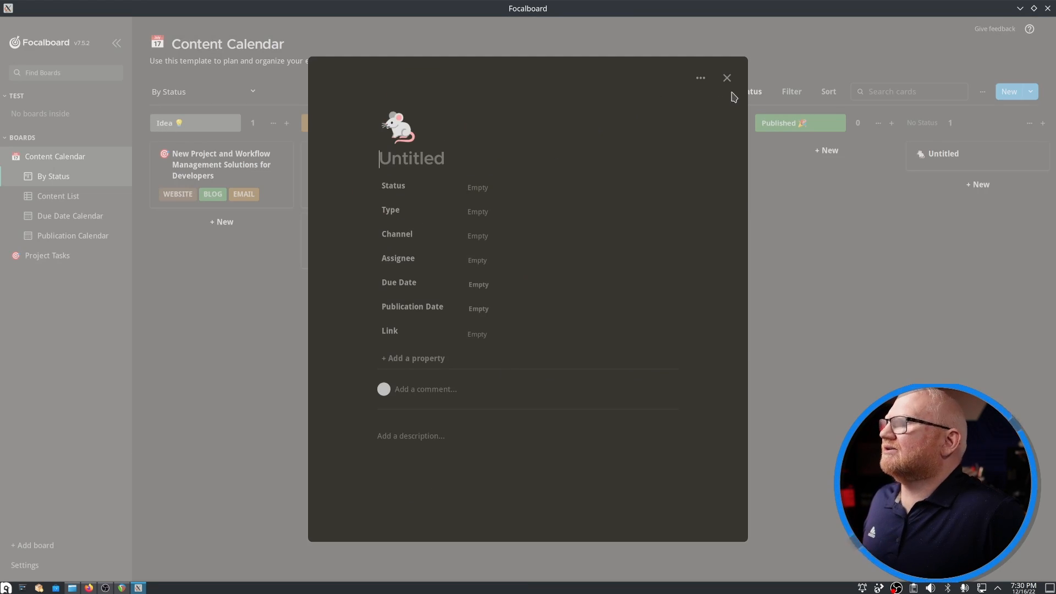
click(727, 78)
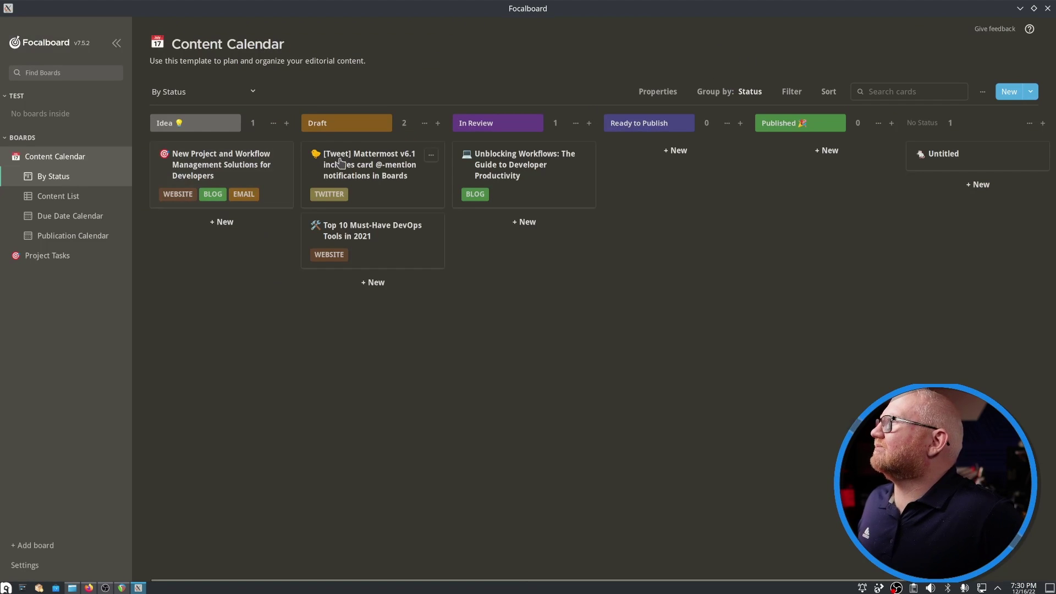
click(362, 165)
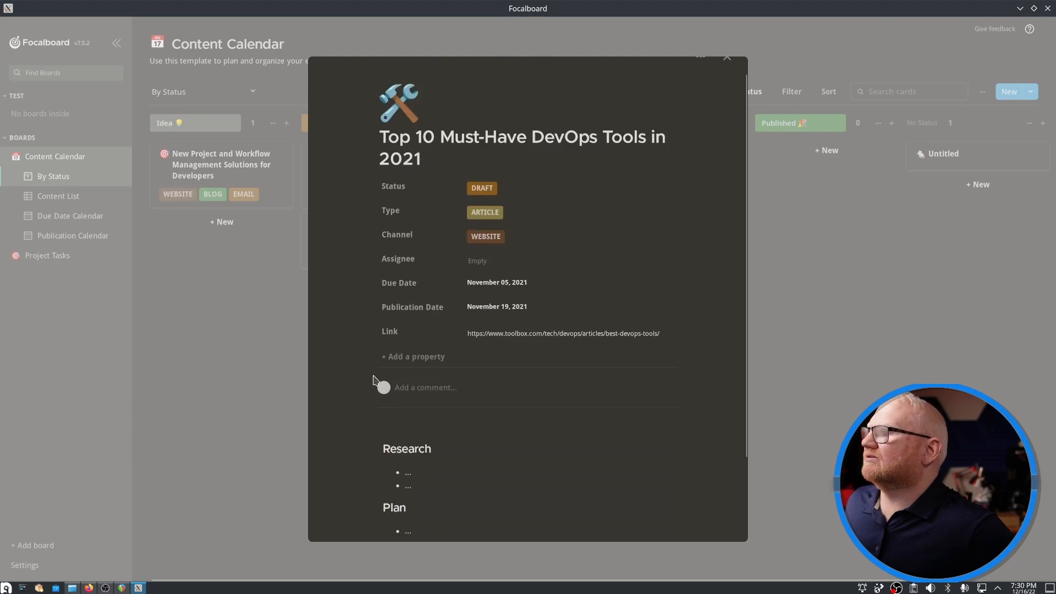
click(727, 57)
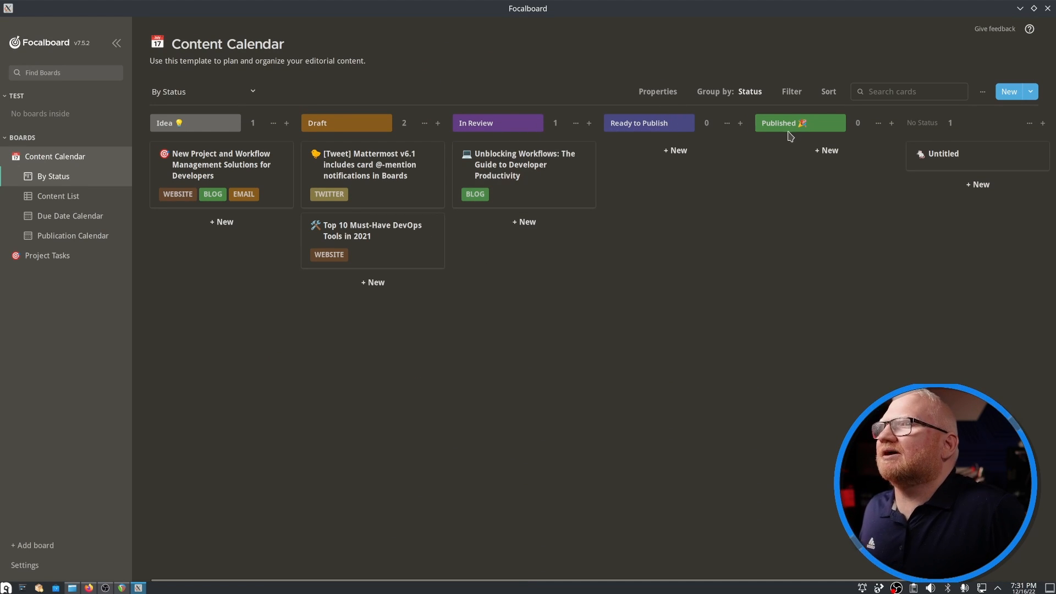
mouse_move(835, 155)
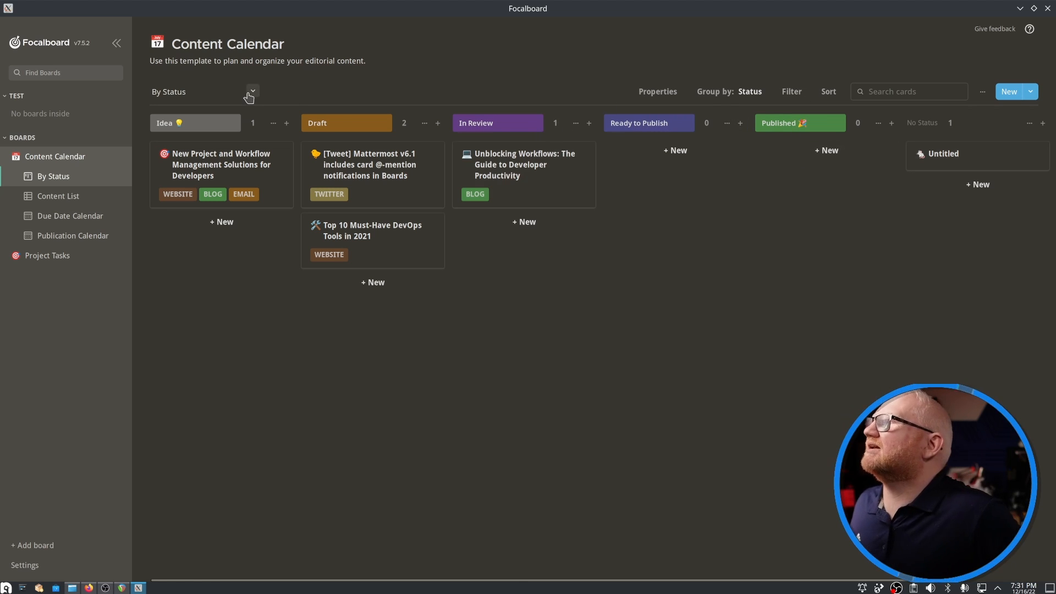
click(252, 91)
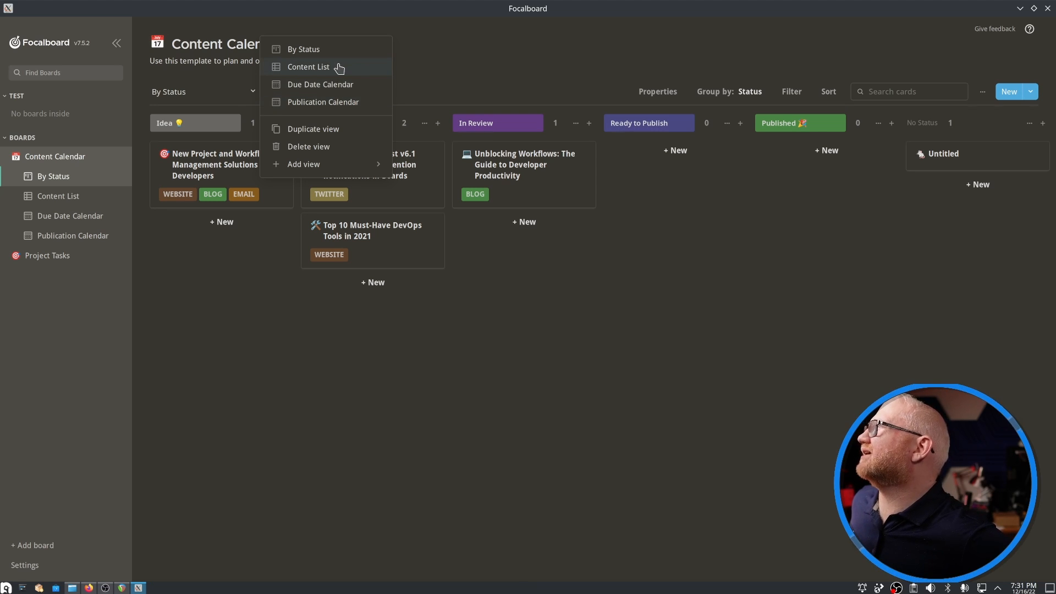
click(308, 67)
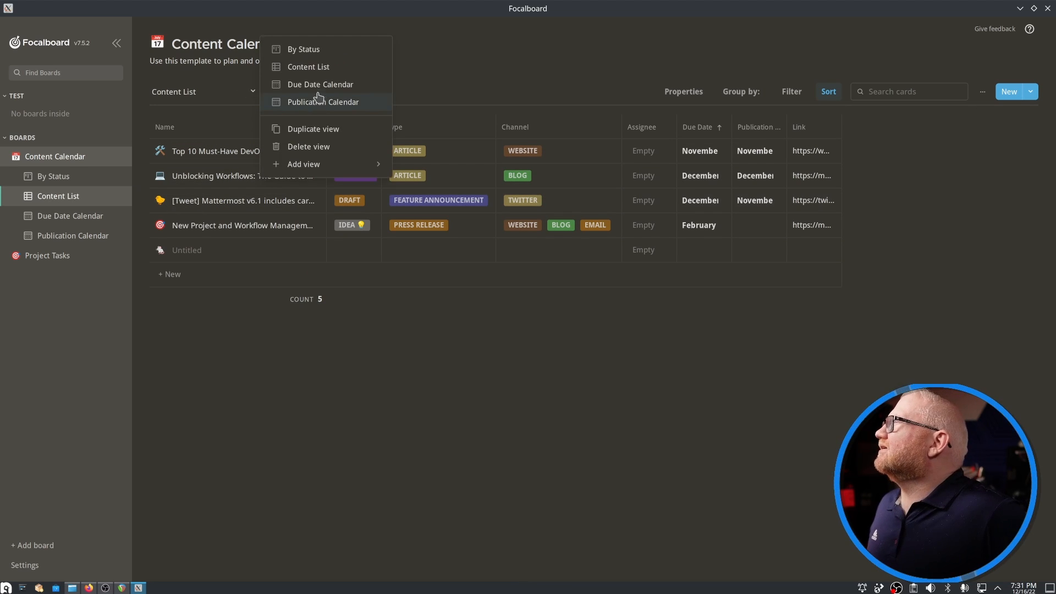
click(320, 85)
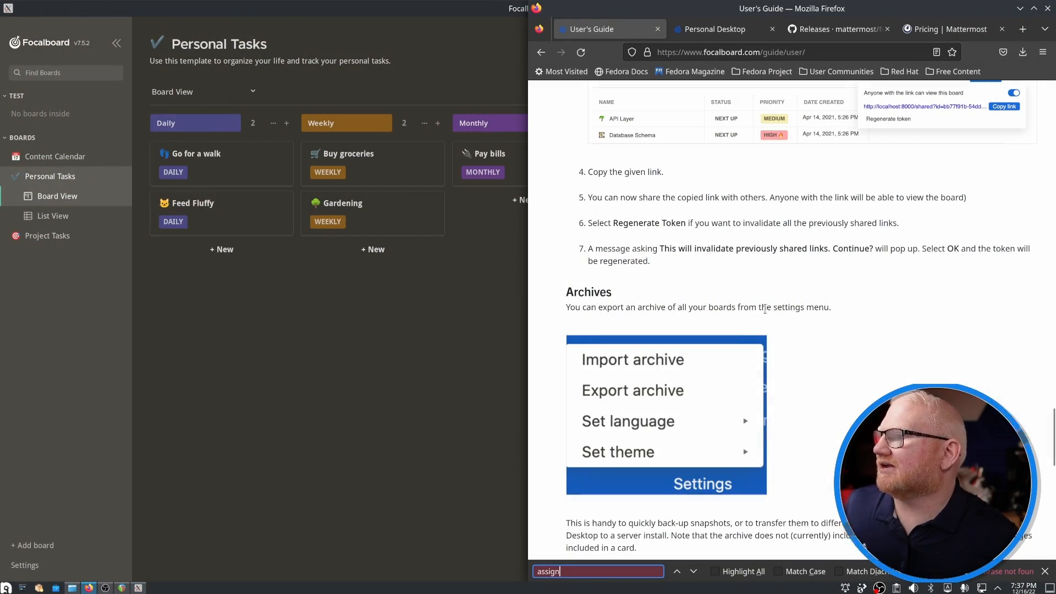
scroll(down, 3)
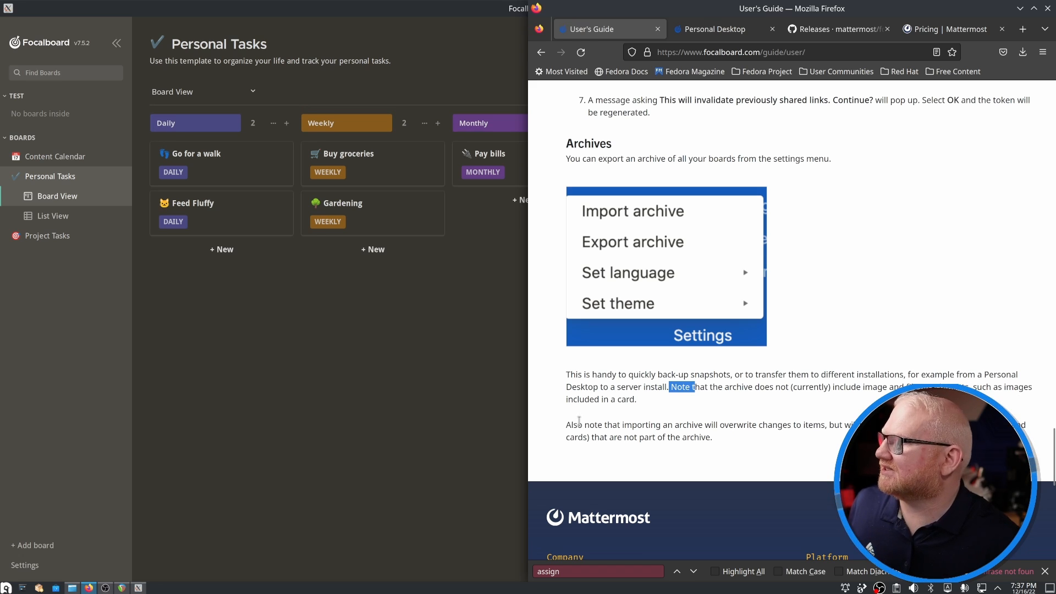
mouse_move(582, 419)
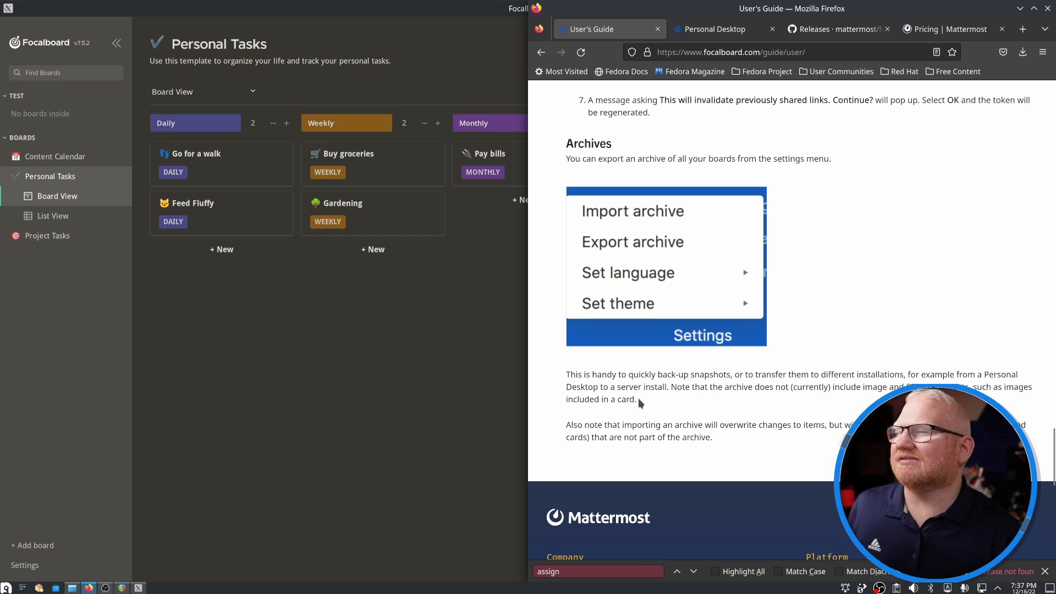
drag(567, 375, 636, 399)
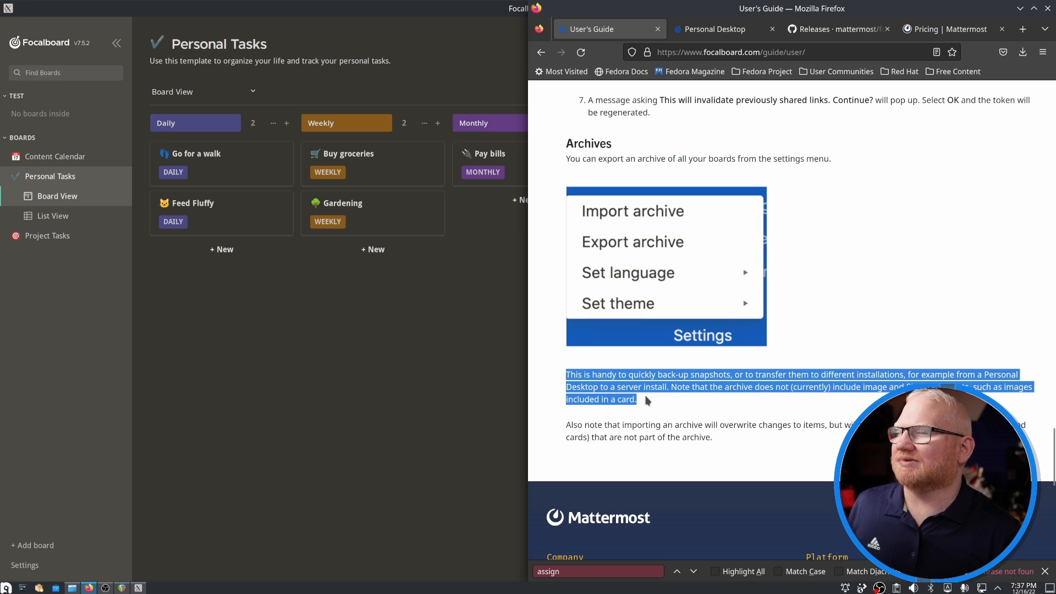
mouse_move(641, 405)
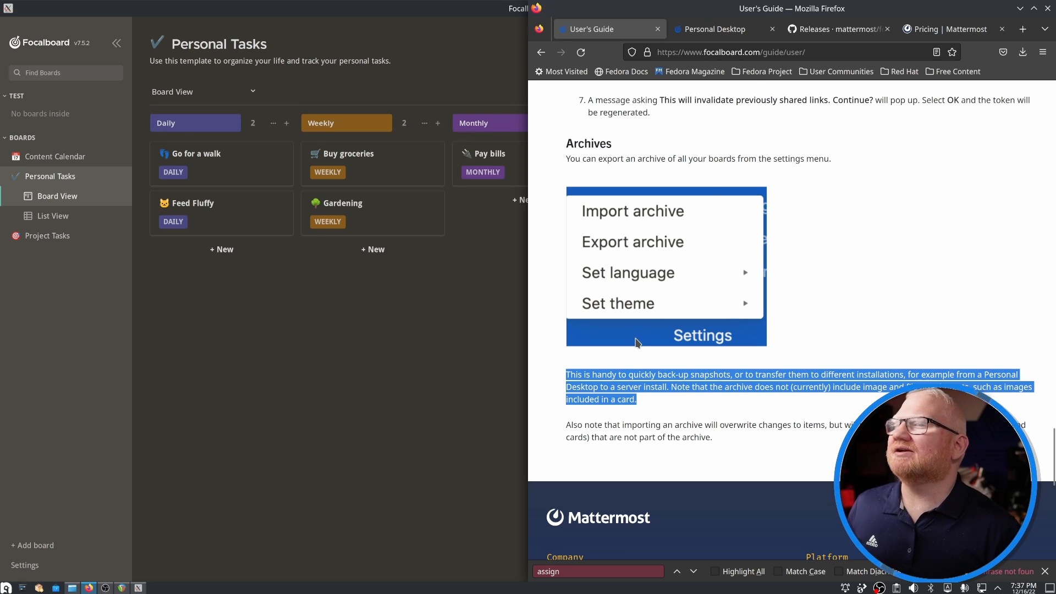
mouse_move(643, 454)
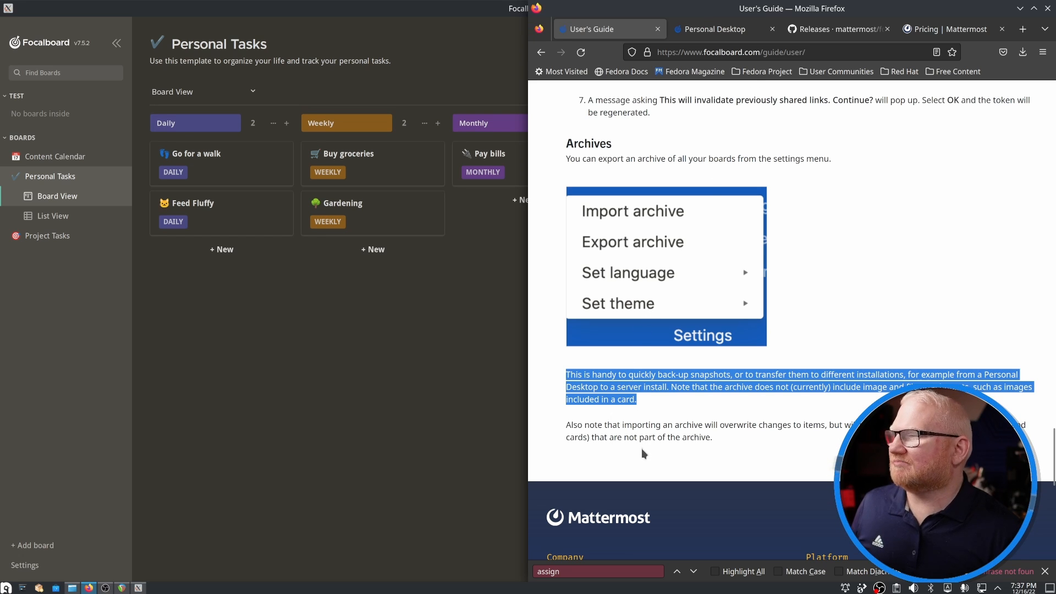